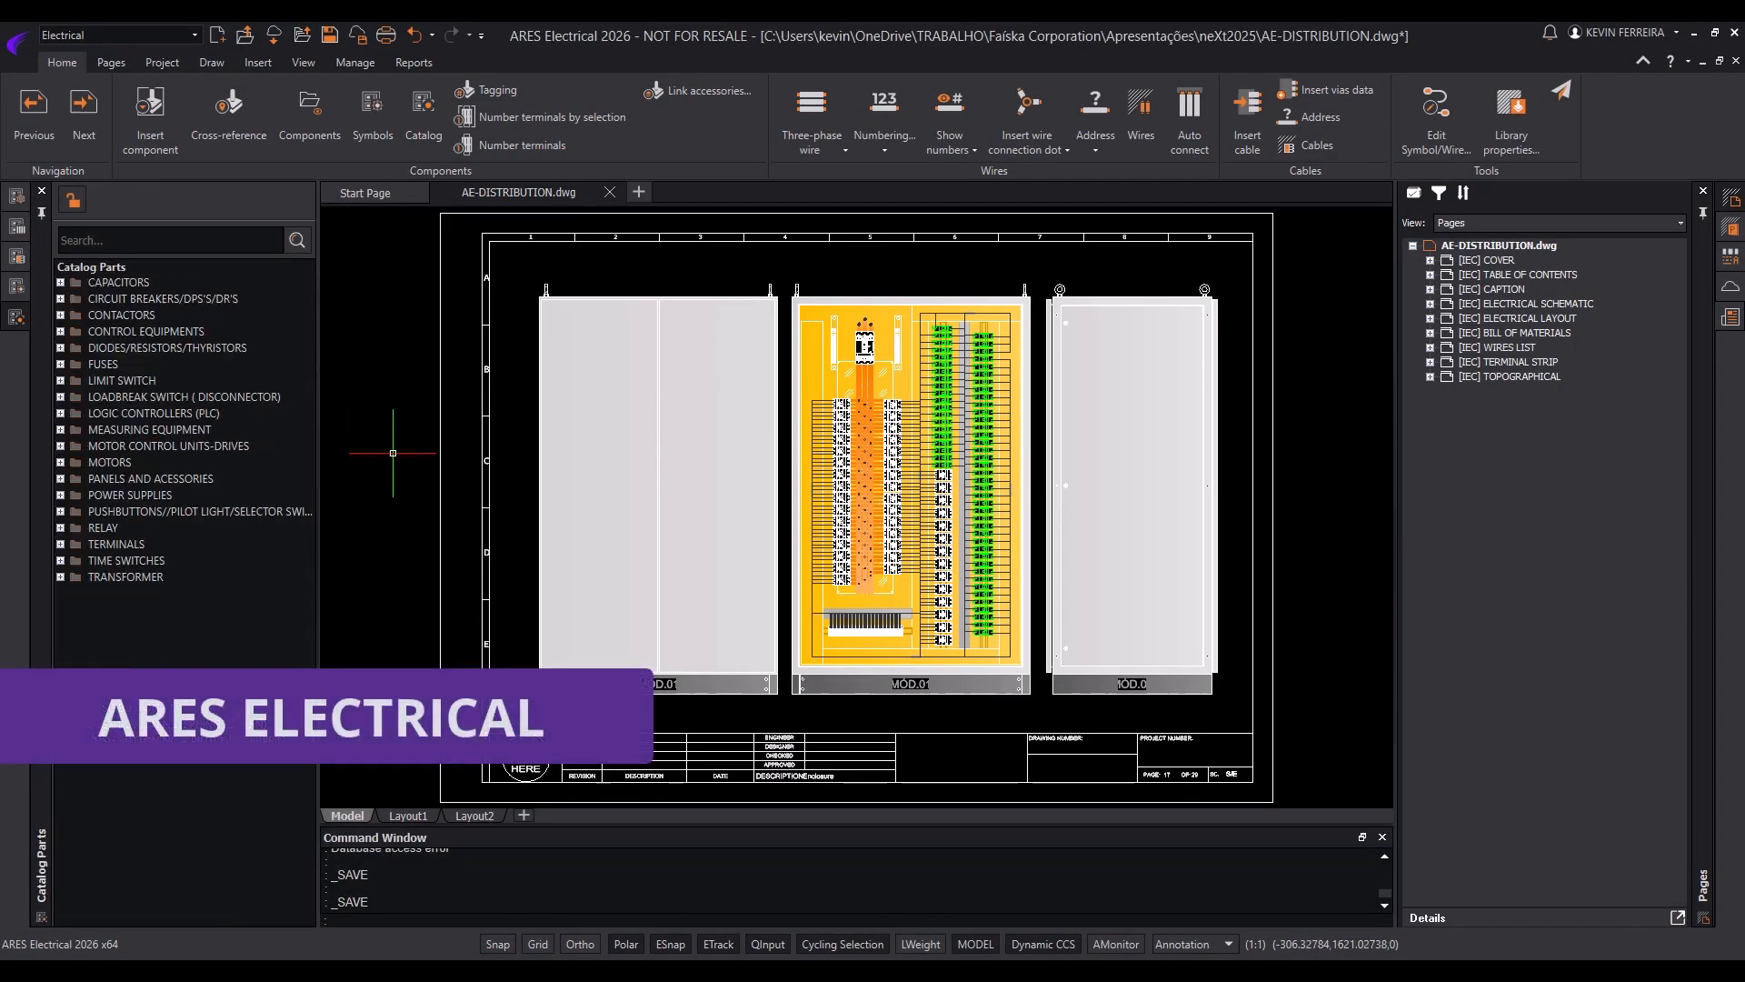
Expand the schematic pages, switch the panel View to Project, then browse the Project and View ribbons
left_click(1490, 260)
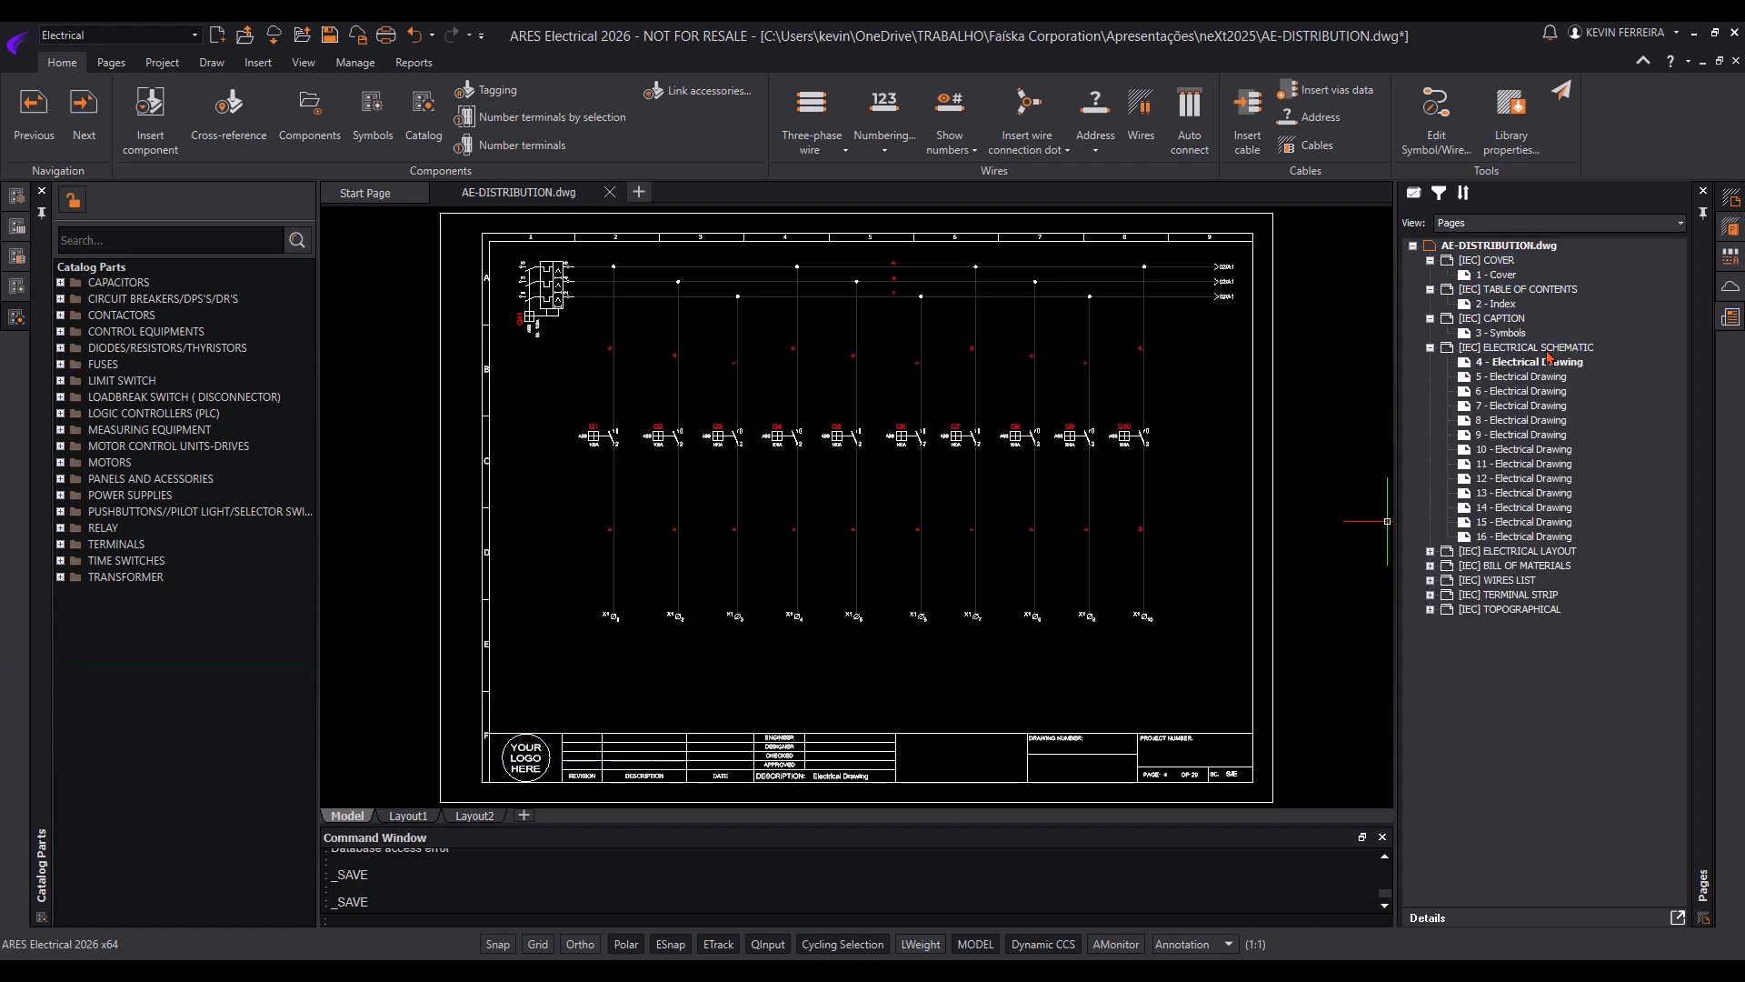
left_click(1509, 563)
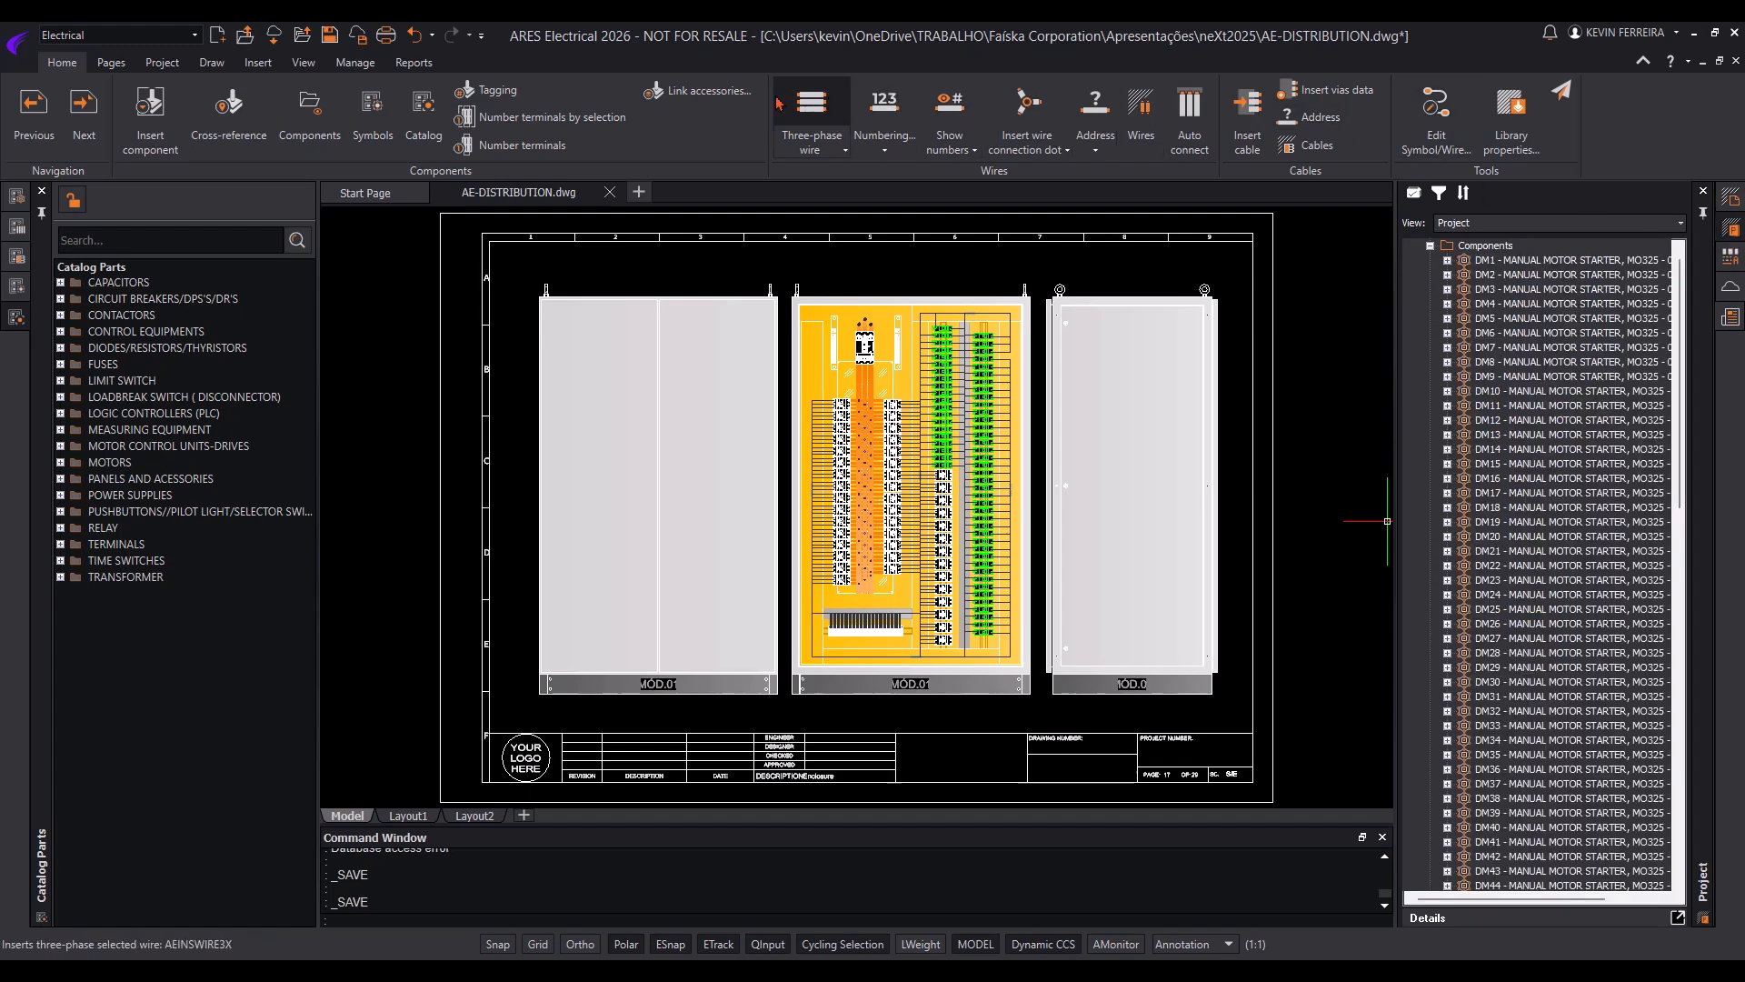
left_click(160, 62)
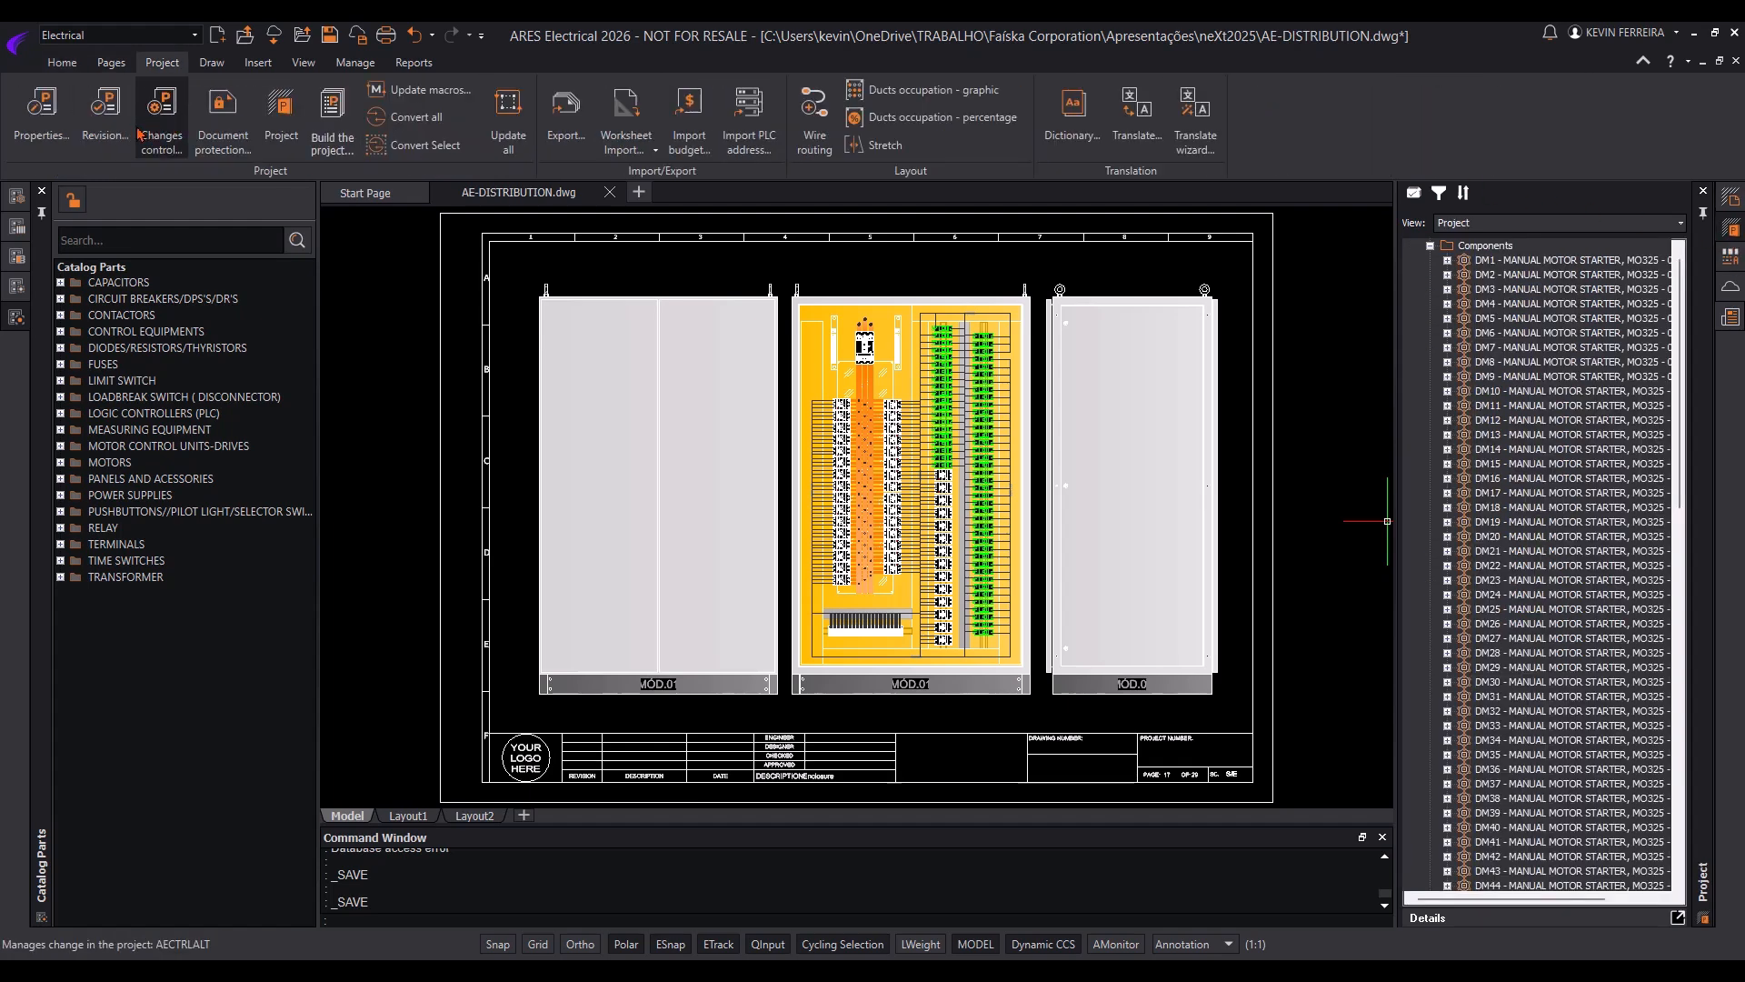
left_click(302, 62)
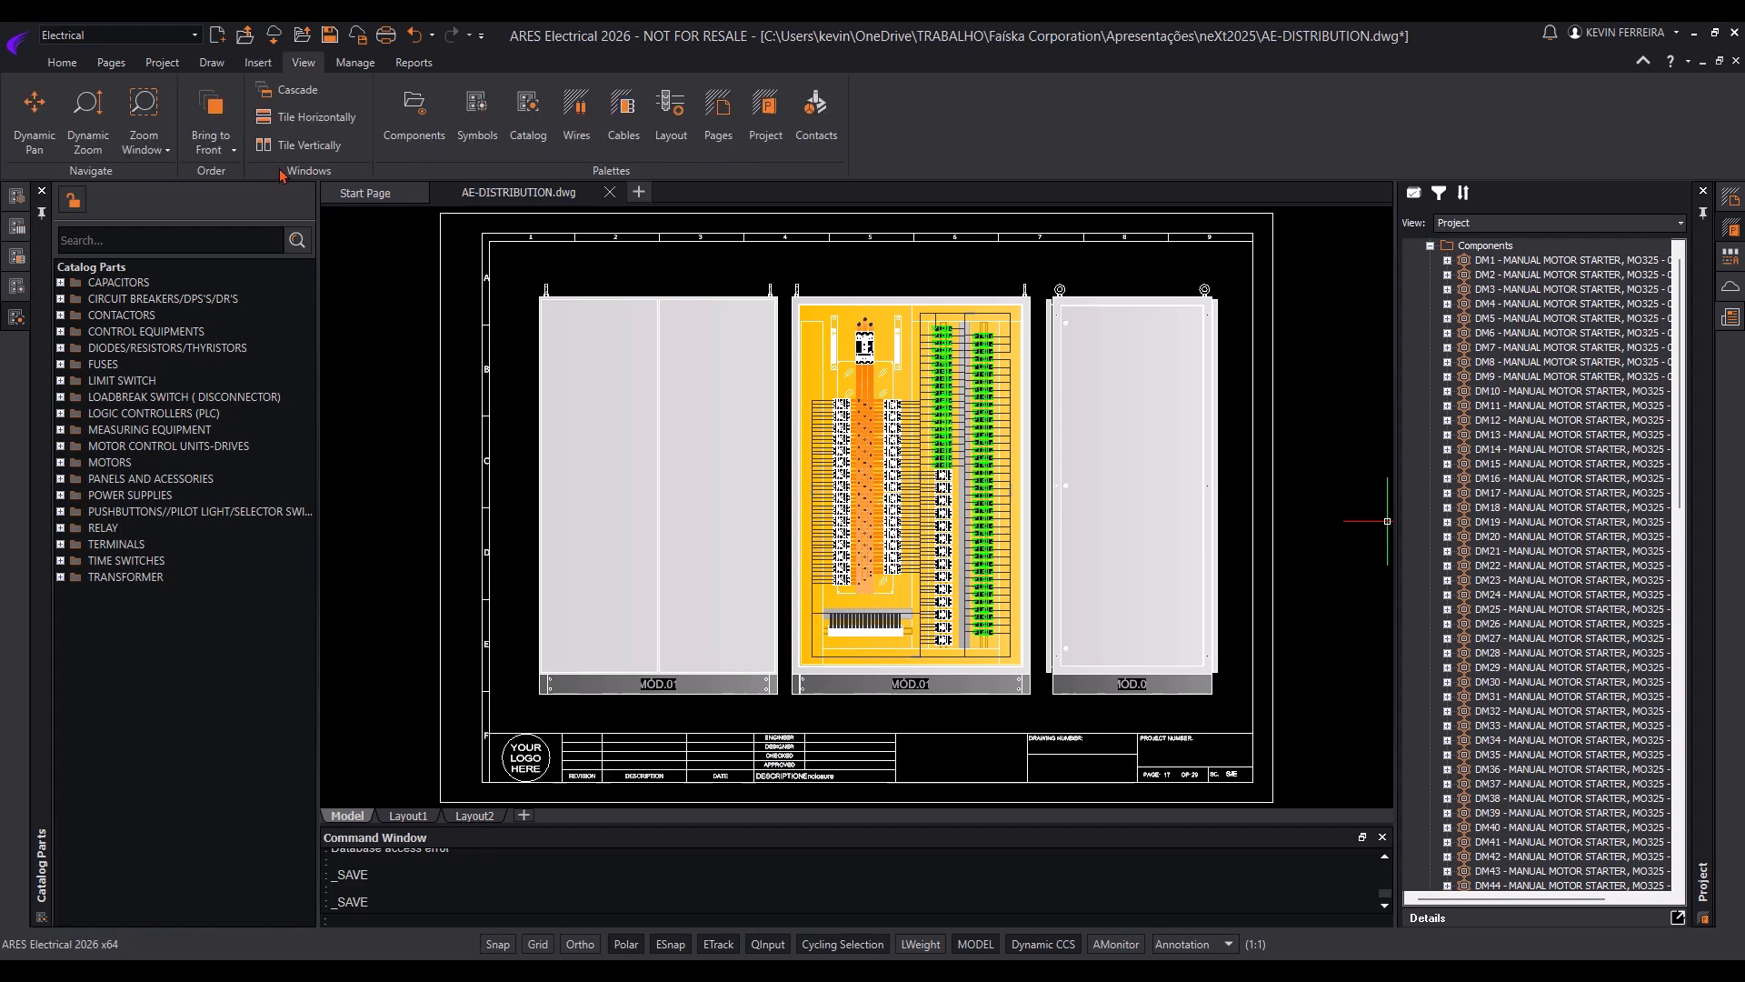
left_click(413, 62)
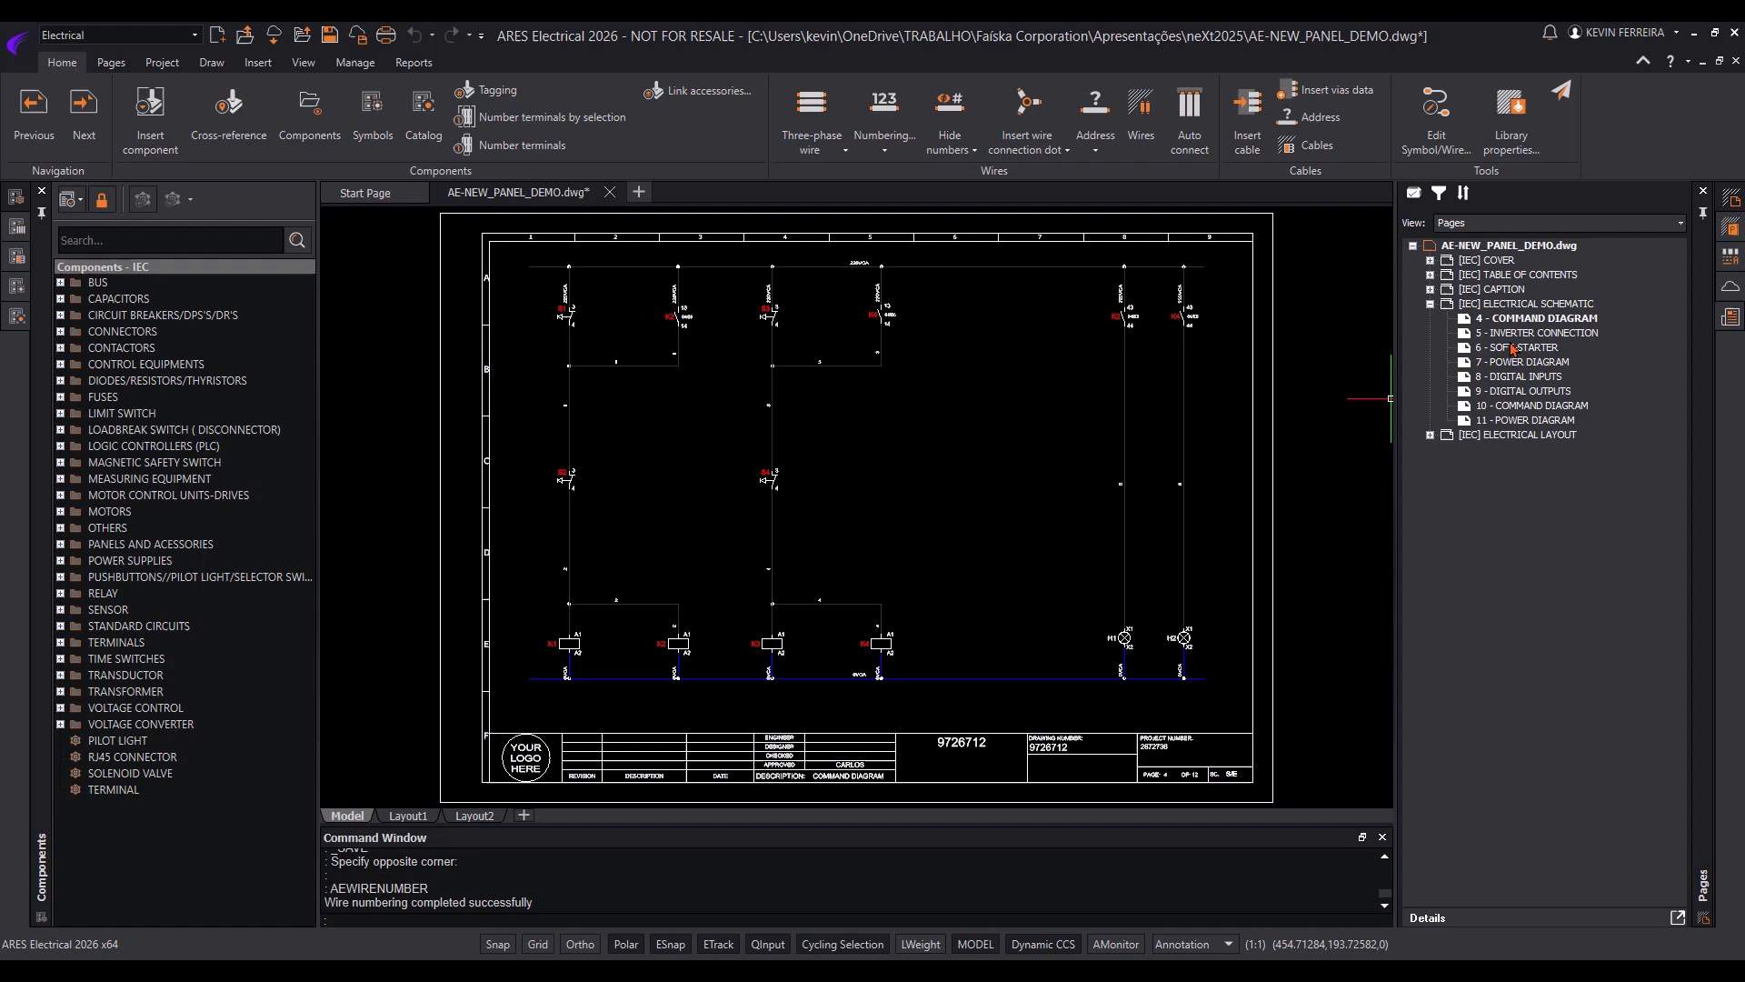
Bring up page 11, the Power Diagram, from the Pages panel after numbering the wires
double_click(1545, 331)
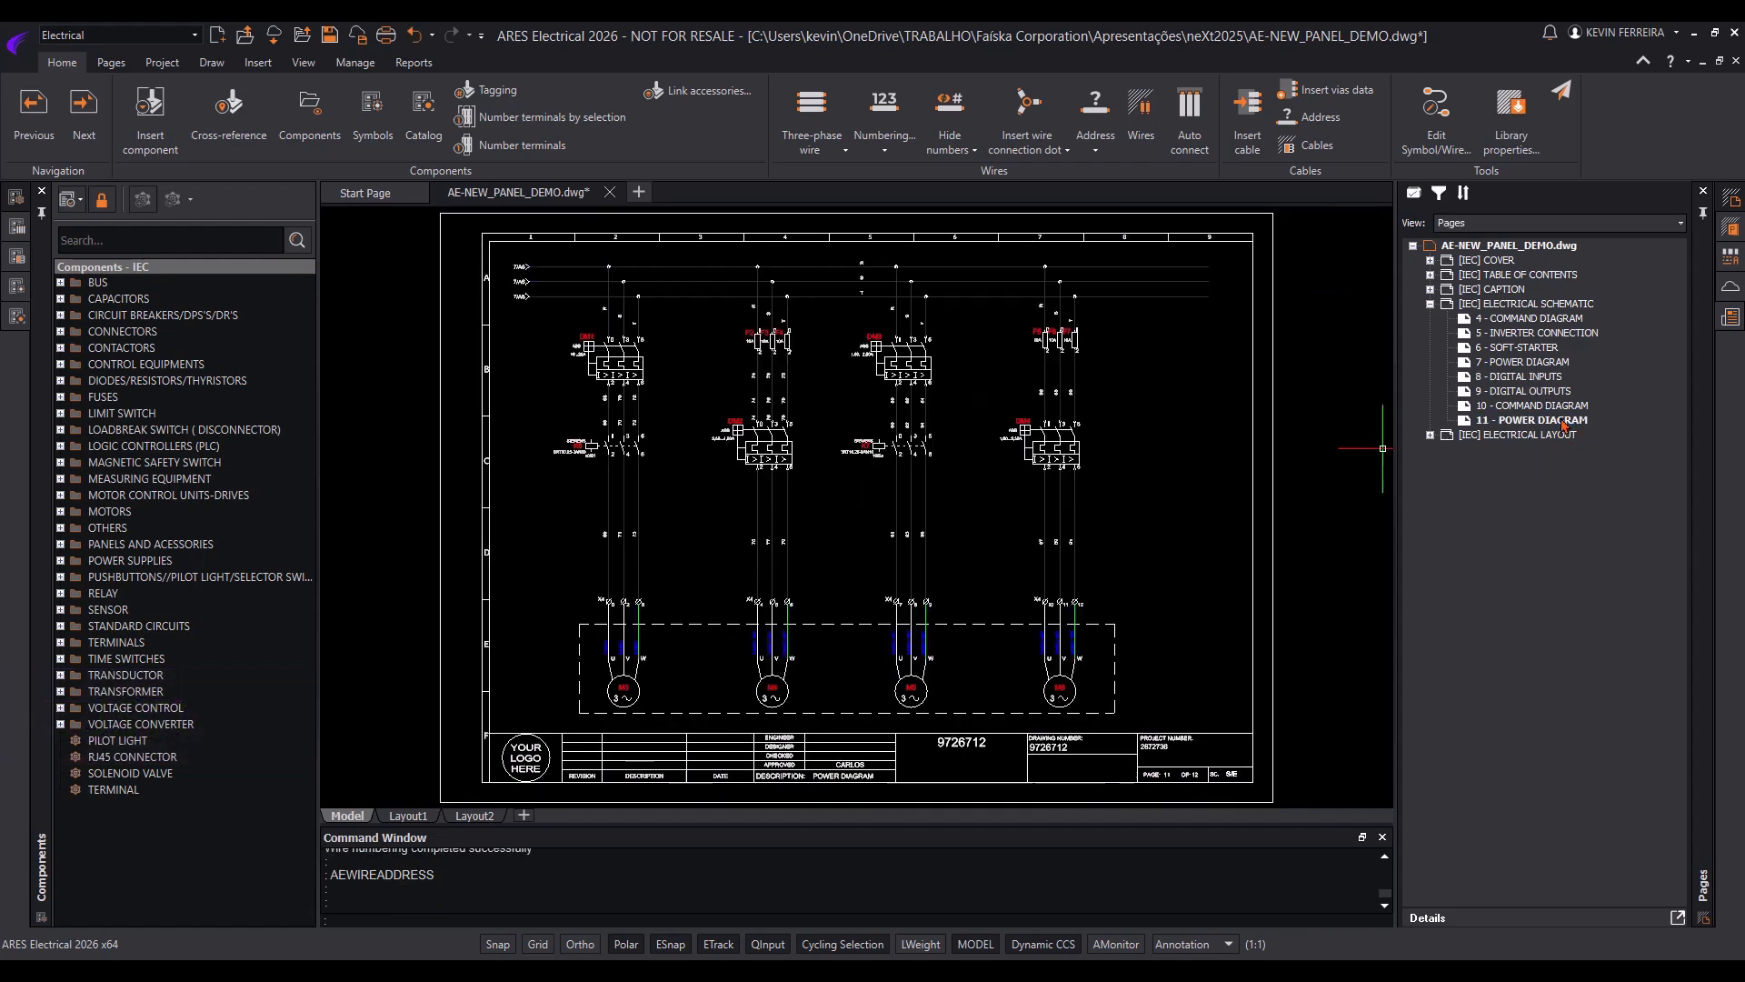
scroll("up", 3)
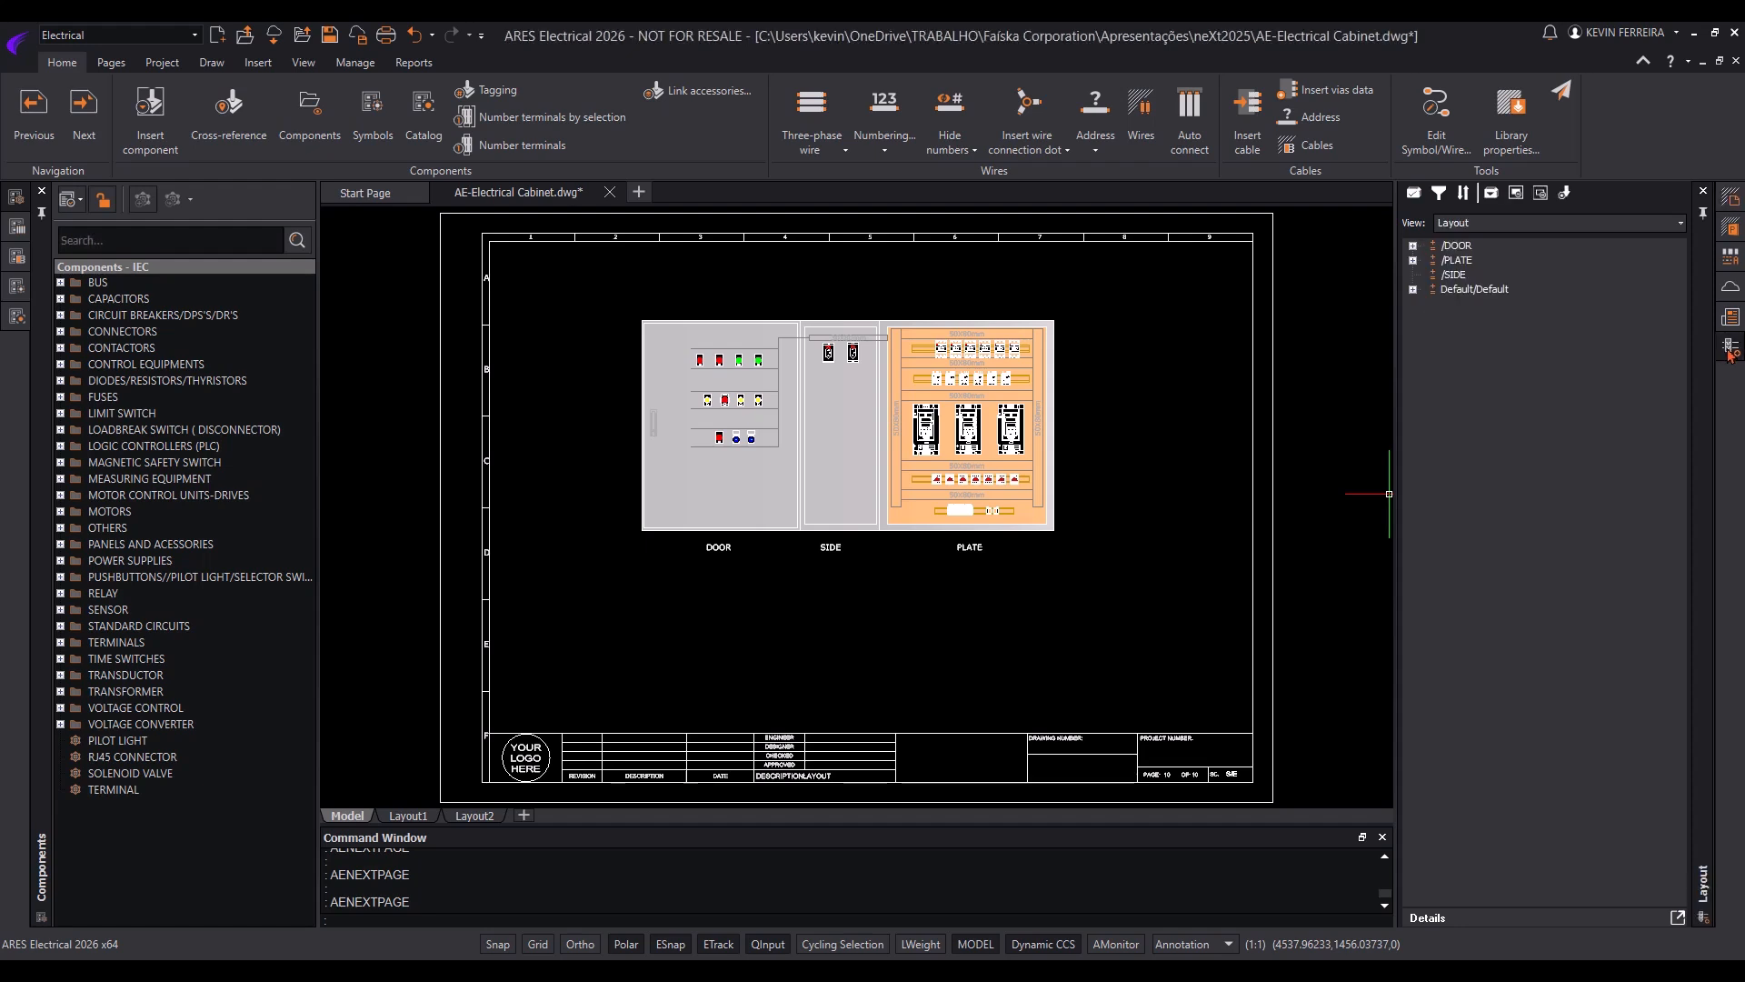
Insert the nine X4 terminals into the cabinet layout with the confirmed insertion setup
left_click(1414, 289)
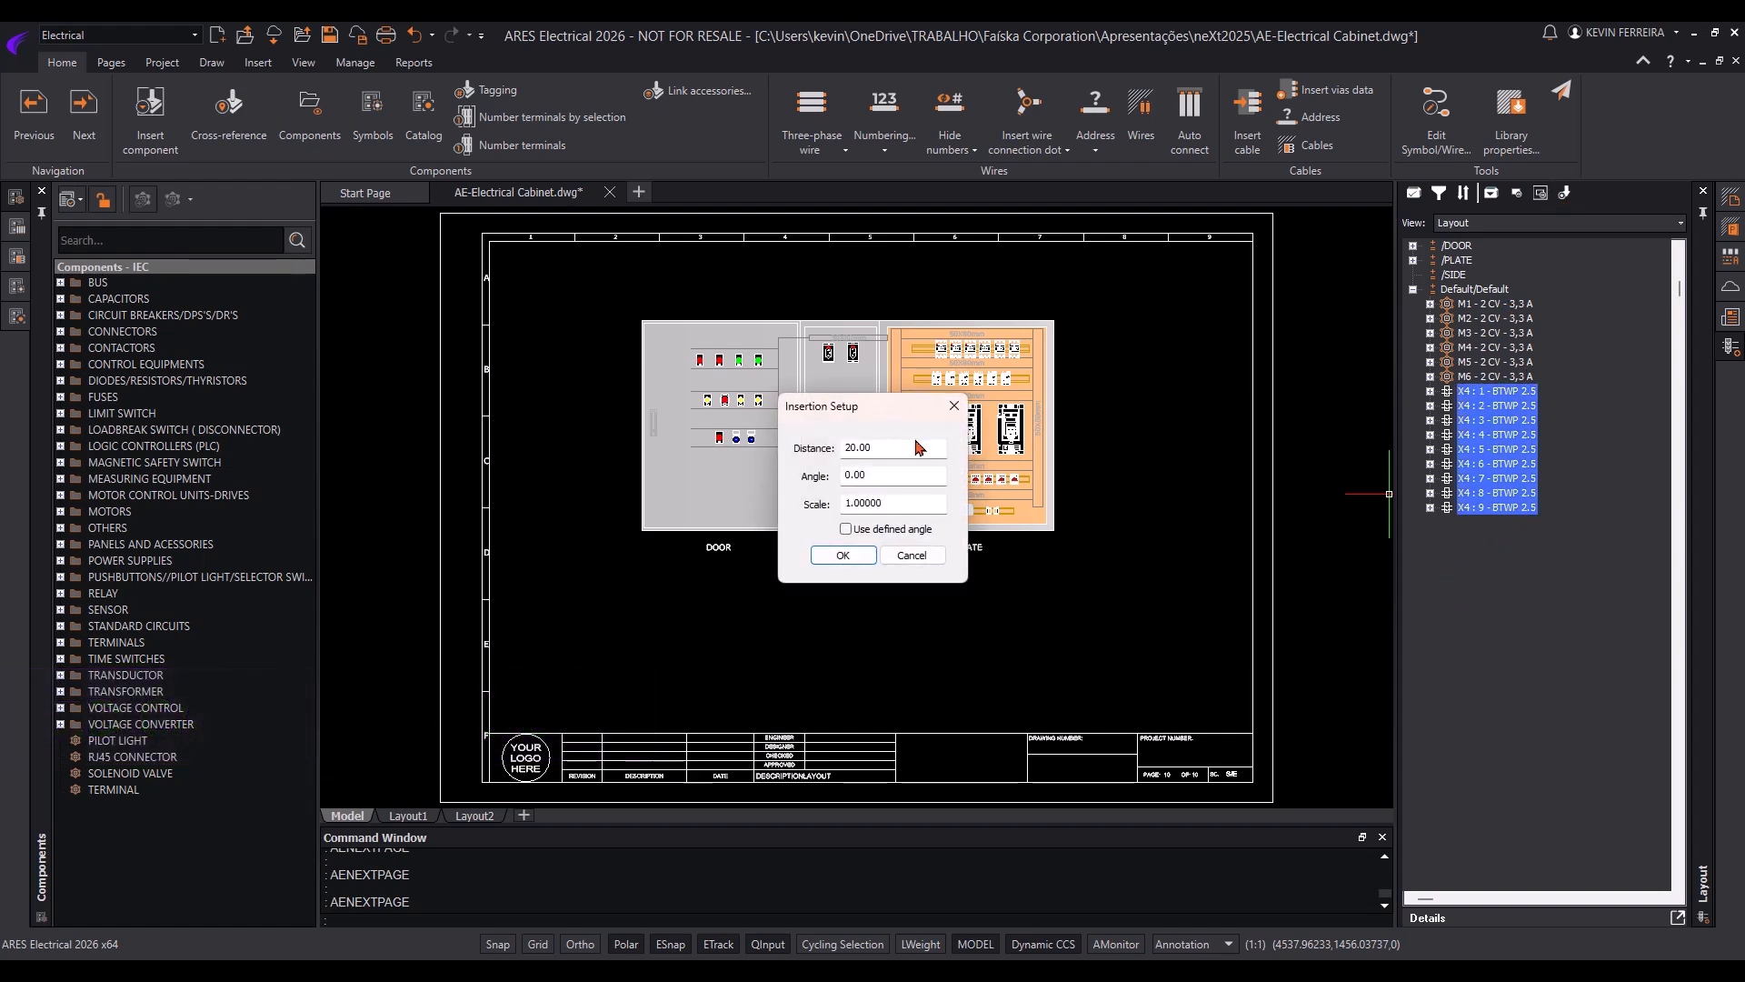
left_click(842, 554)
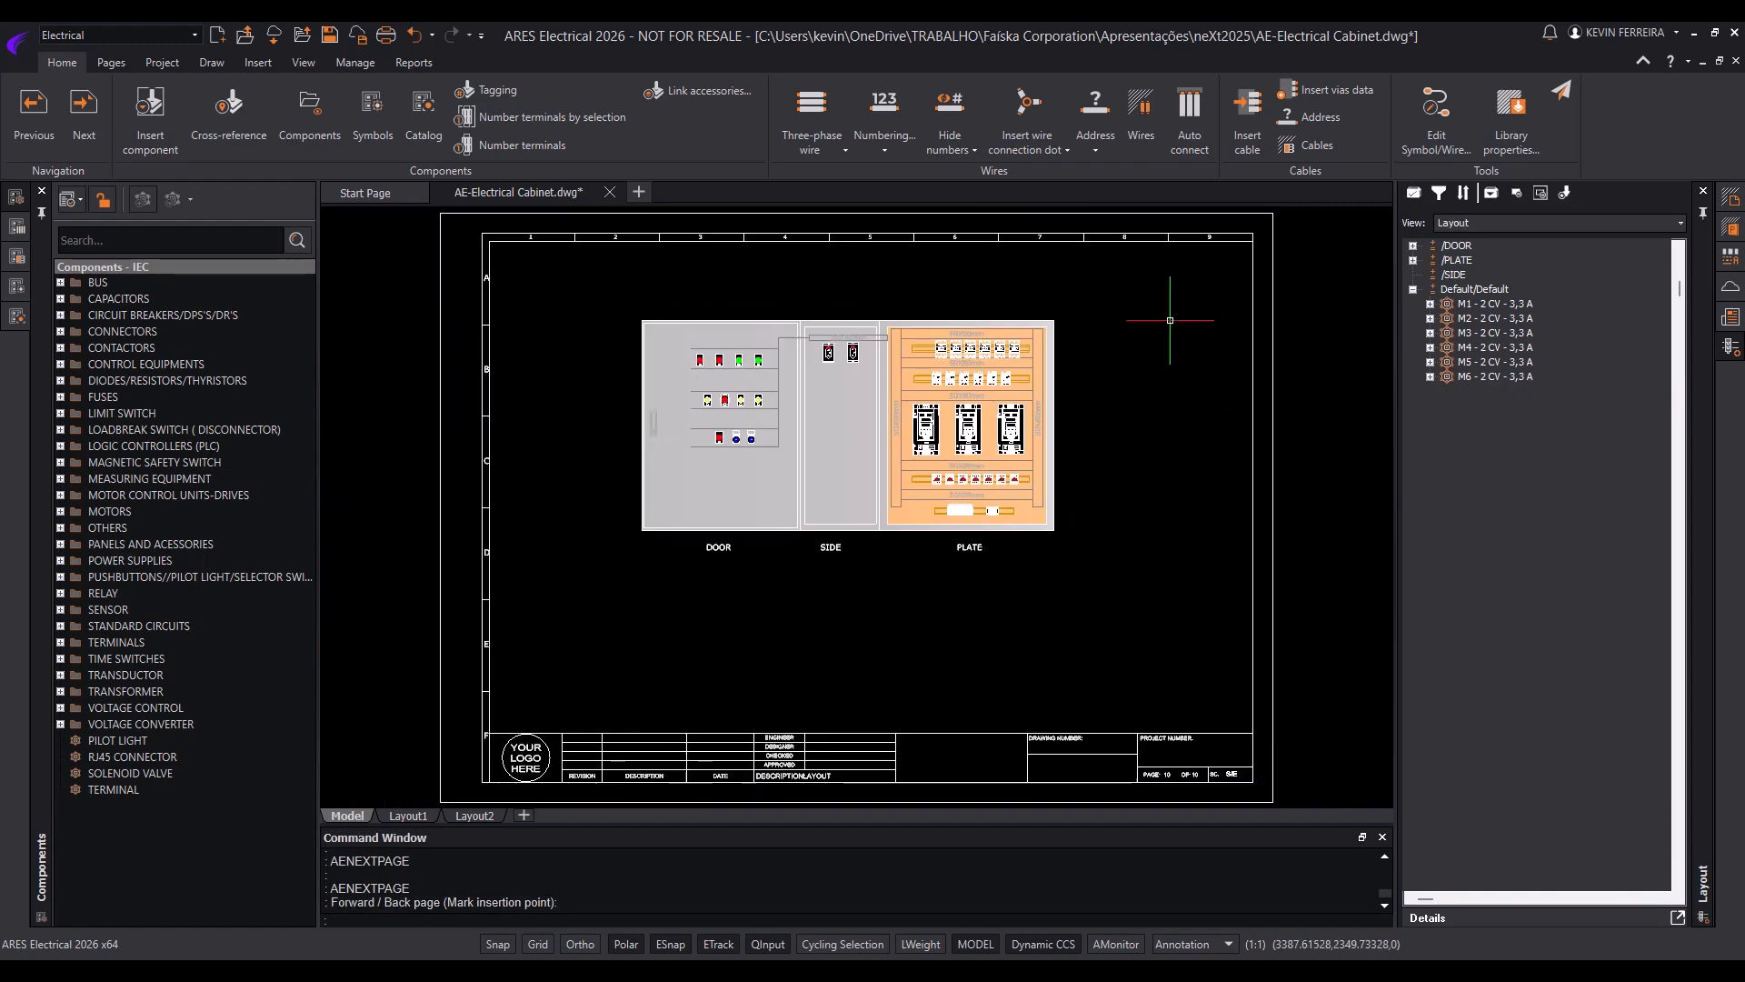
left_click(161, 62)
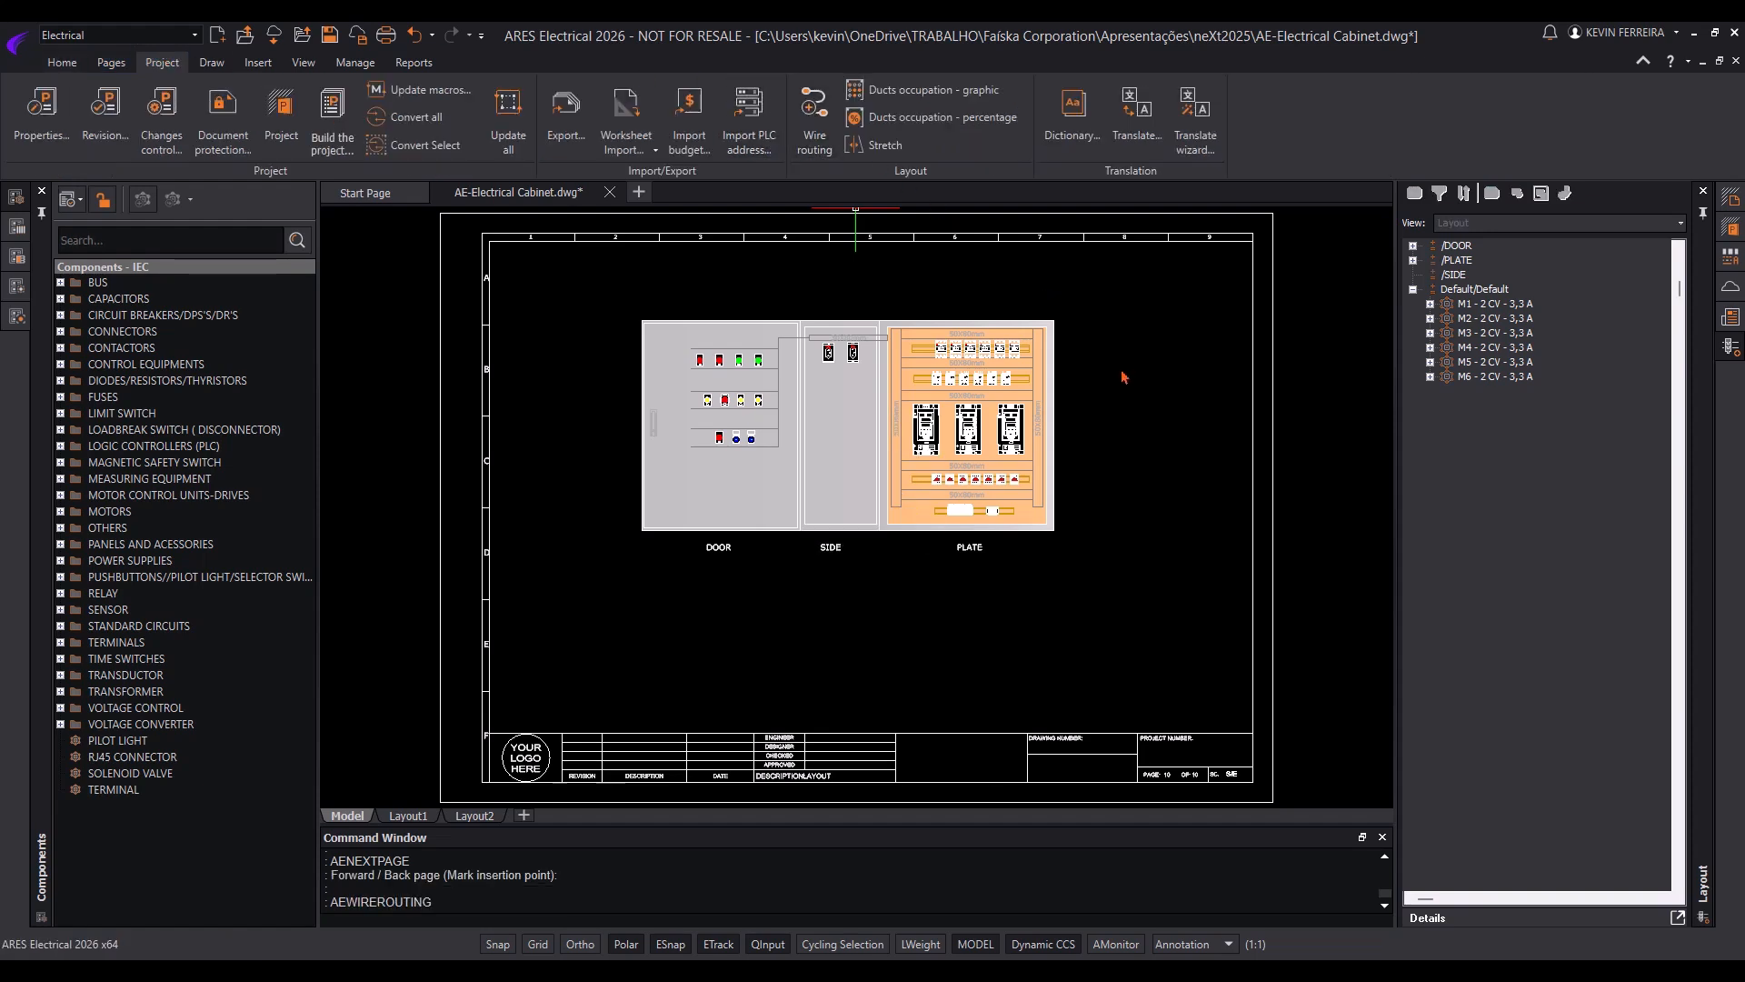
Run automatic Wire routing on the cabinet layout and dismiss the routing issues report
left_click(814, 120)
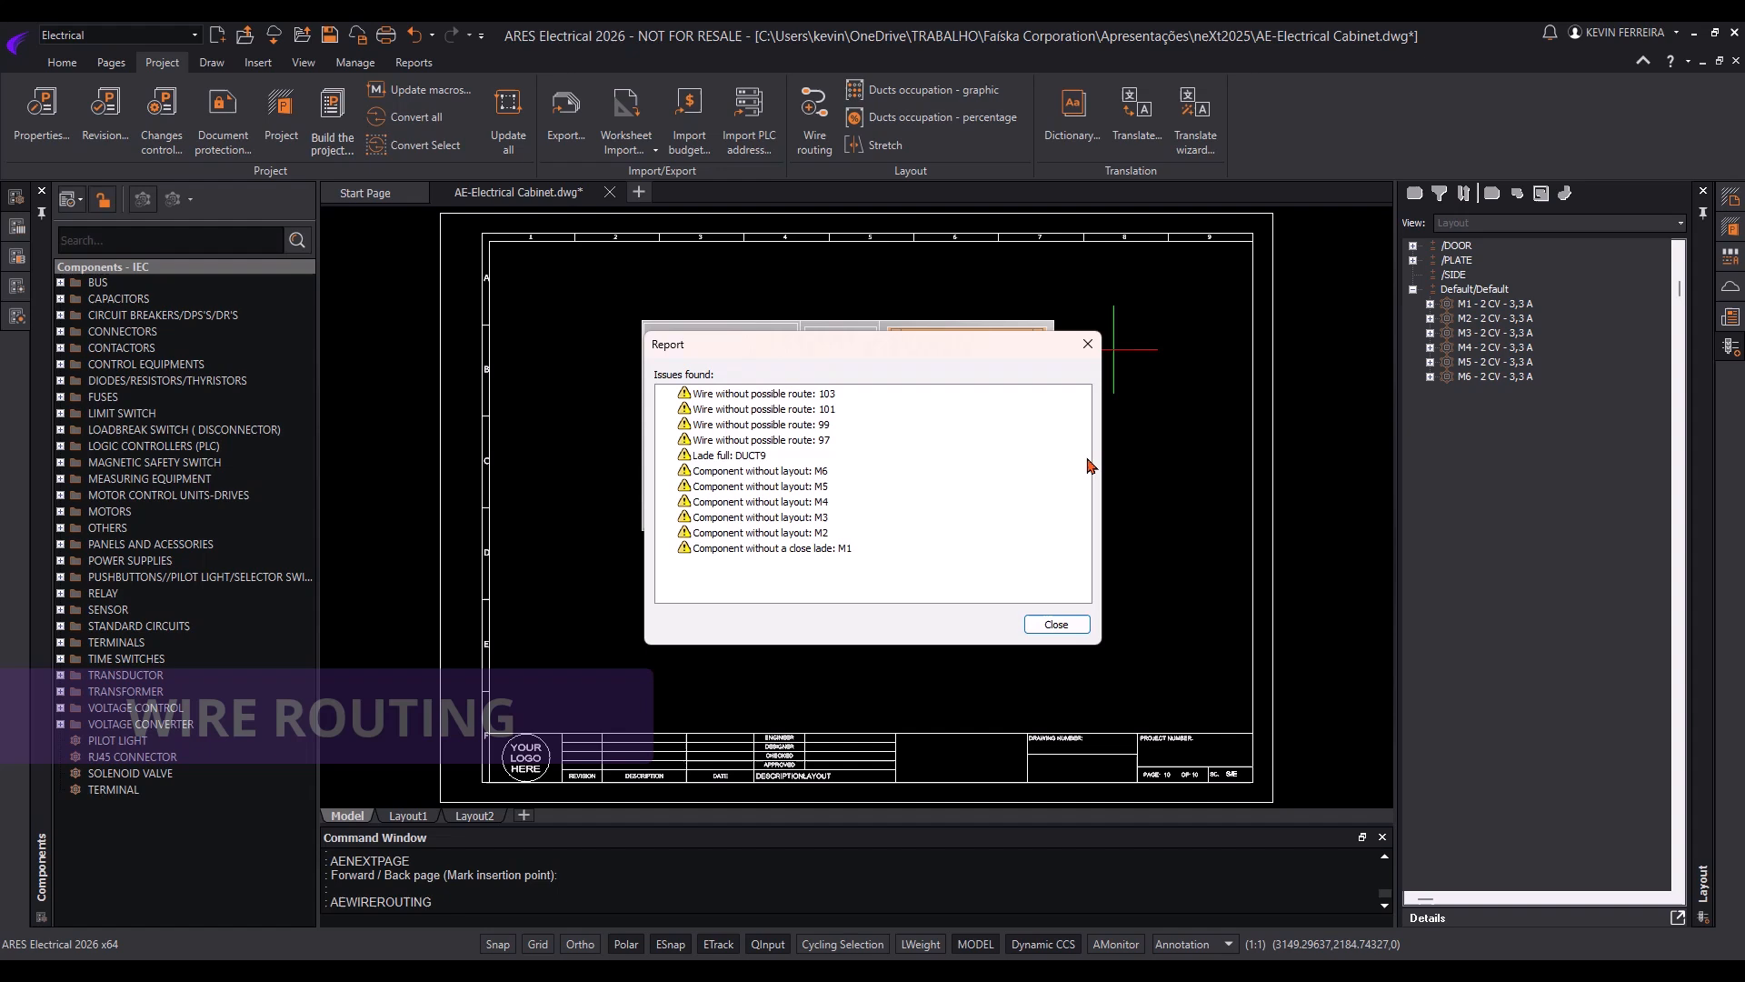
left_click(1055, 624)
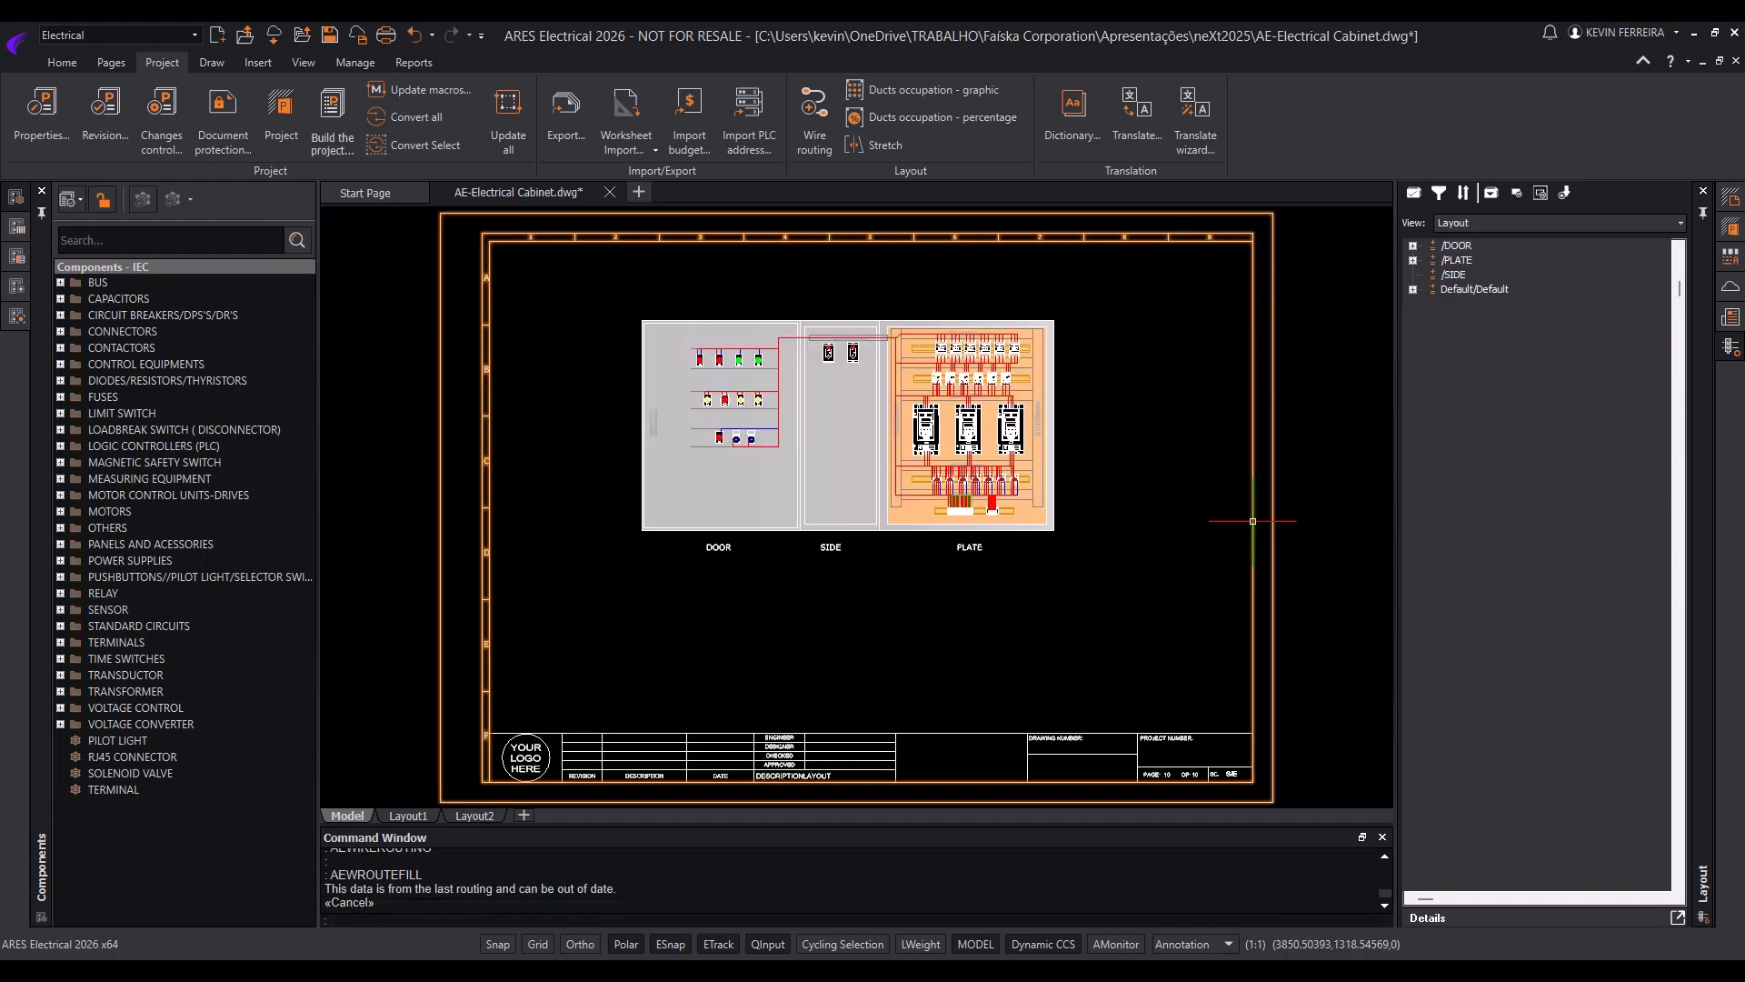
left_click(412, 62)
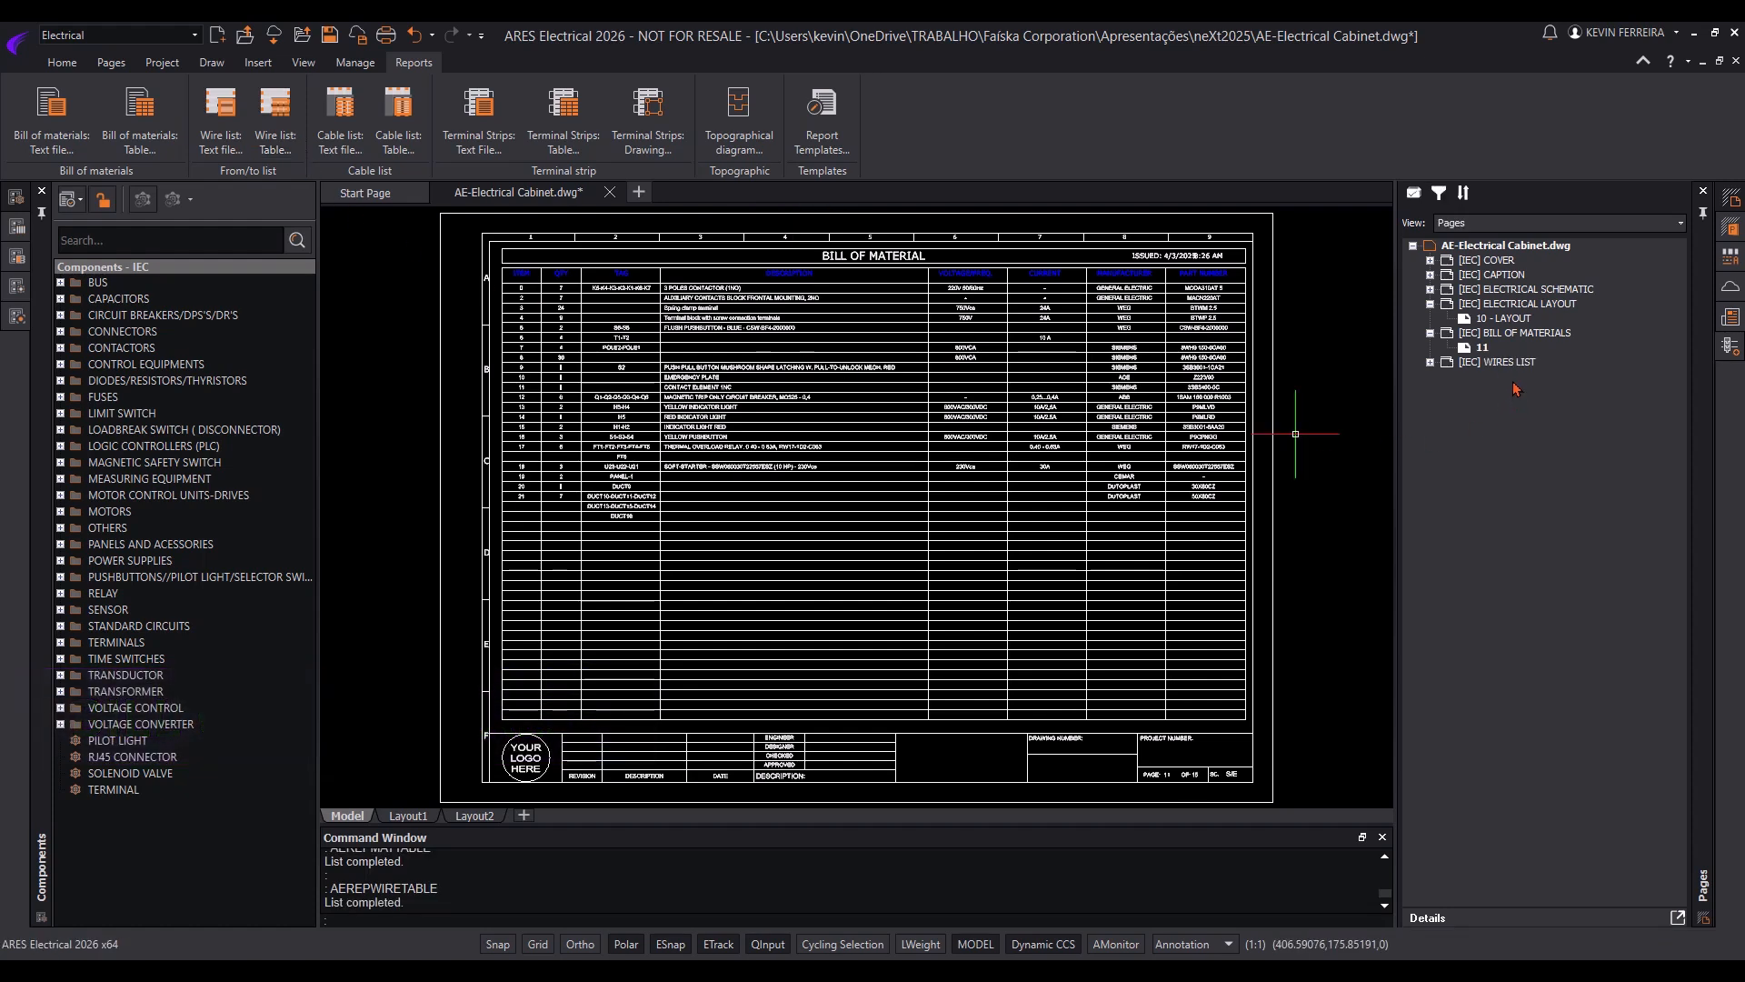
Inspect Wires List page 12, then generate the terminal strips table report
left_click(1505, 362)
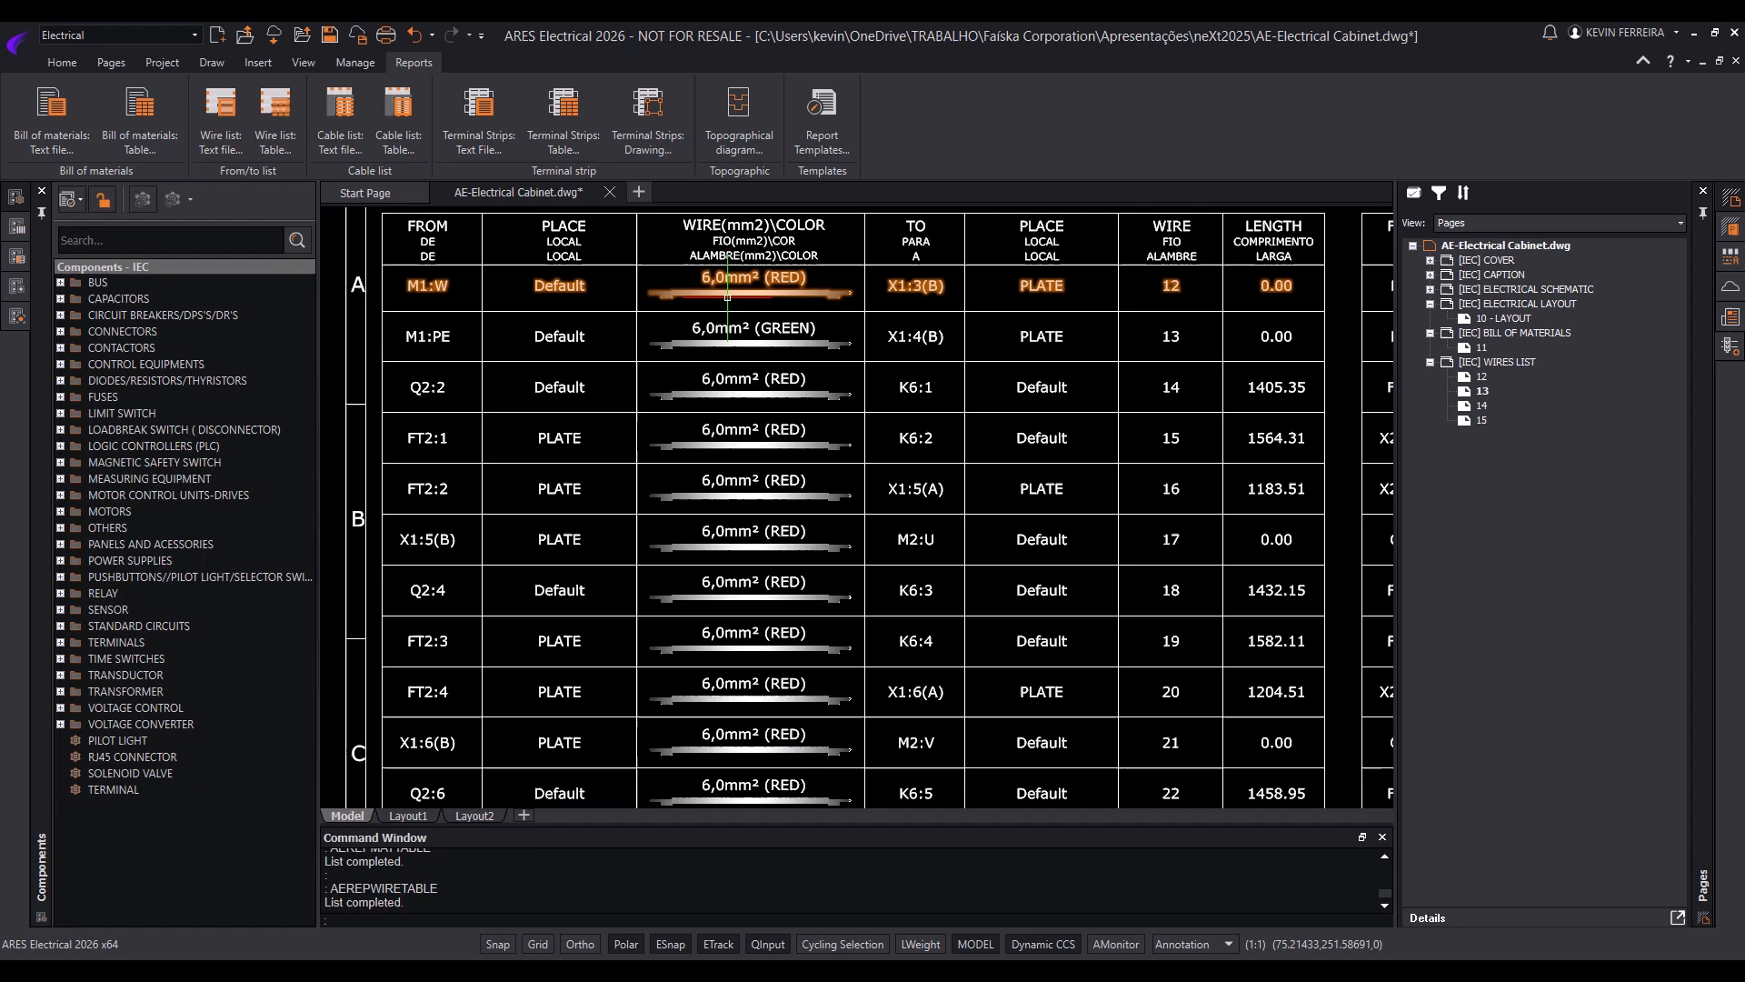
scroll("right", 3)
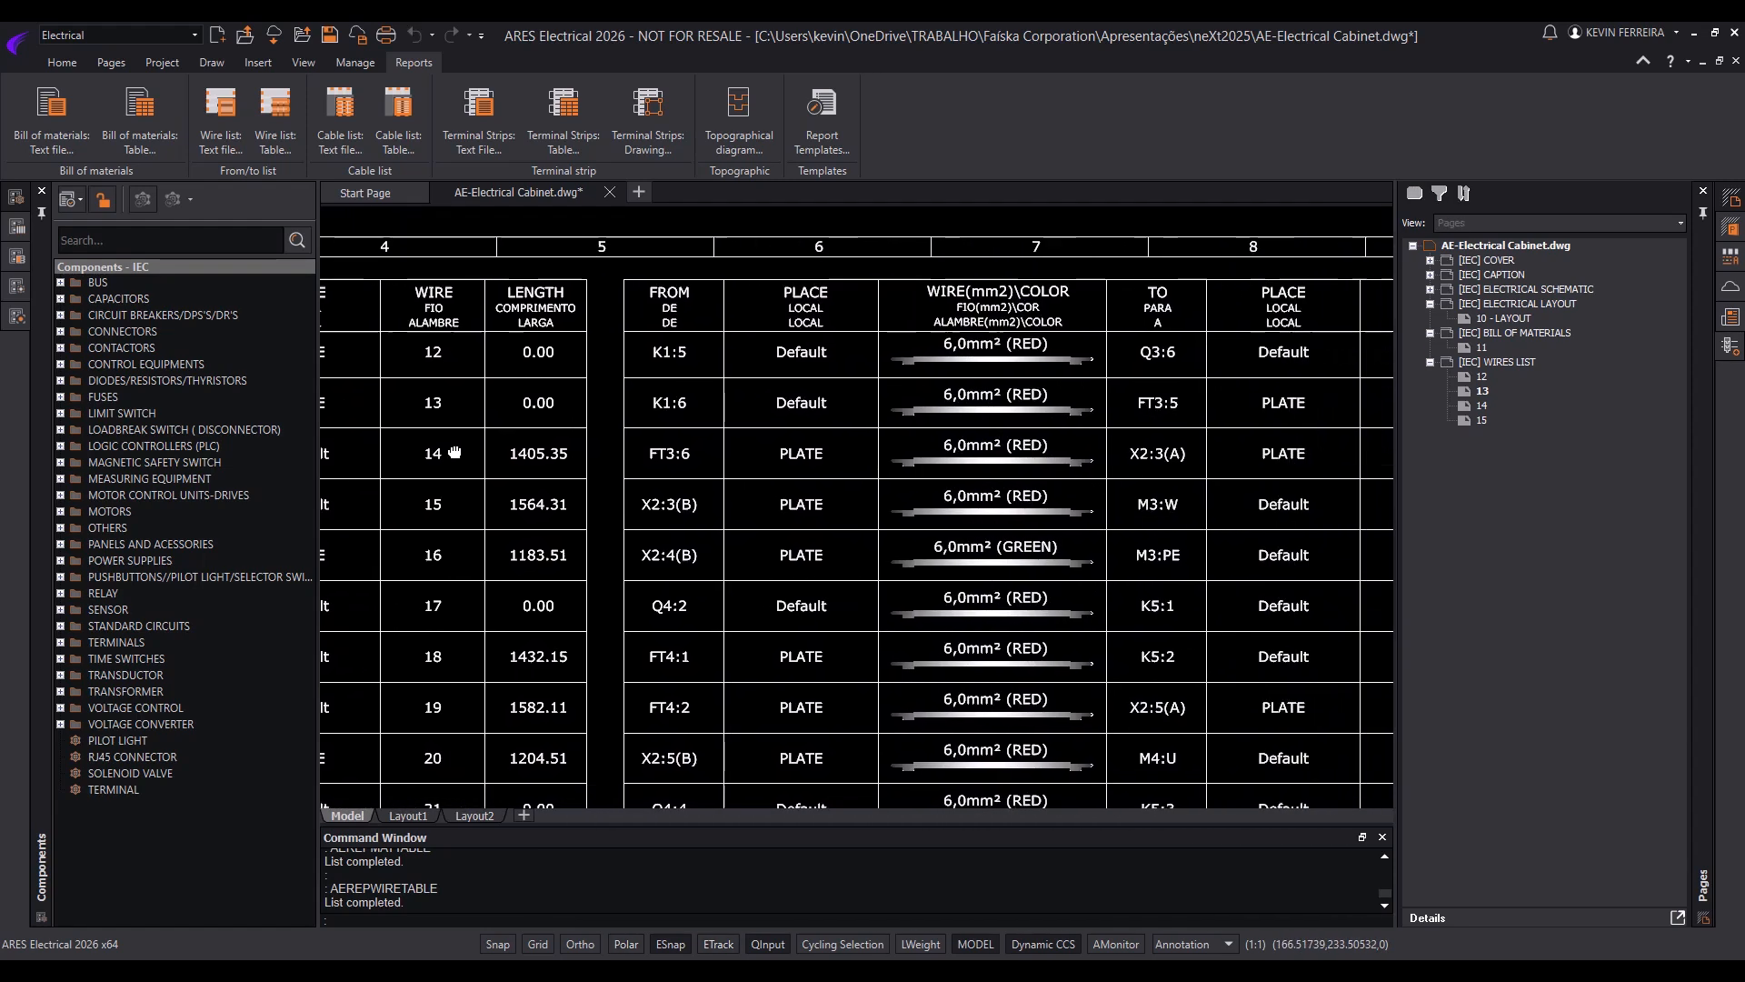
left_click(564, 117)
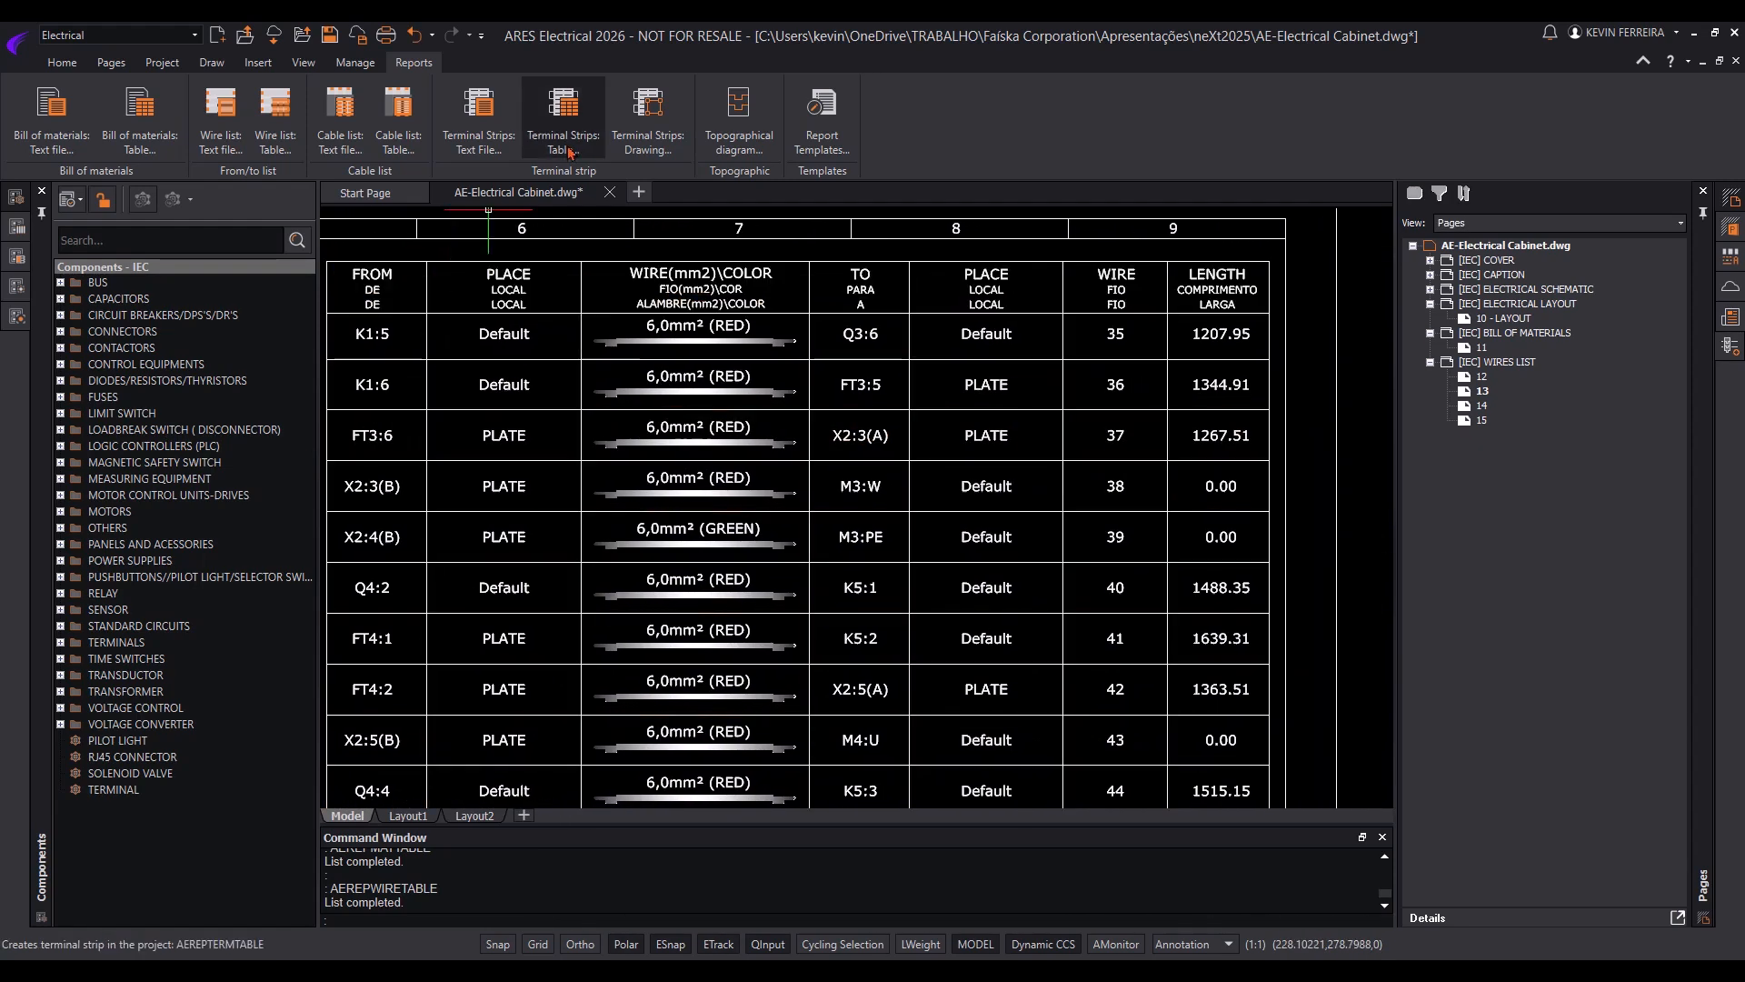
left_click(562, 111)
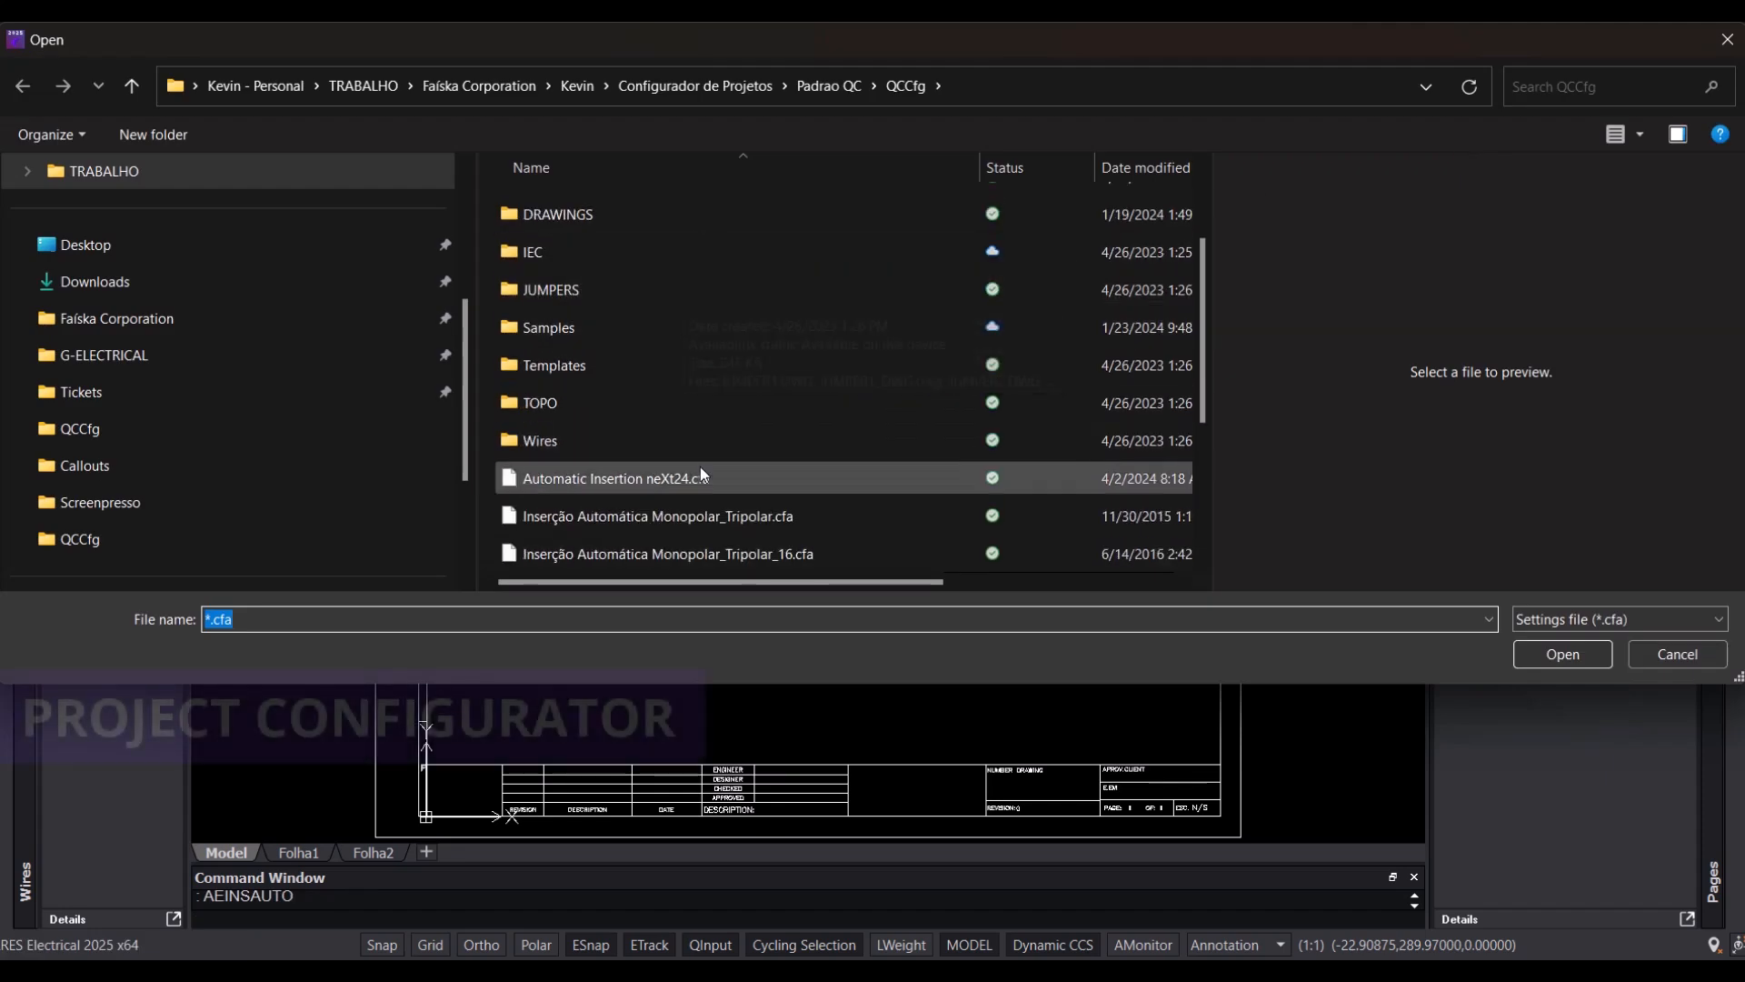
Import the worksheet ARES Electrical Project Configurator neXt.xlsx into Automatic insertion instead of a .cfa file
left_click(1559, 654)
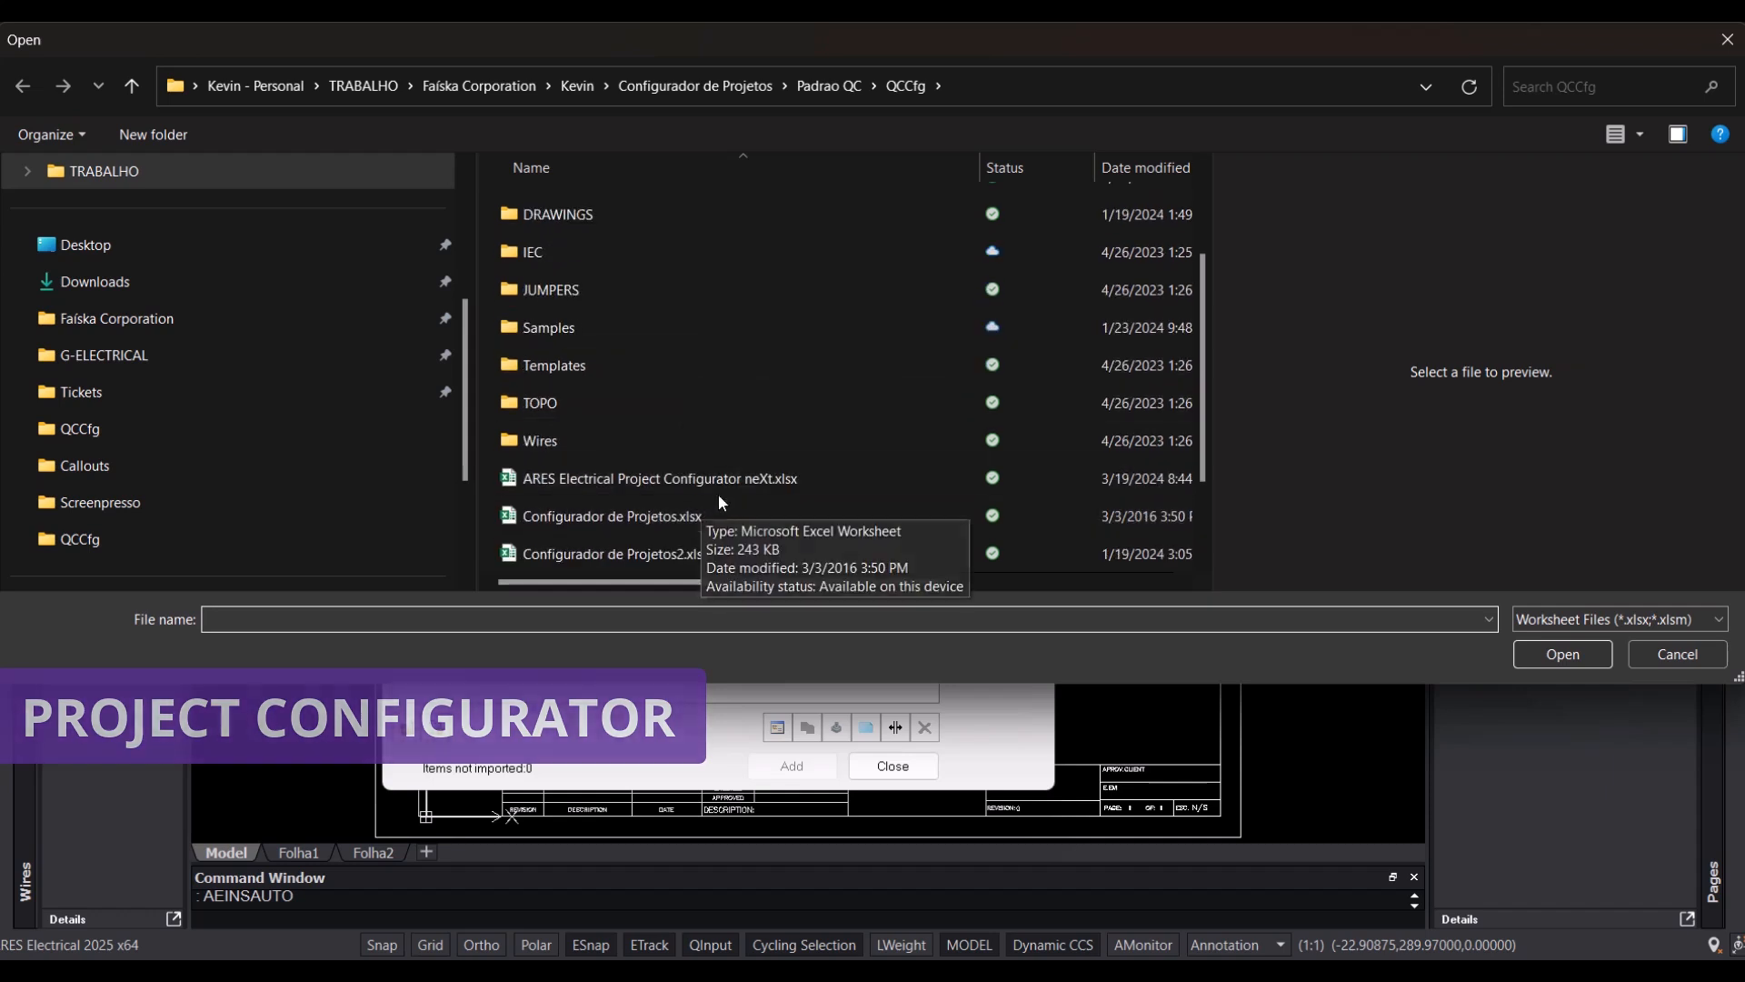
left_click(658, 478)
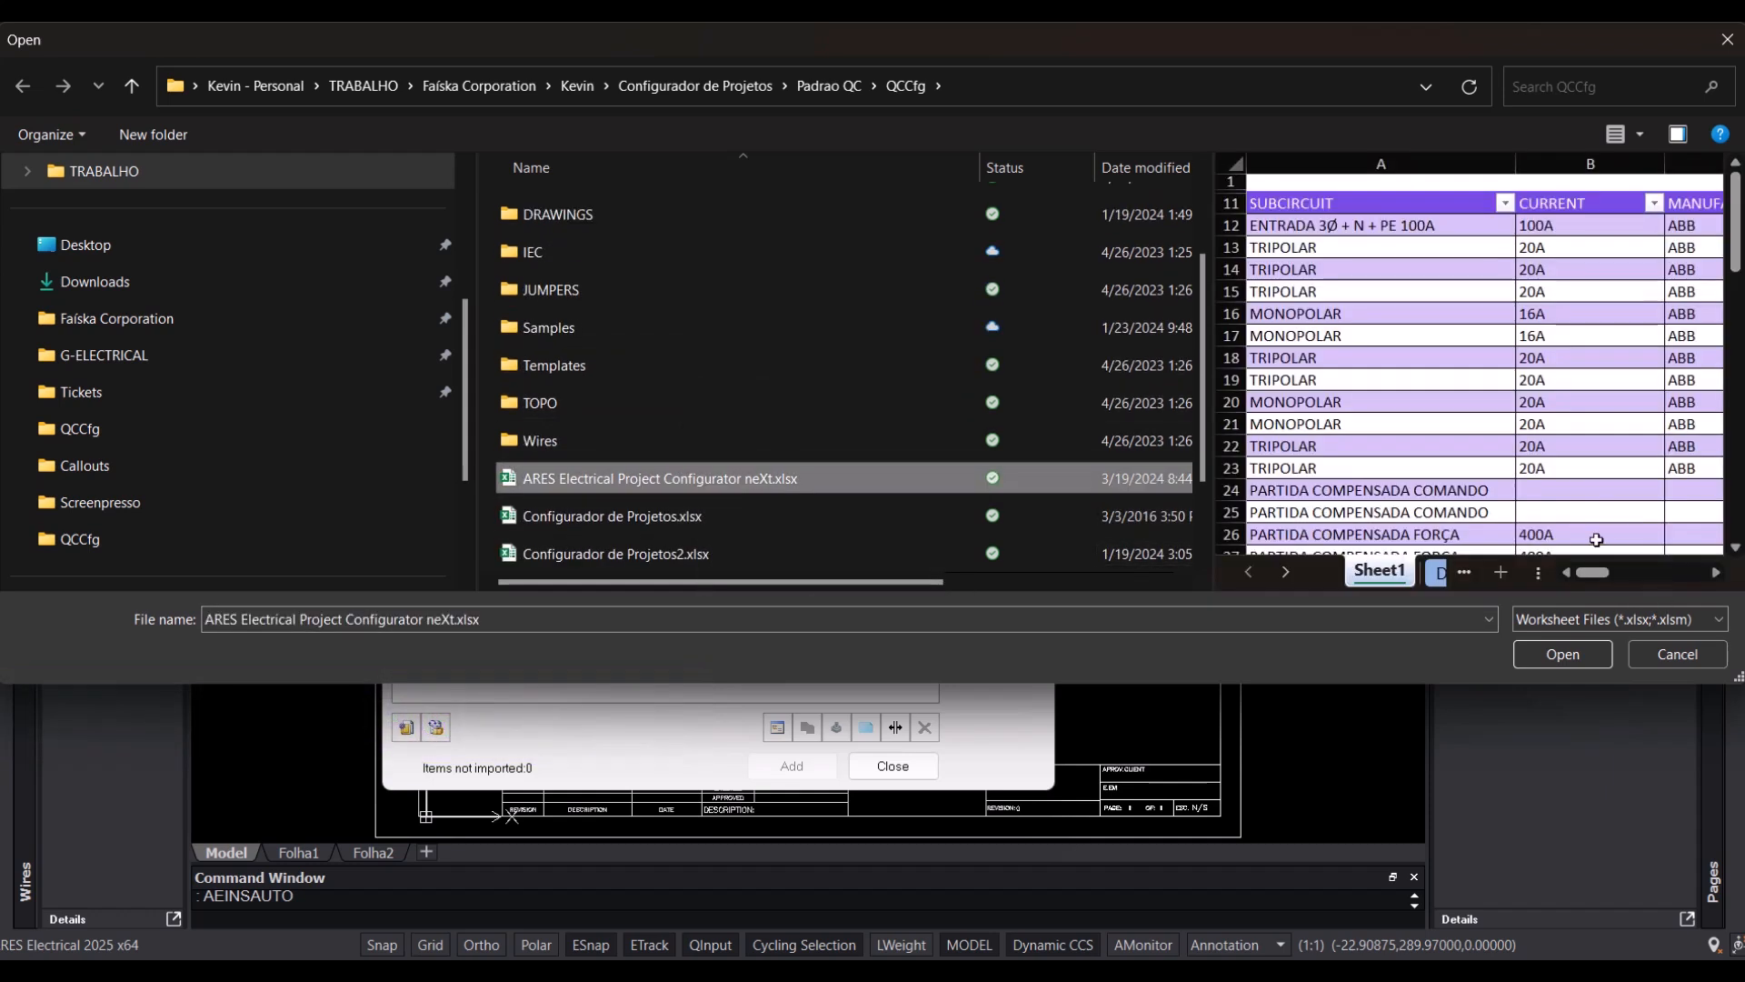
scroll("right", 3)
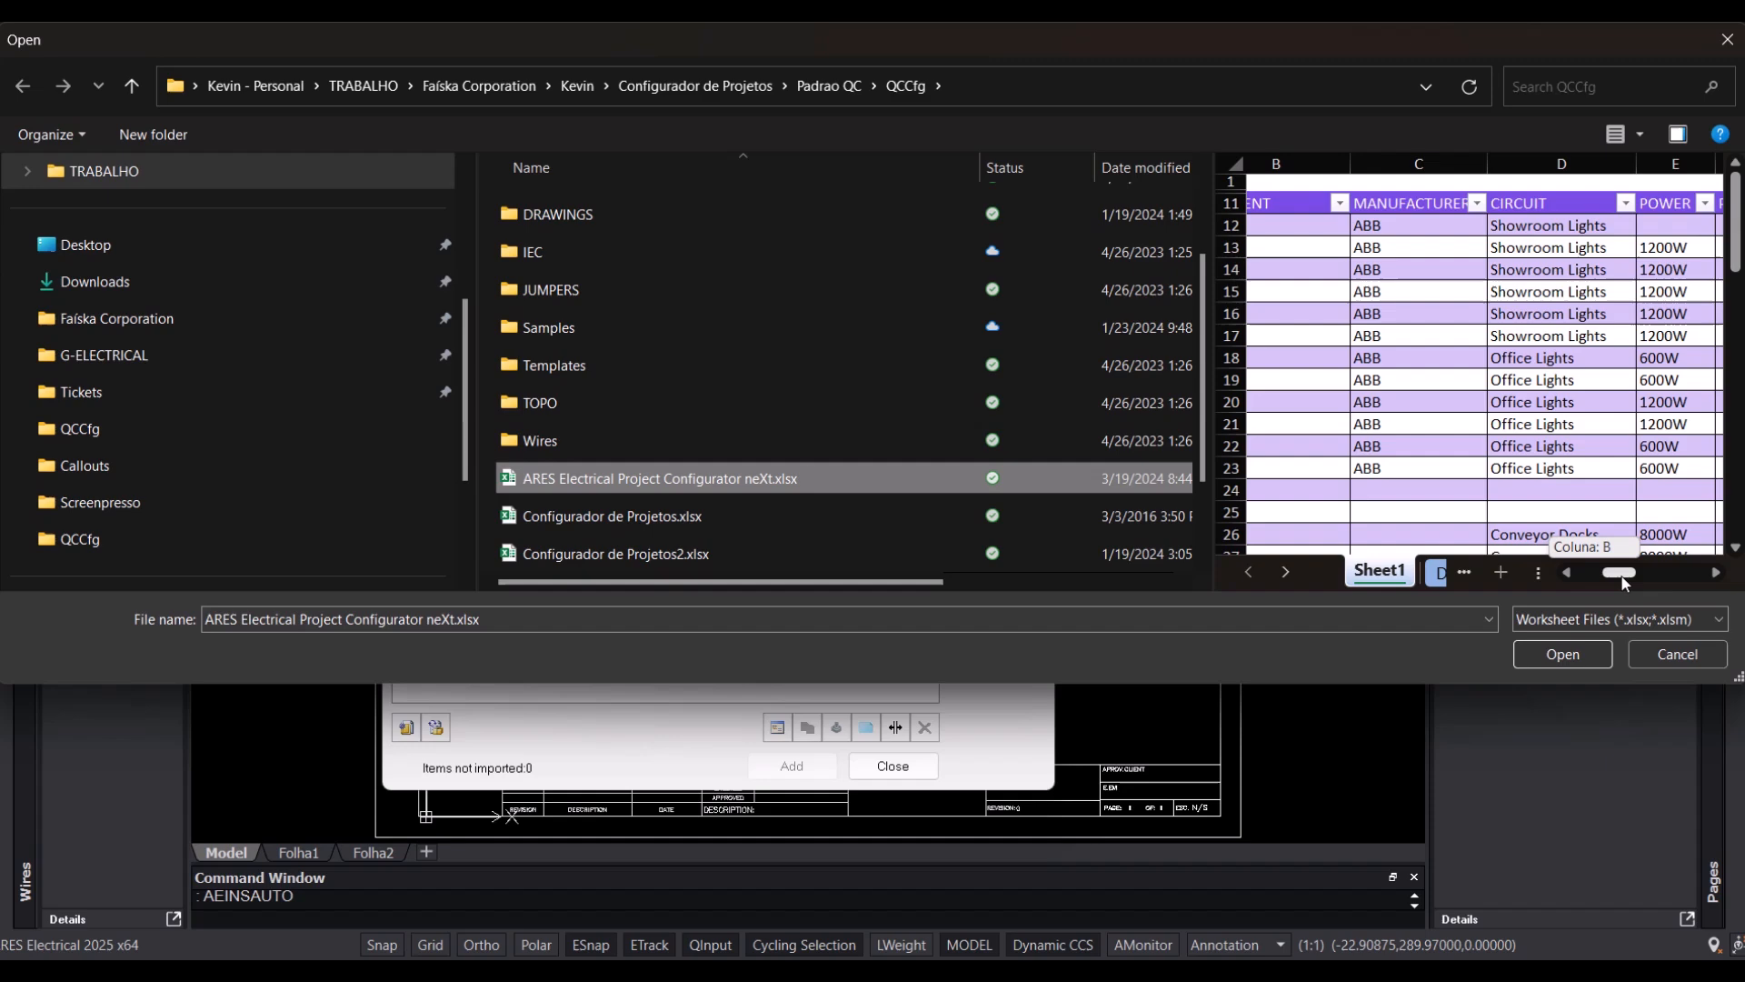
scroll("right", 3)
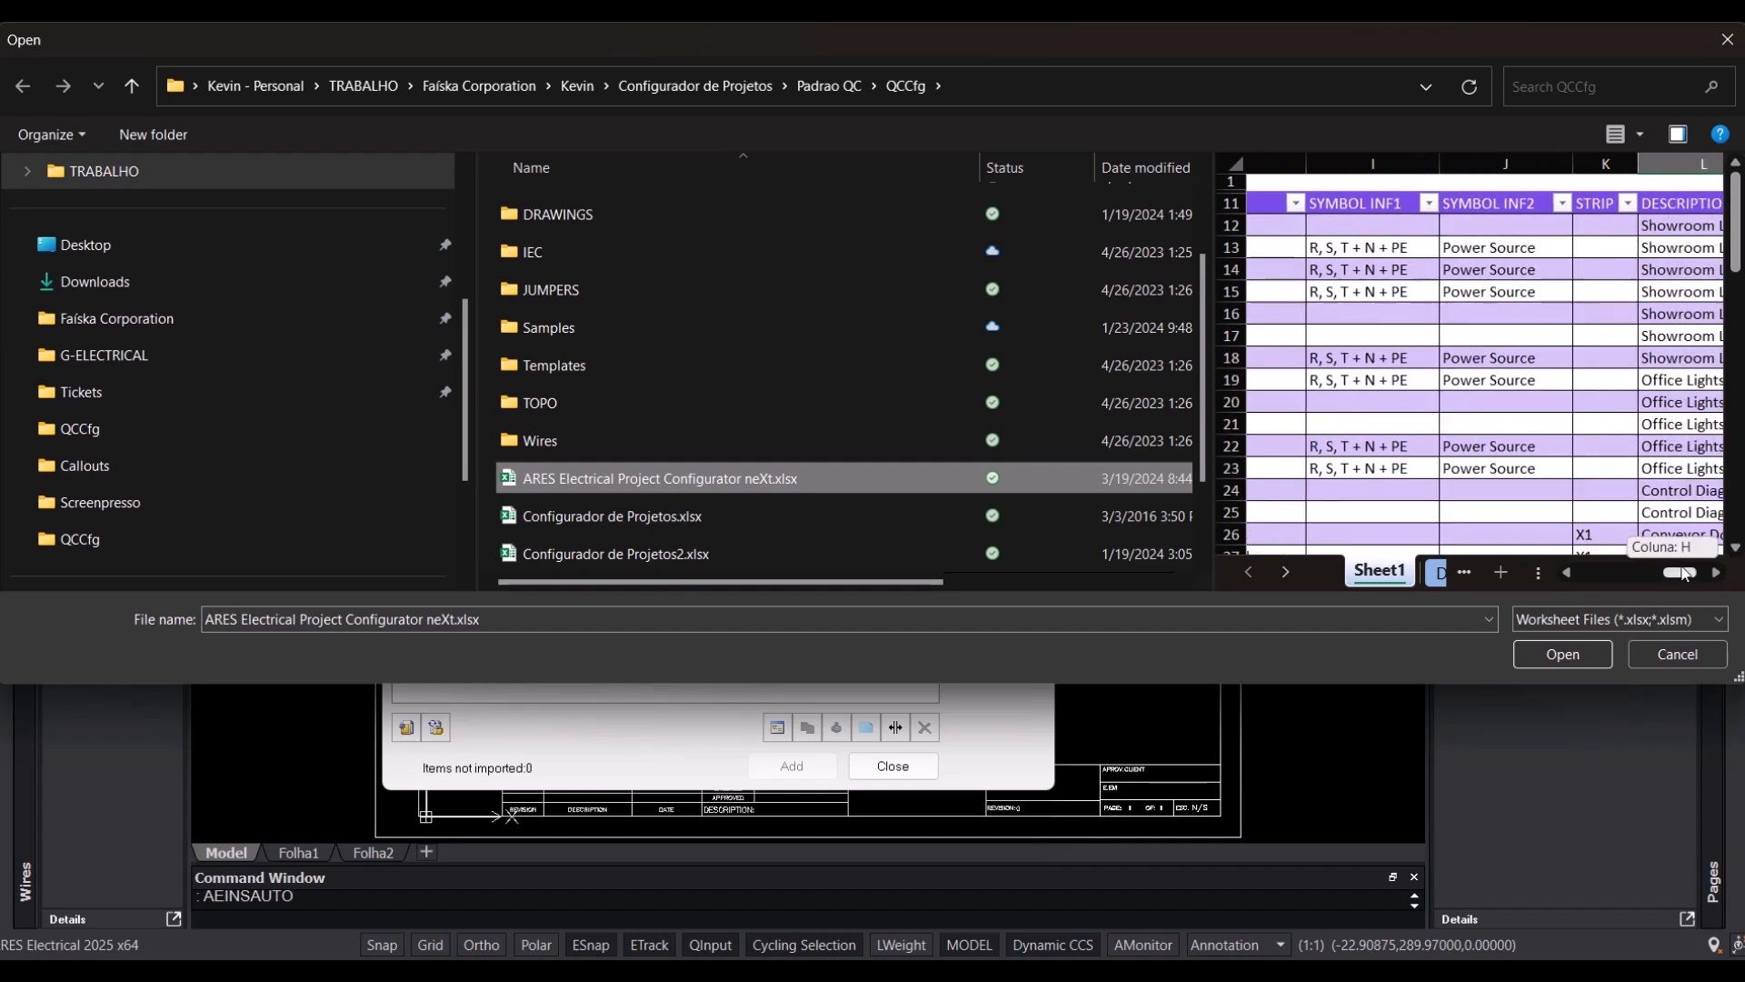
scroll("down", 3)
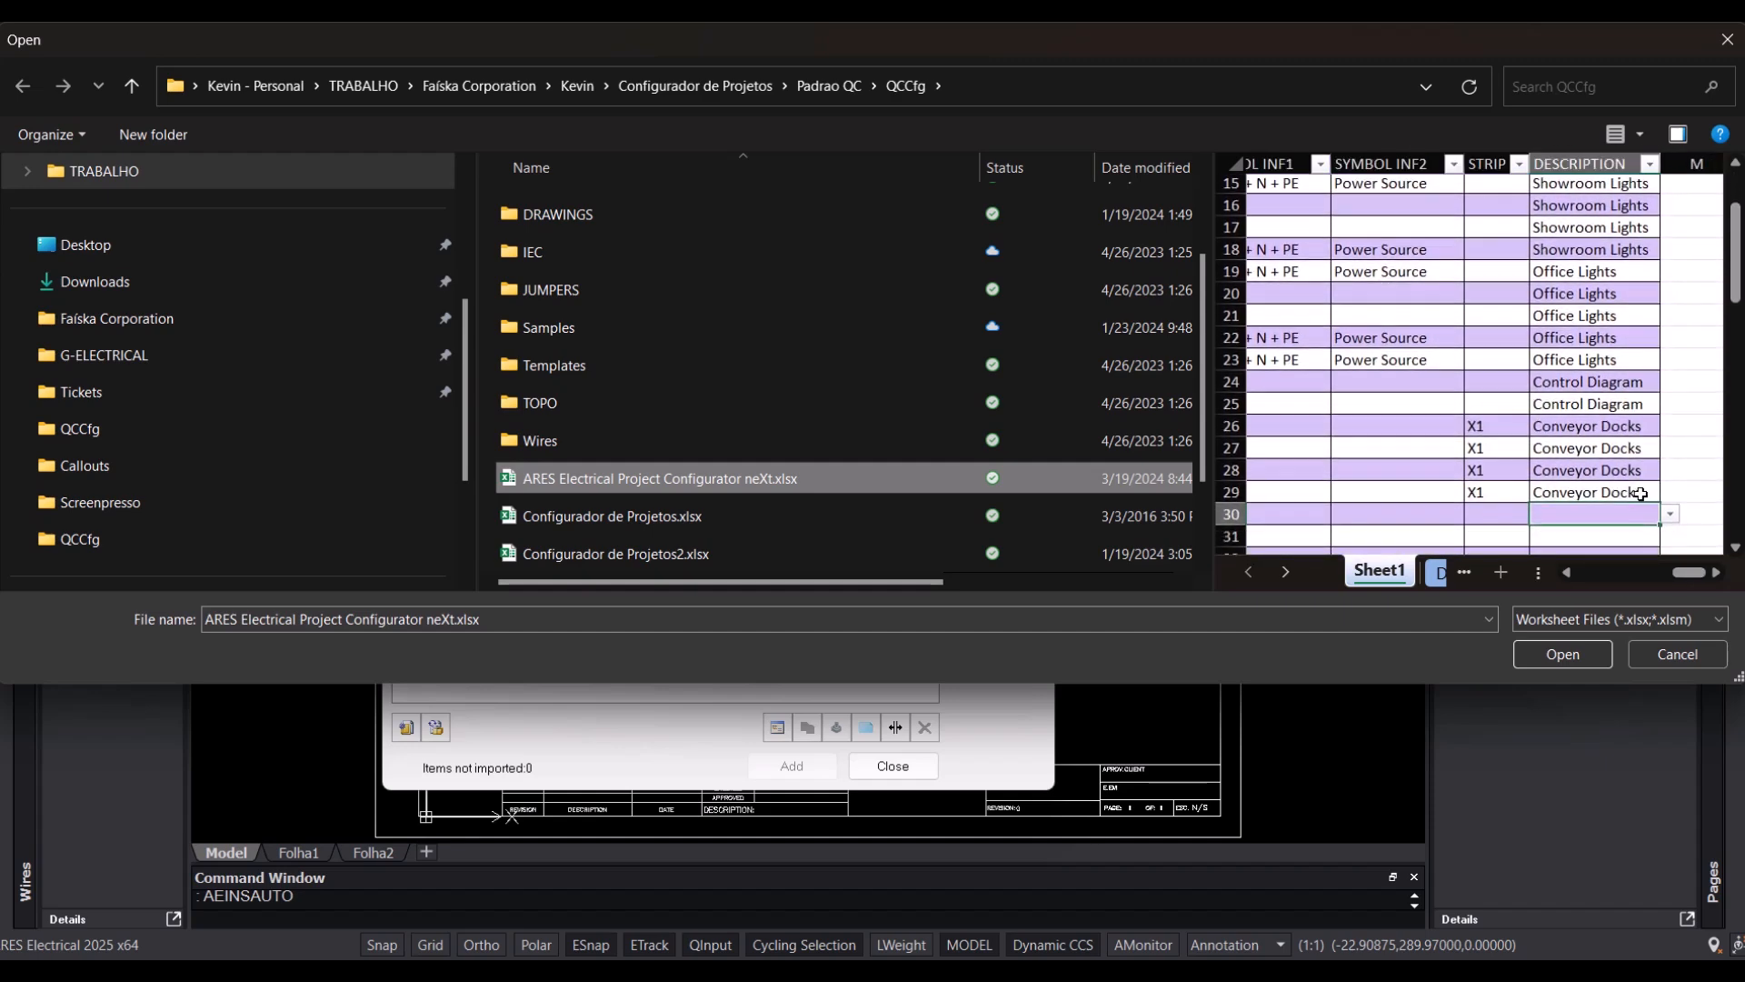
left_click(1559, 653)
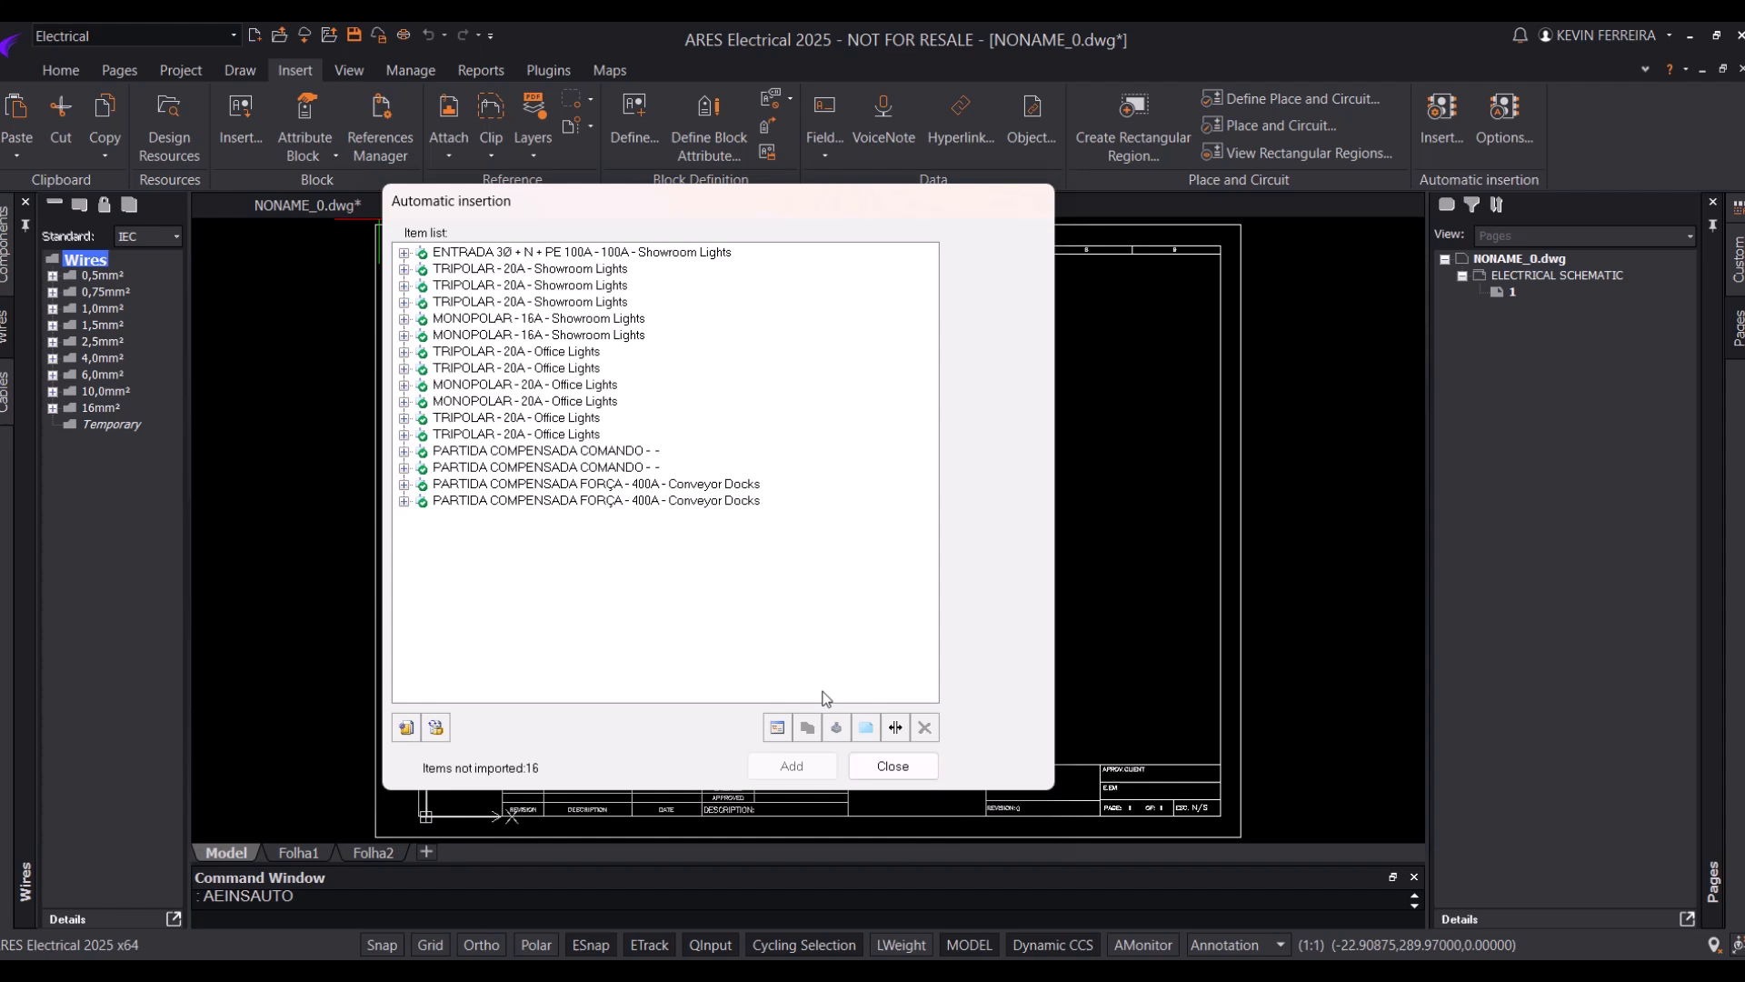
Add all 16 imported circuits, generating the Showroom Lights, Office Lights, Control Diagram and Conveyor Docks pages
left_click(890, 769)
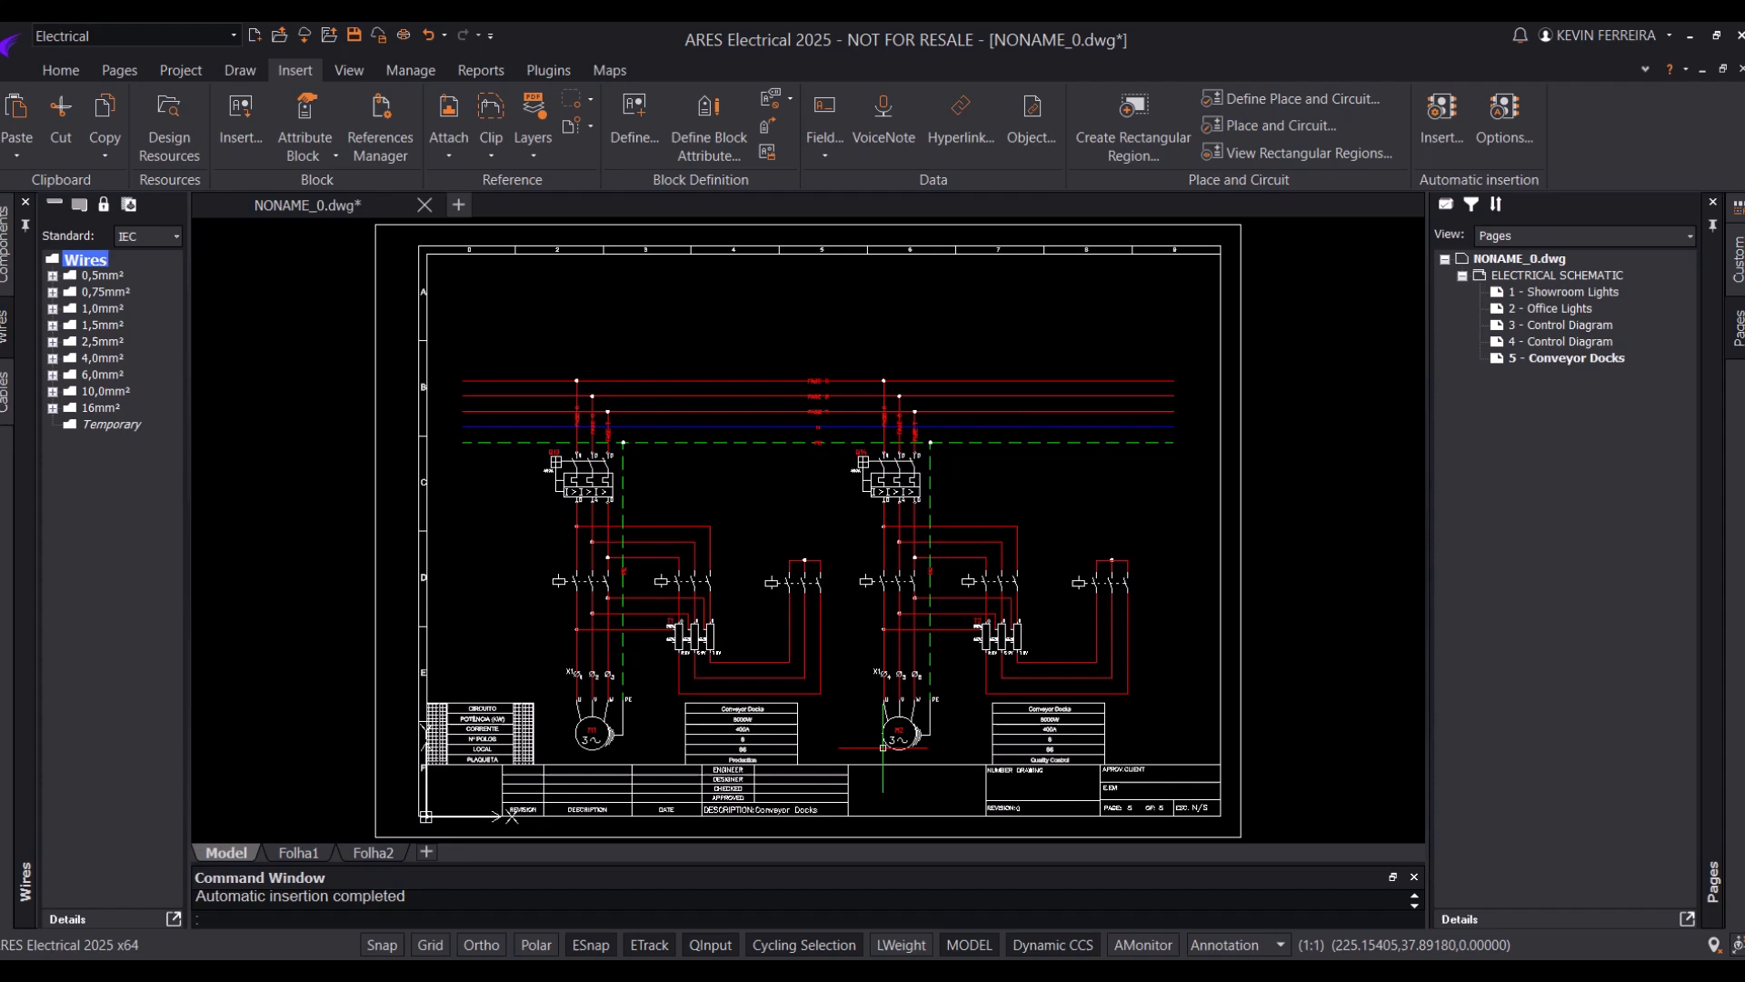
left_click(1558, 324)
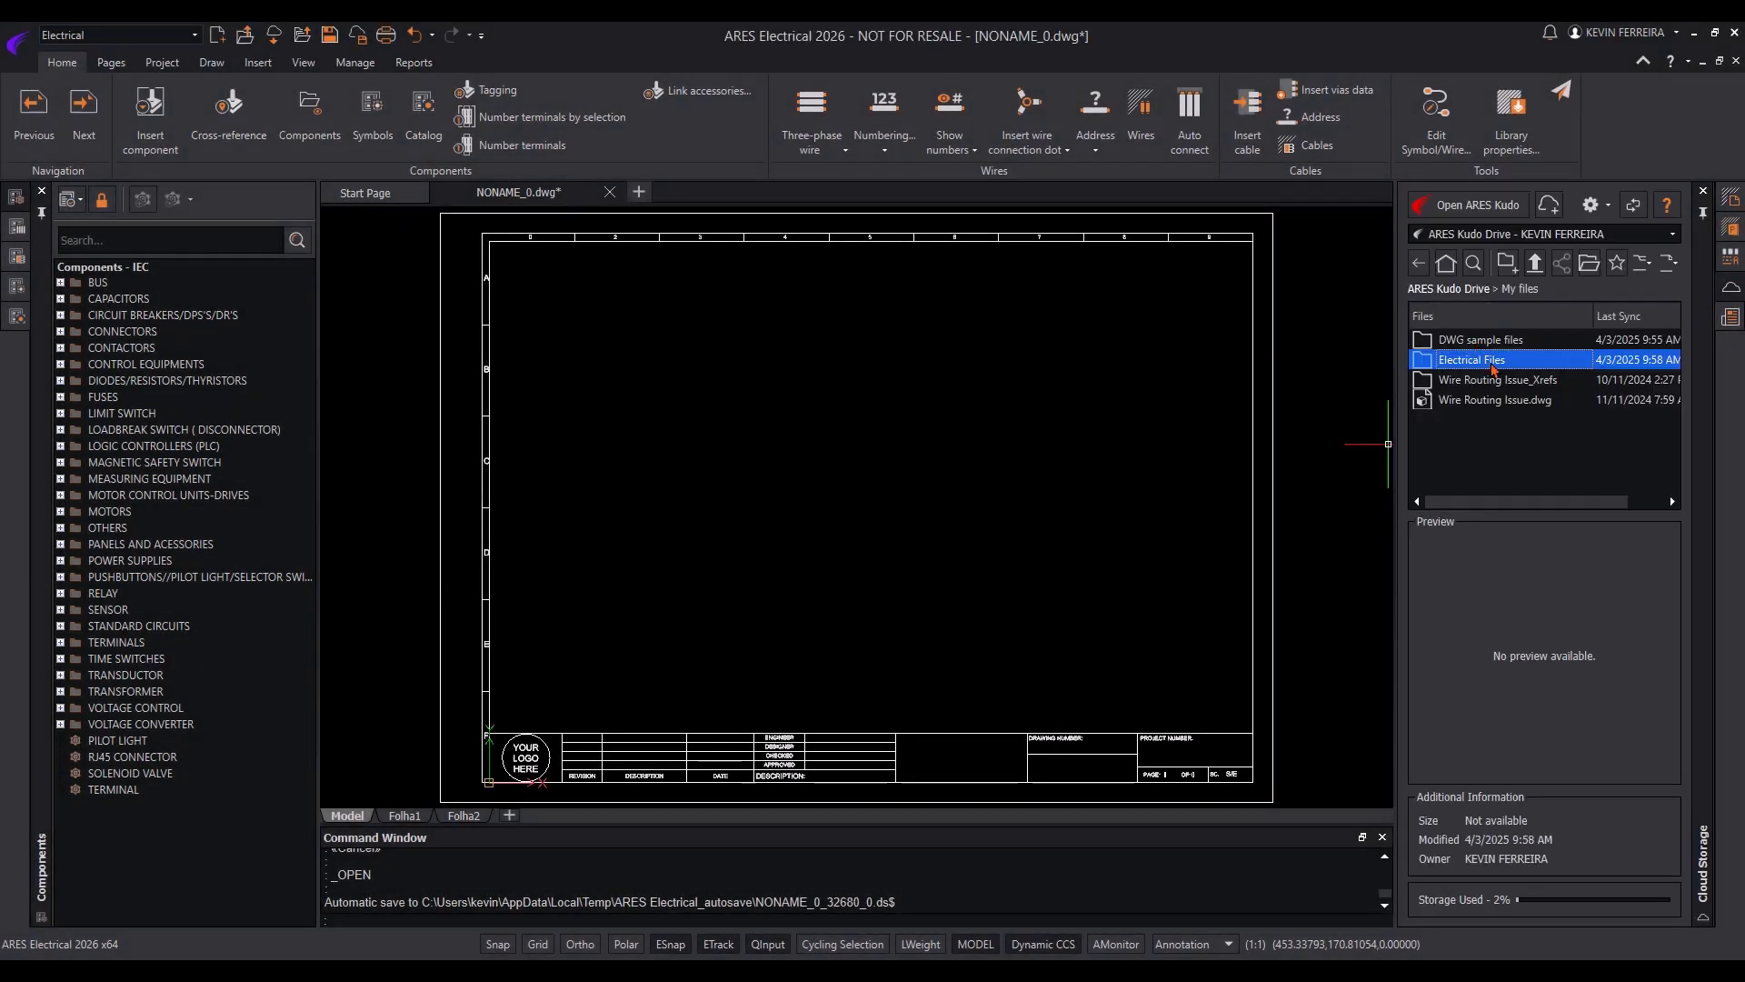
Open the Electrical Files folder on Kudo Drive and load AE-Electrical Cabinet.dwg for editing
double_click(1472, 358)
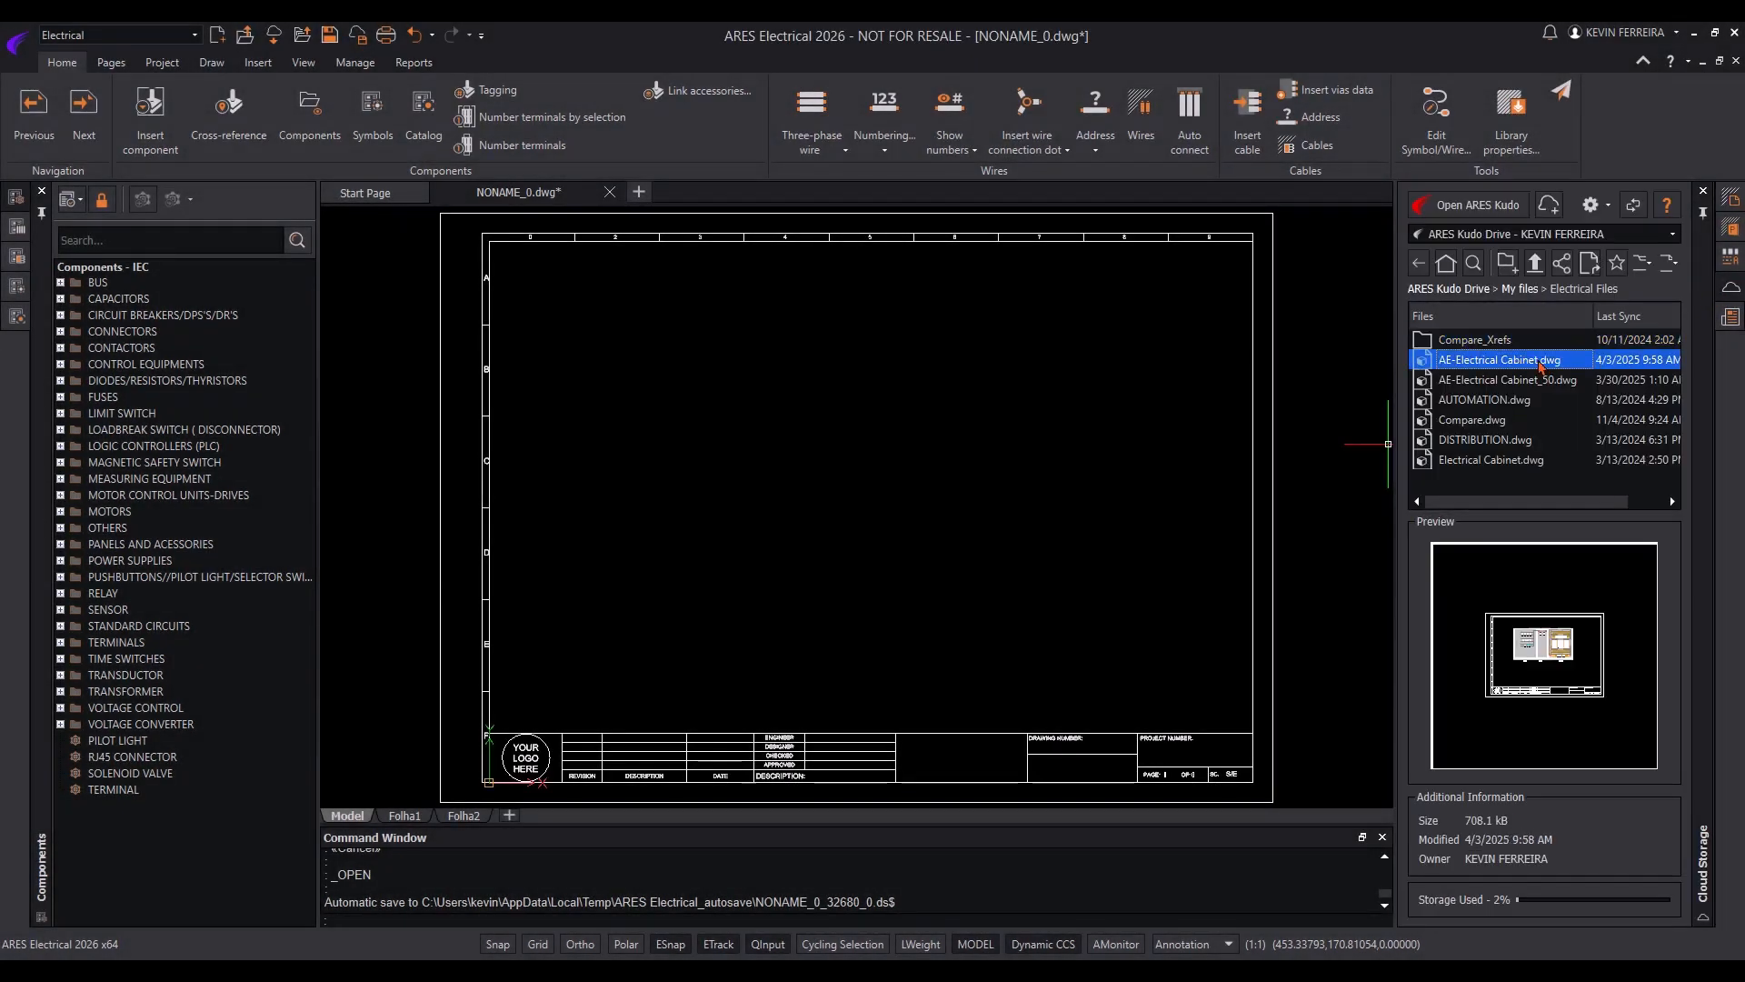
double_click(1500, 358)
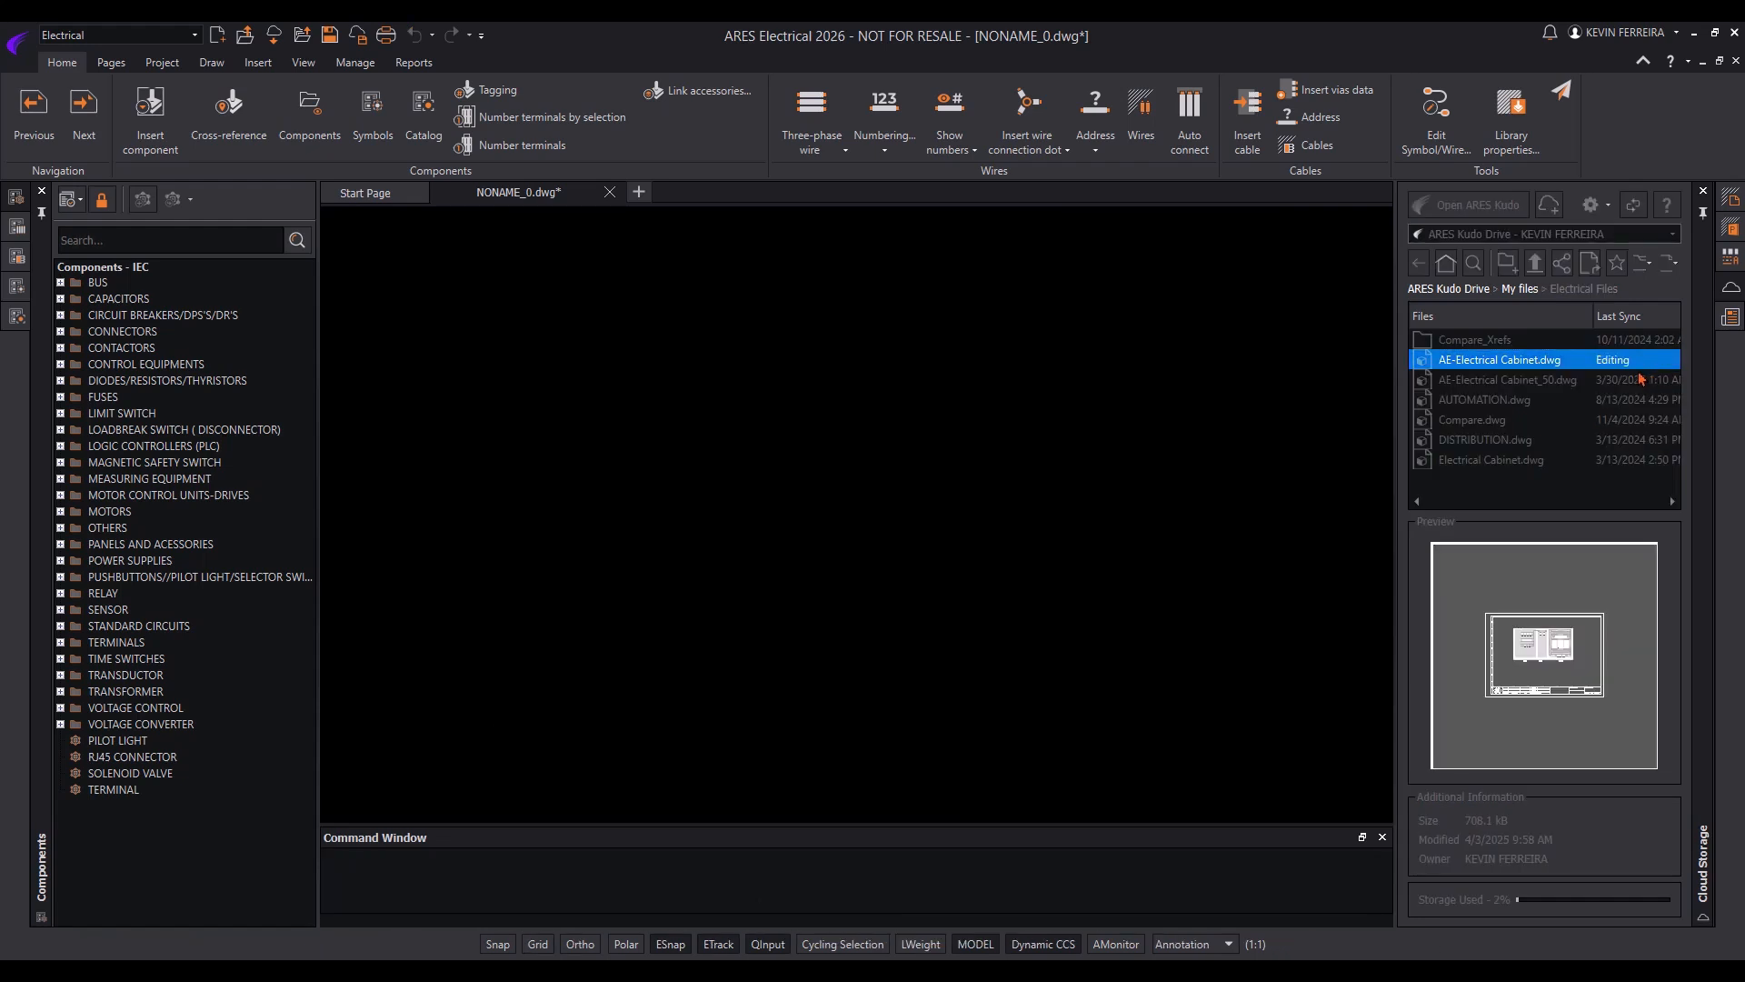
double_click(1500, 358)
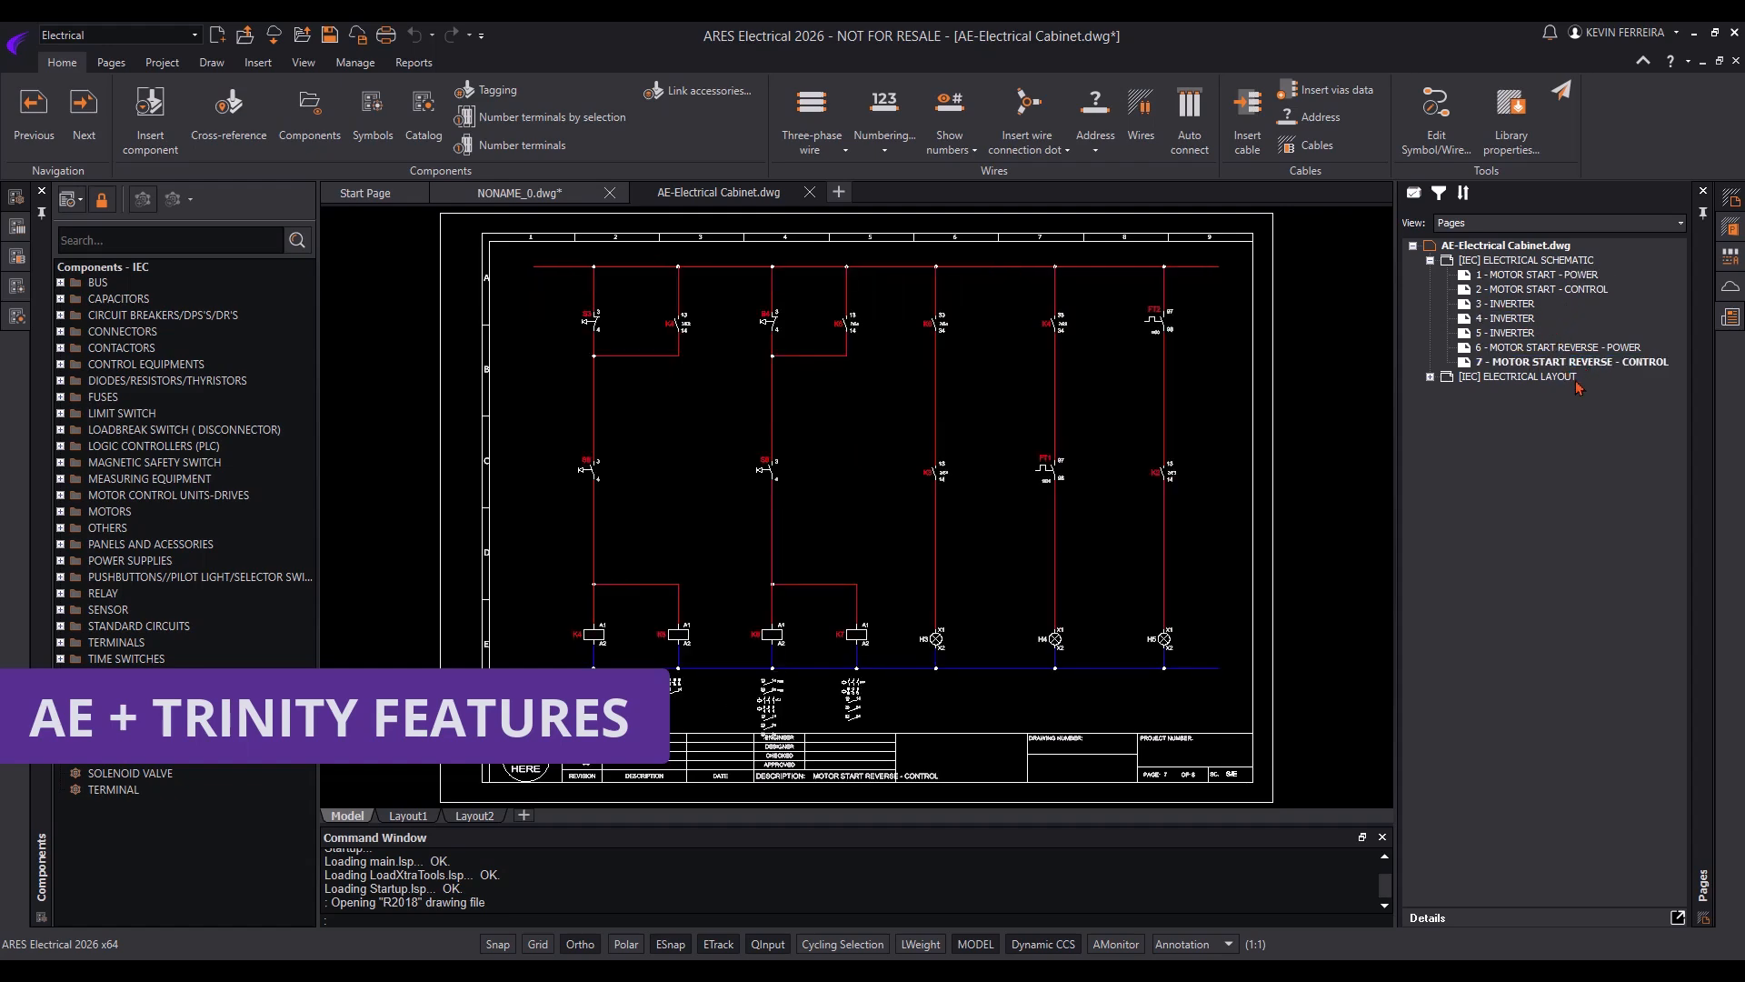
Insert a cover page into the cabinet project, then launch the drawing in ARES Kudo
right_click(1505, 246)
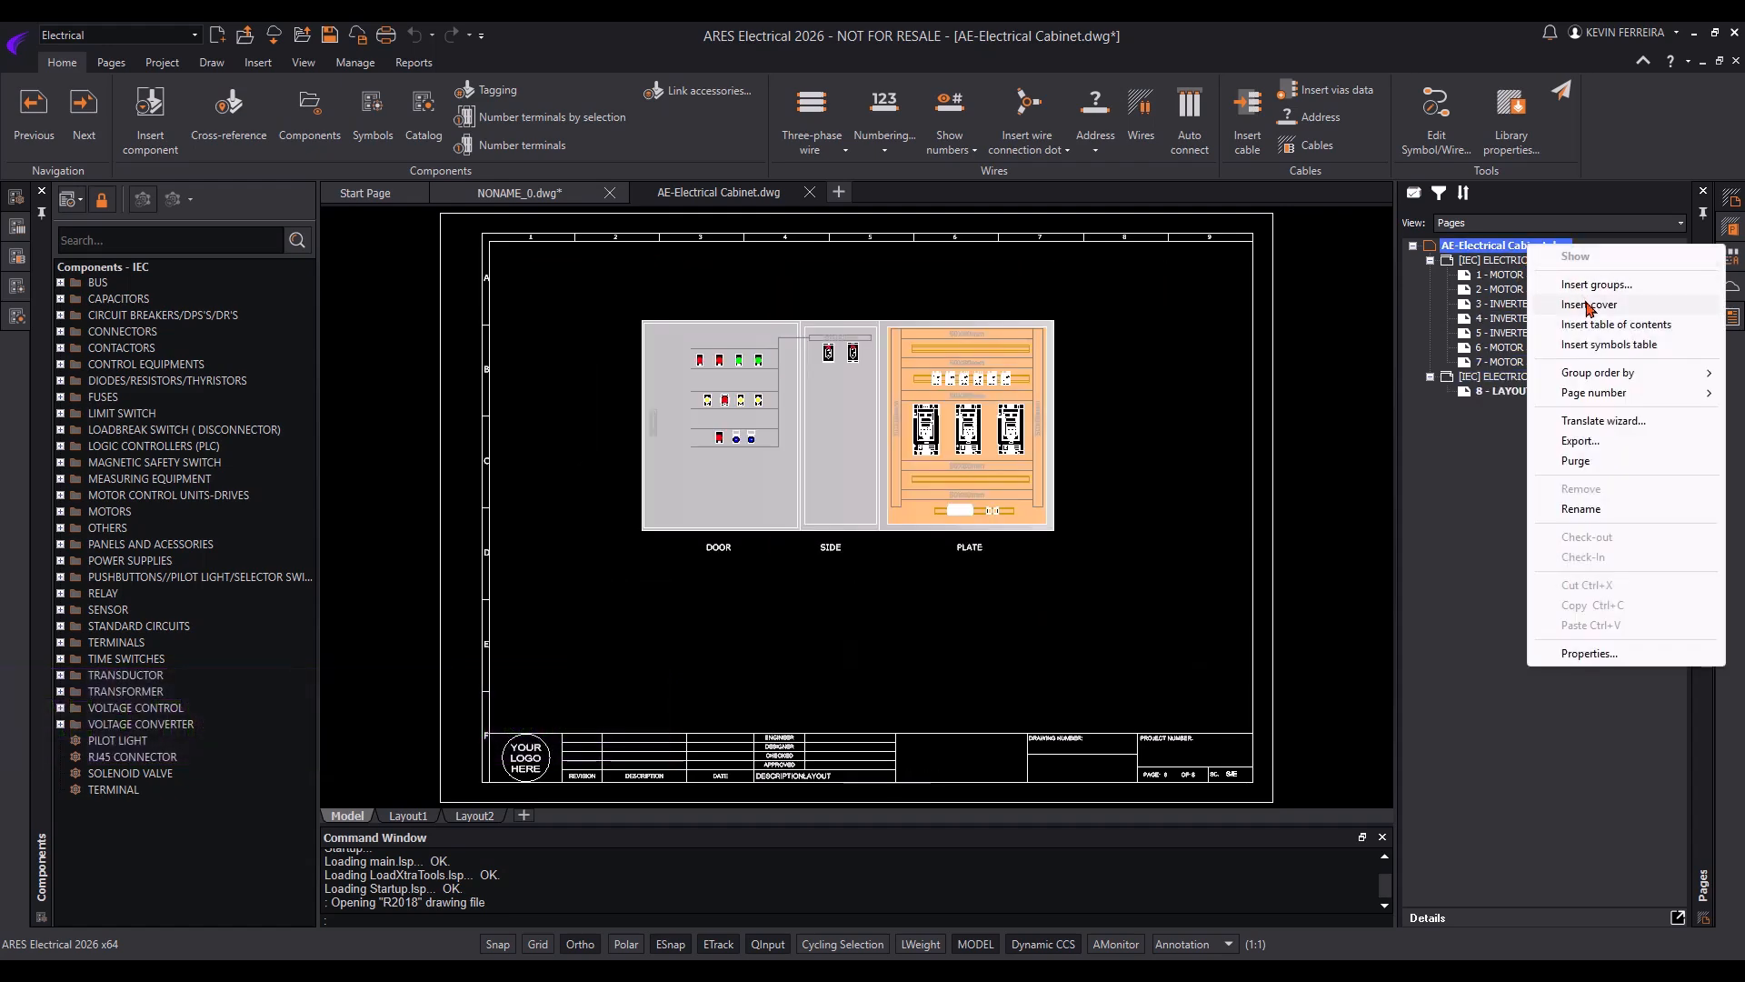
left_click(1593, 304)
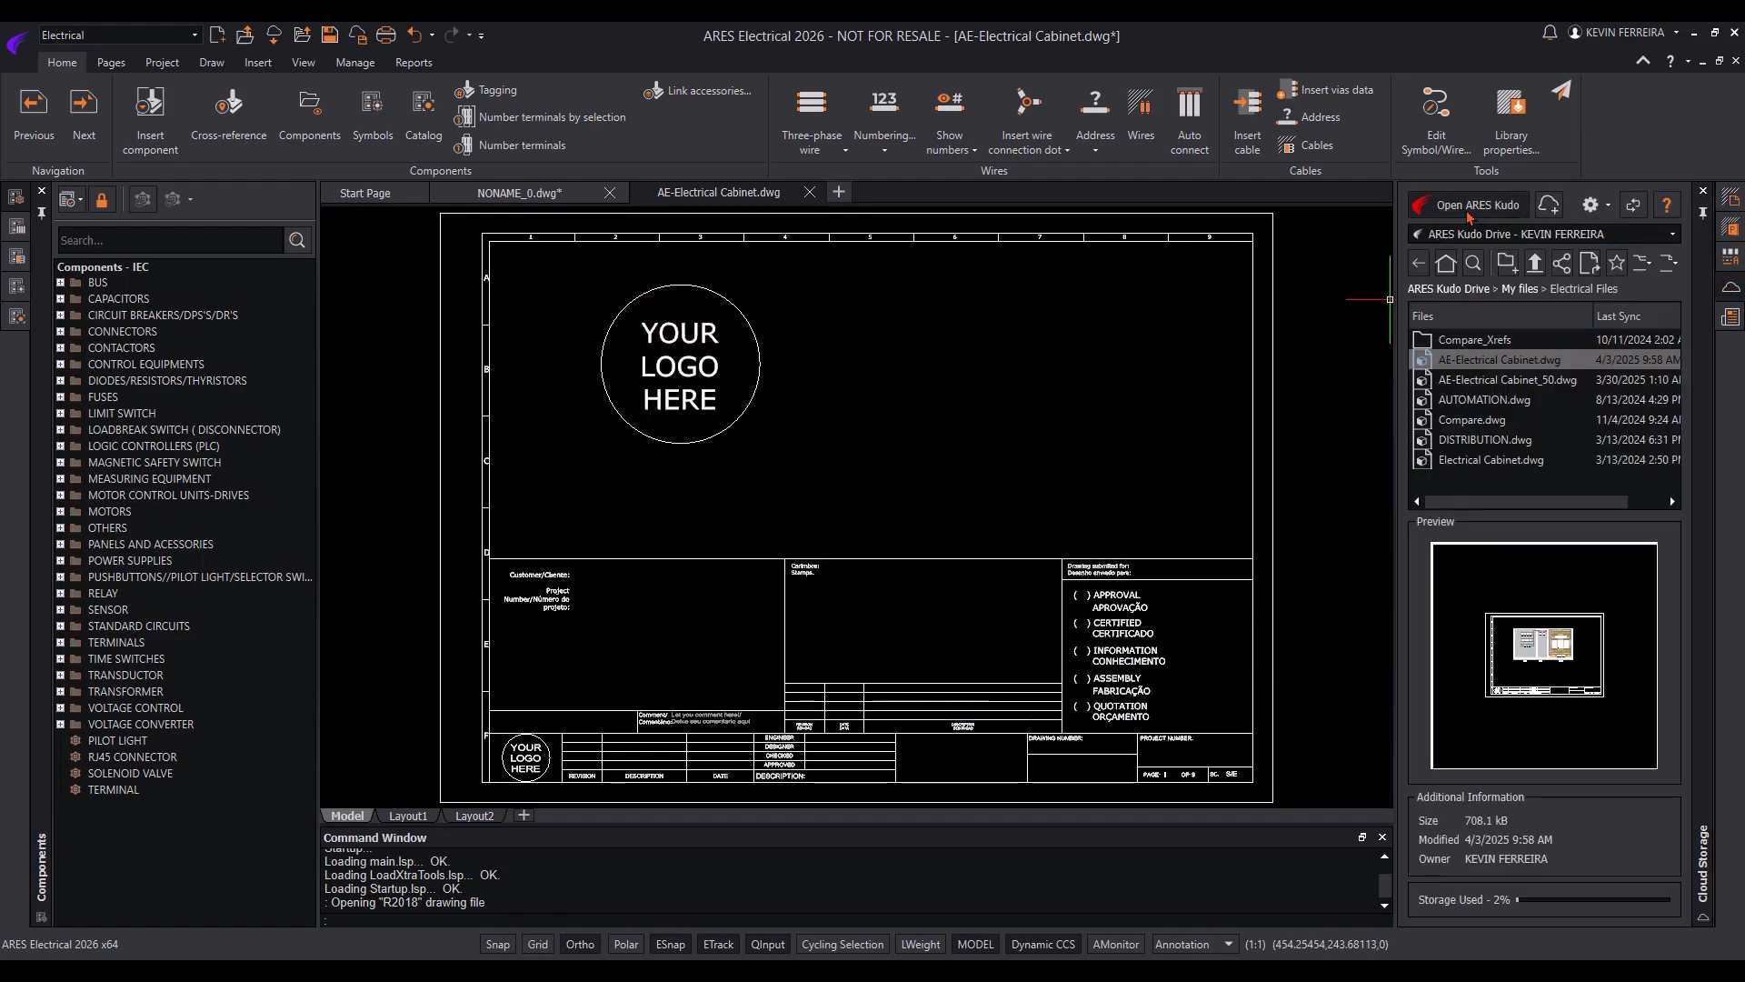
left_click(1476, 205)
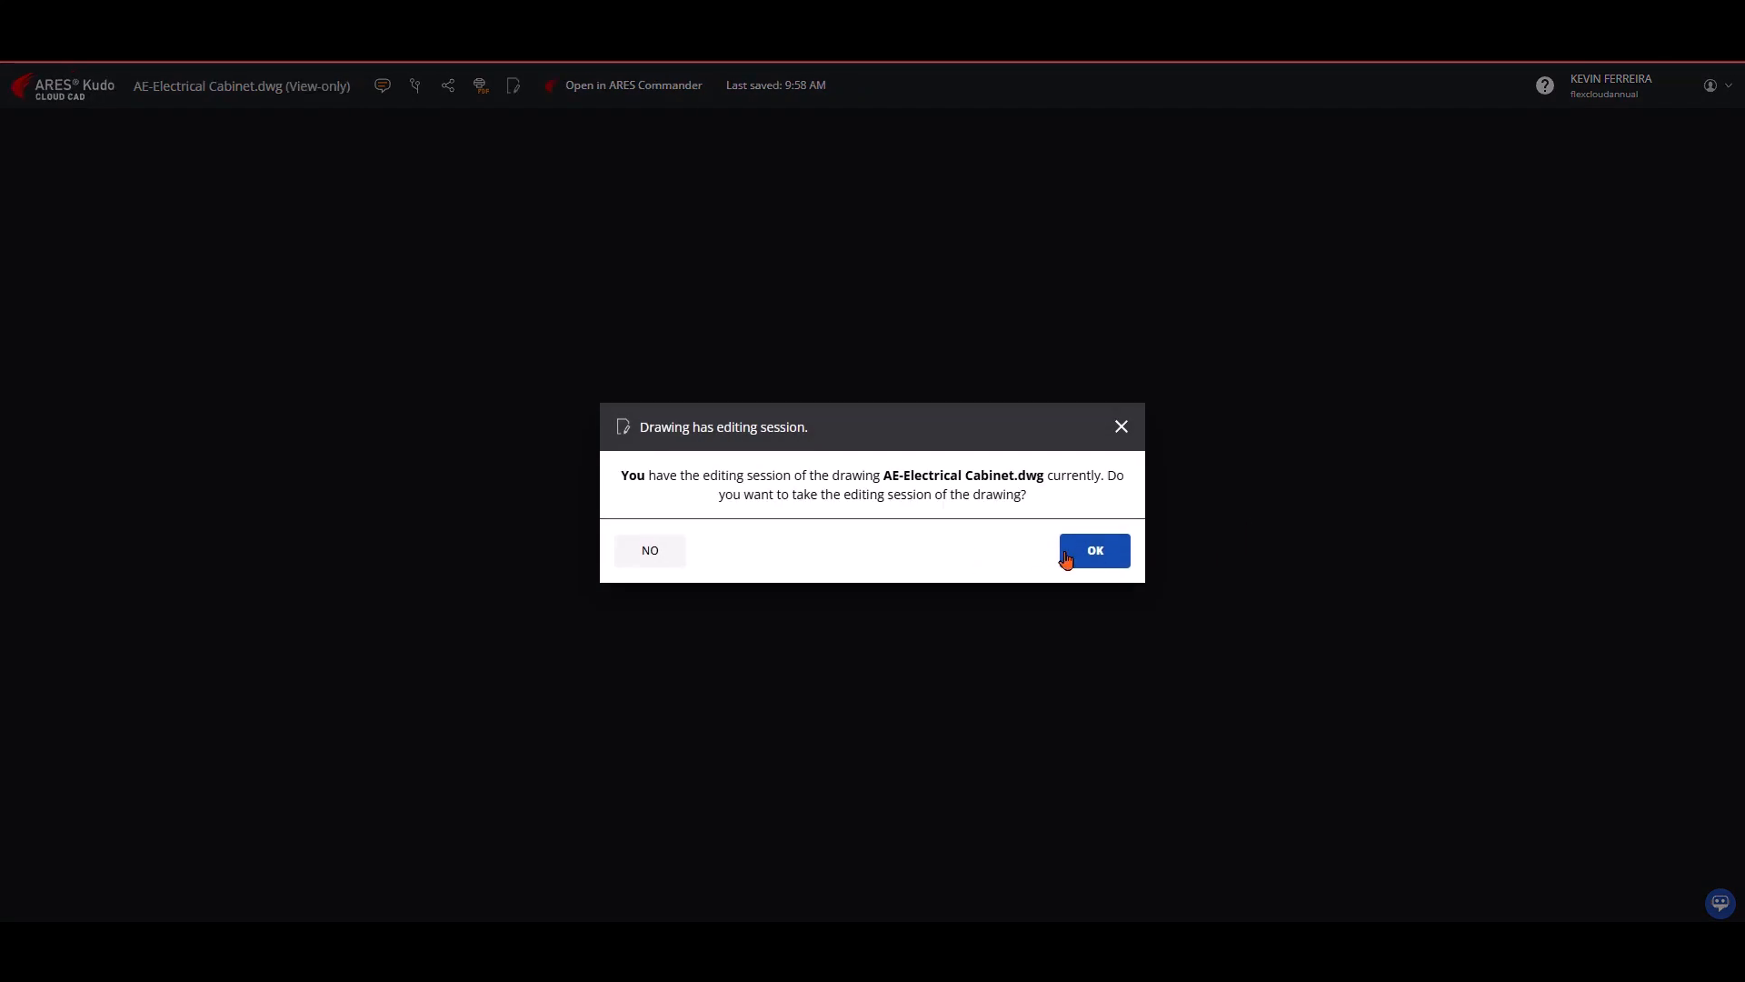
Accept the editing-session handover and force-get edit when migration fails
left_click(1093, 549)
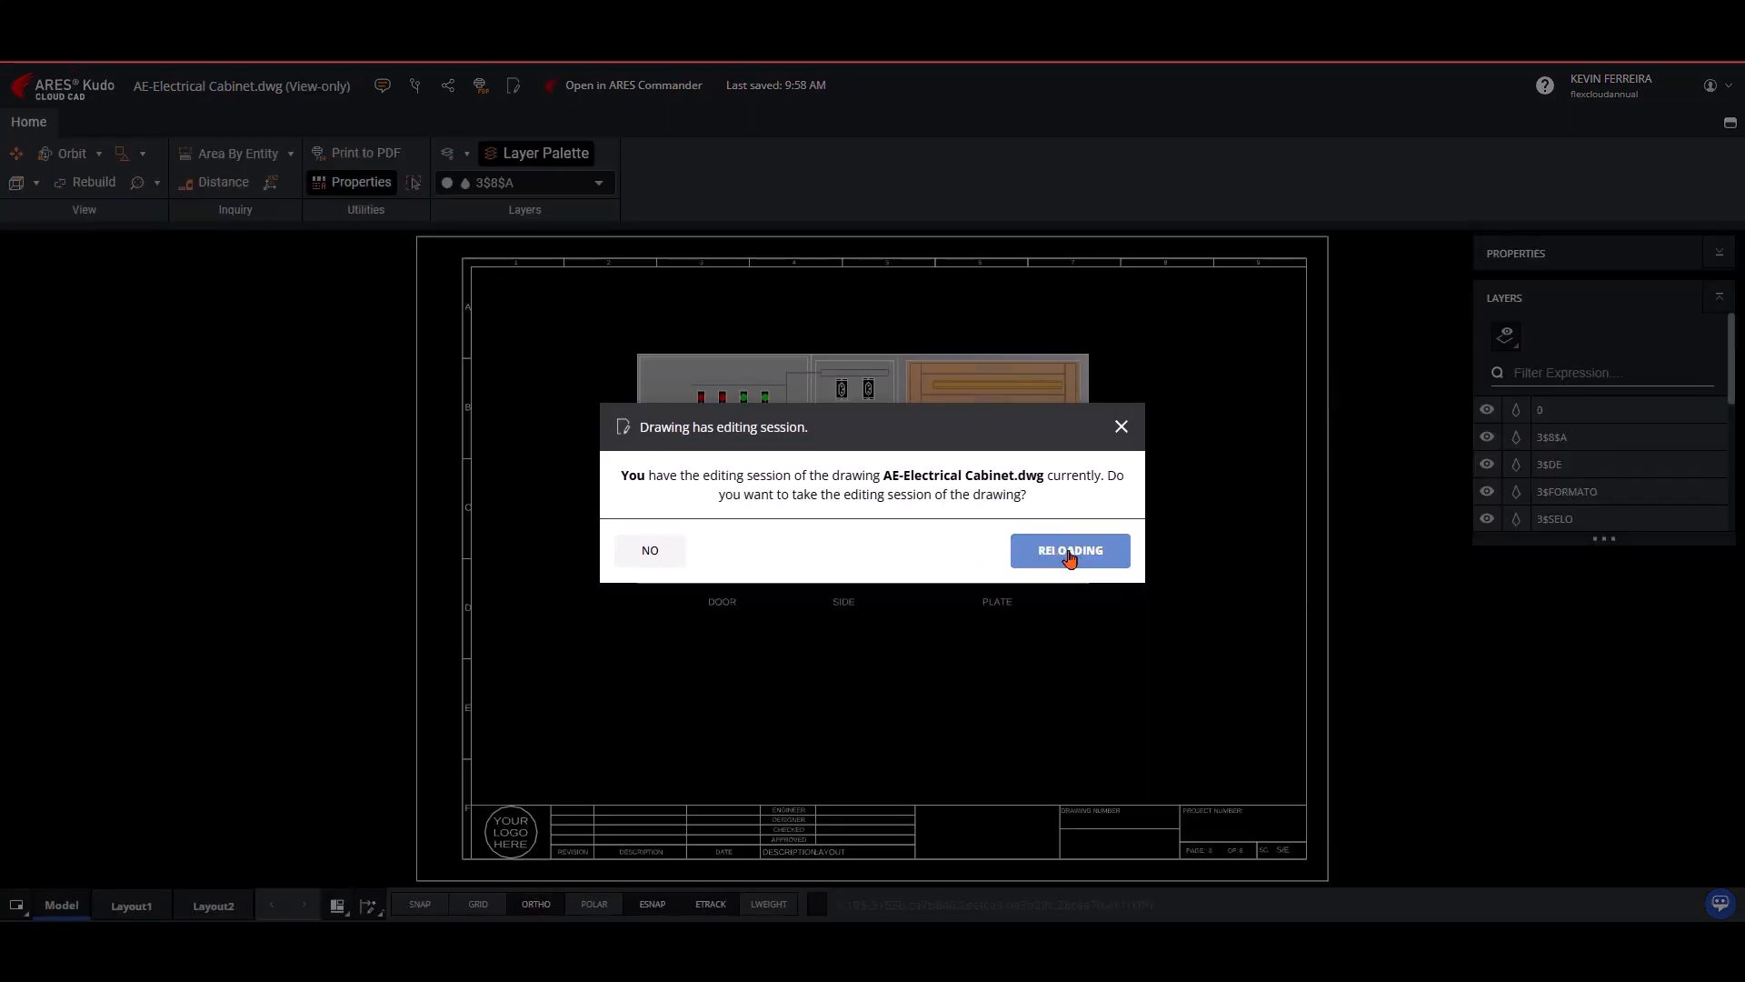
mouse_move(1078, 580)
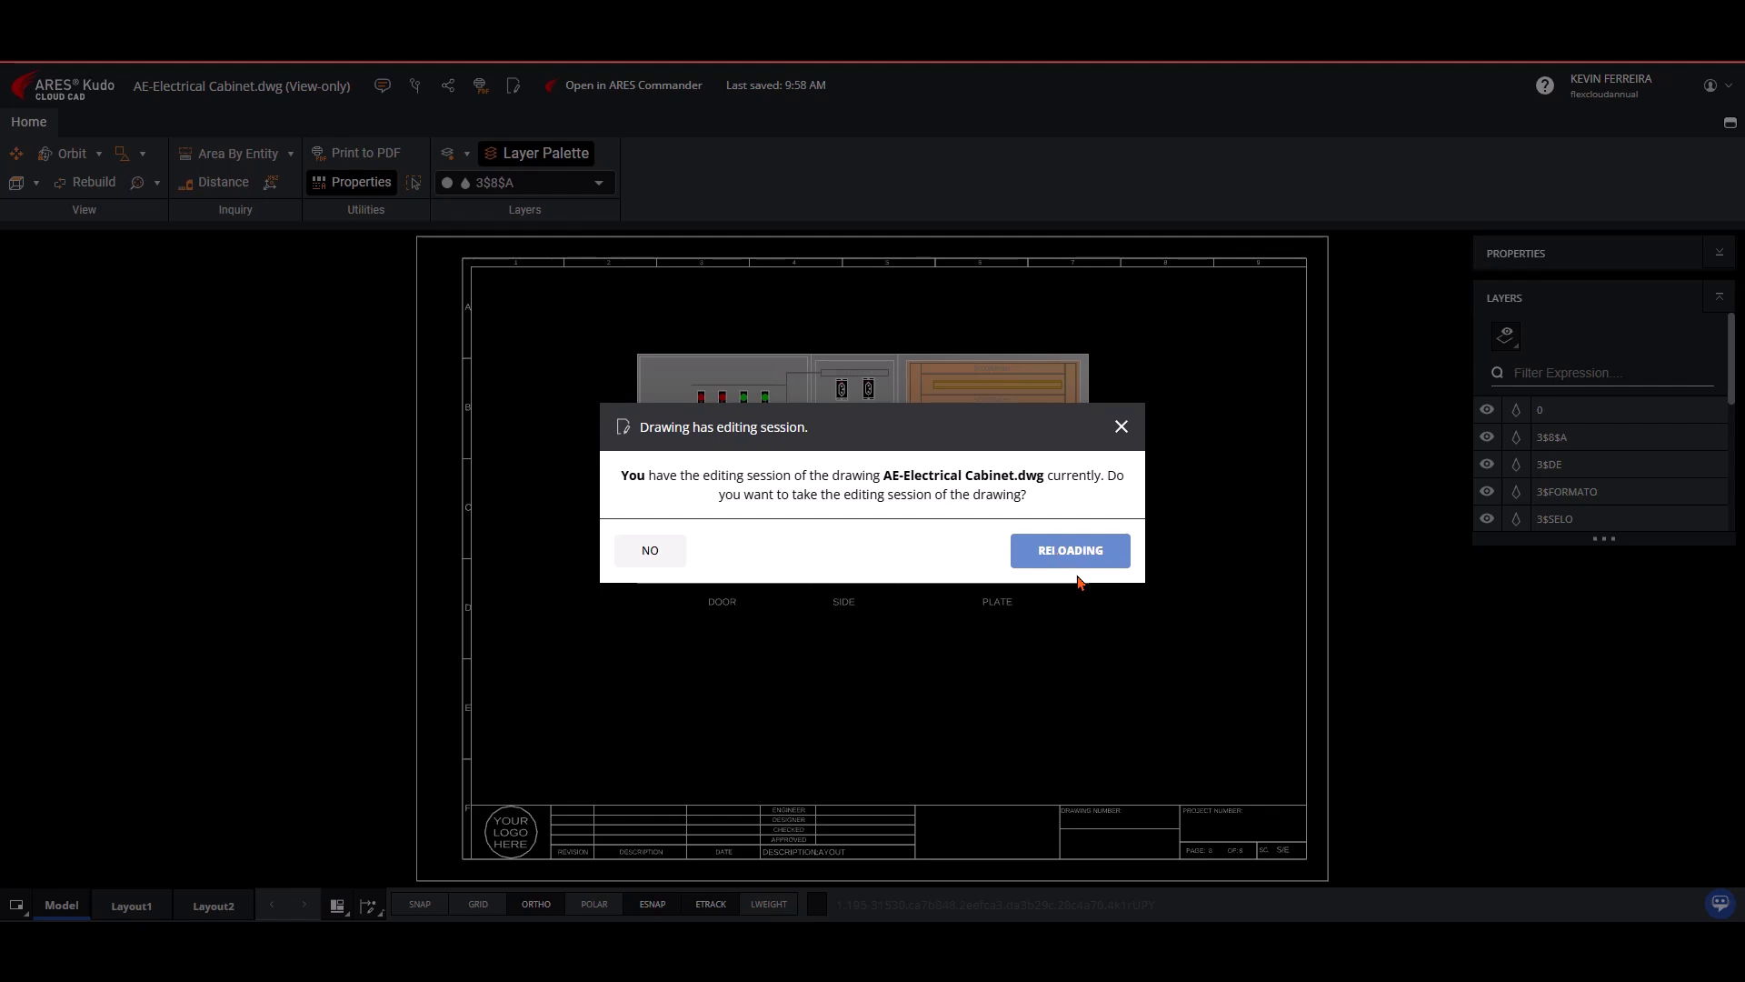
left_click(1067, 549)
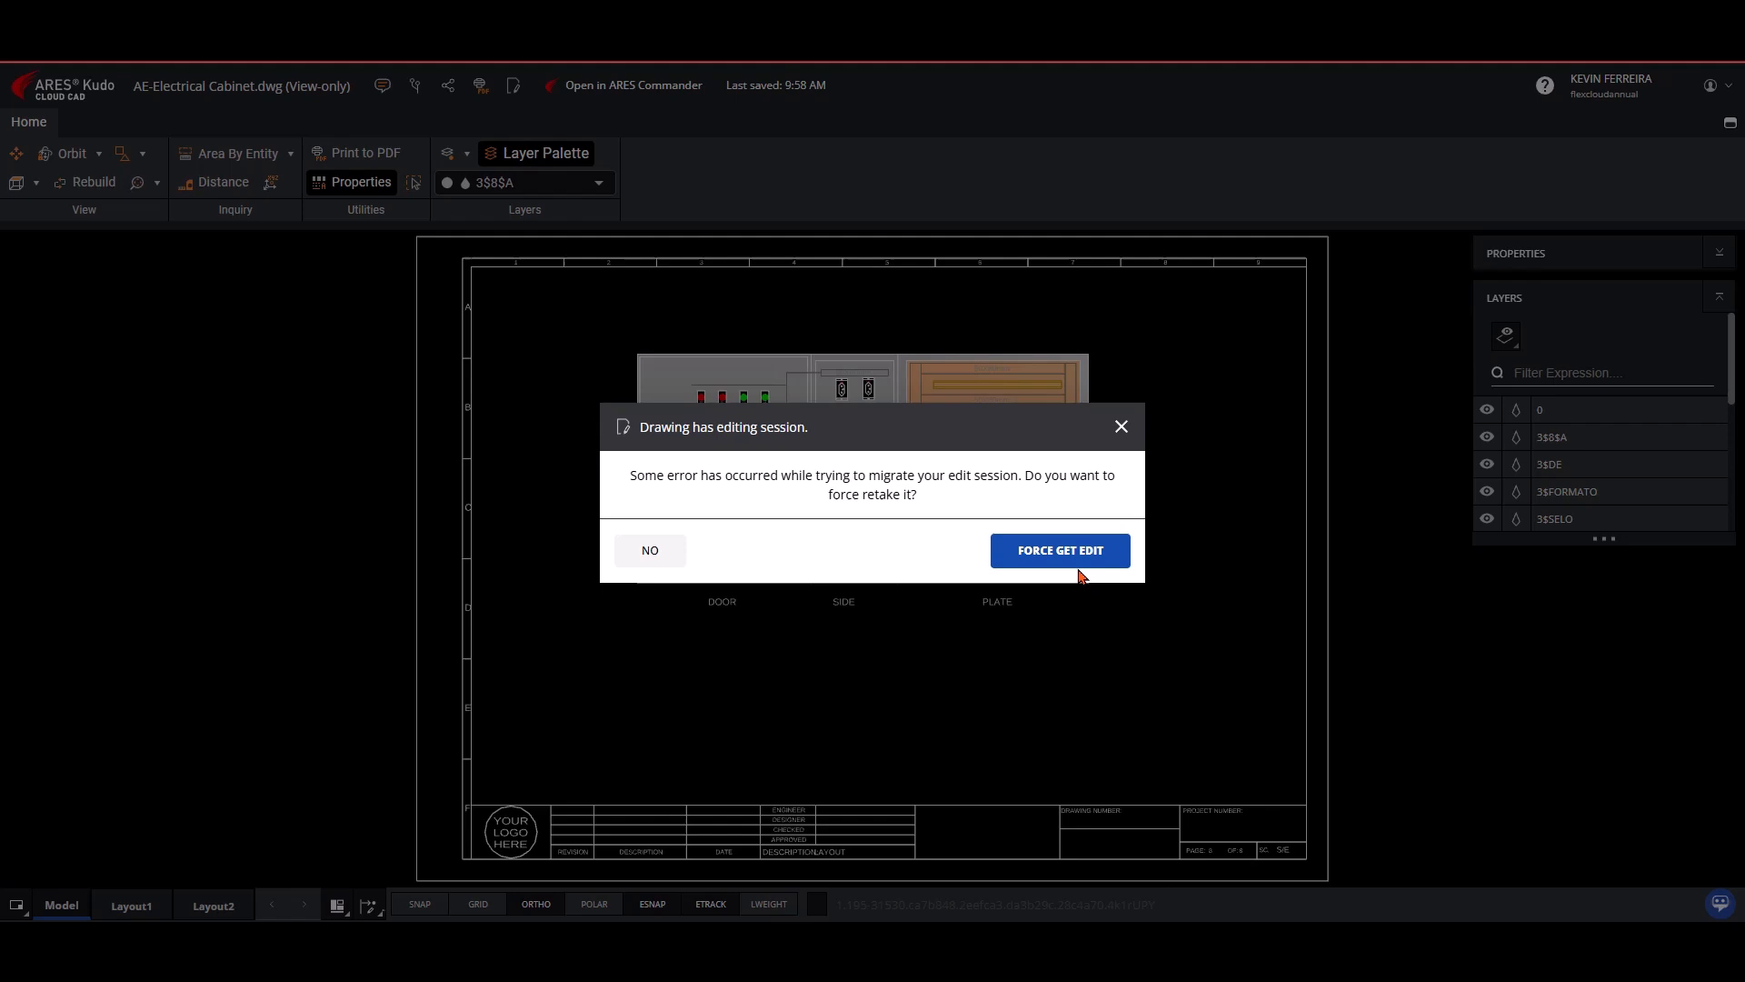
left_click(1058, 549)
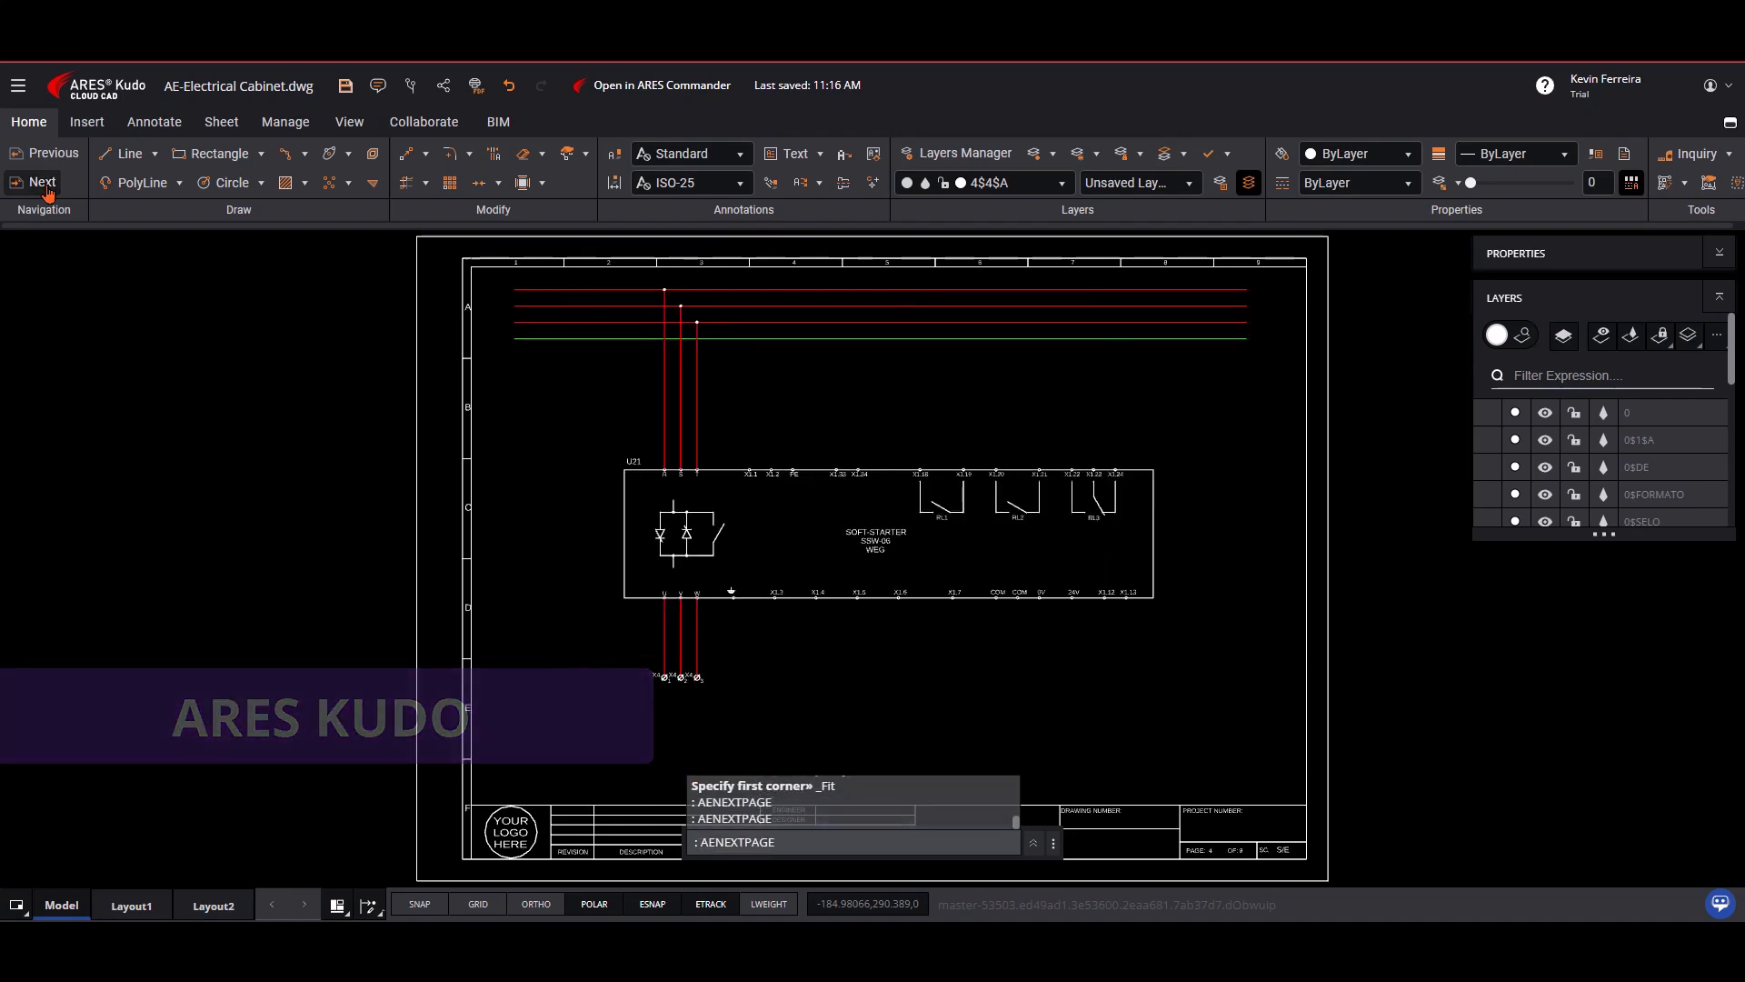
Page forward through the schematic sheets to the cover sheet with the logo placeholder
left_click(42, 182)
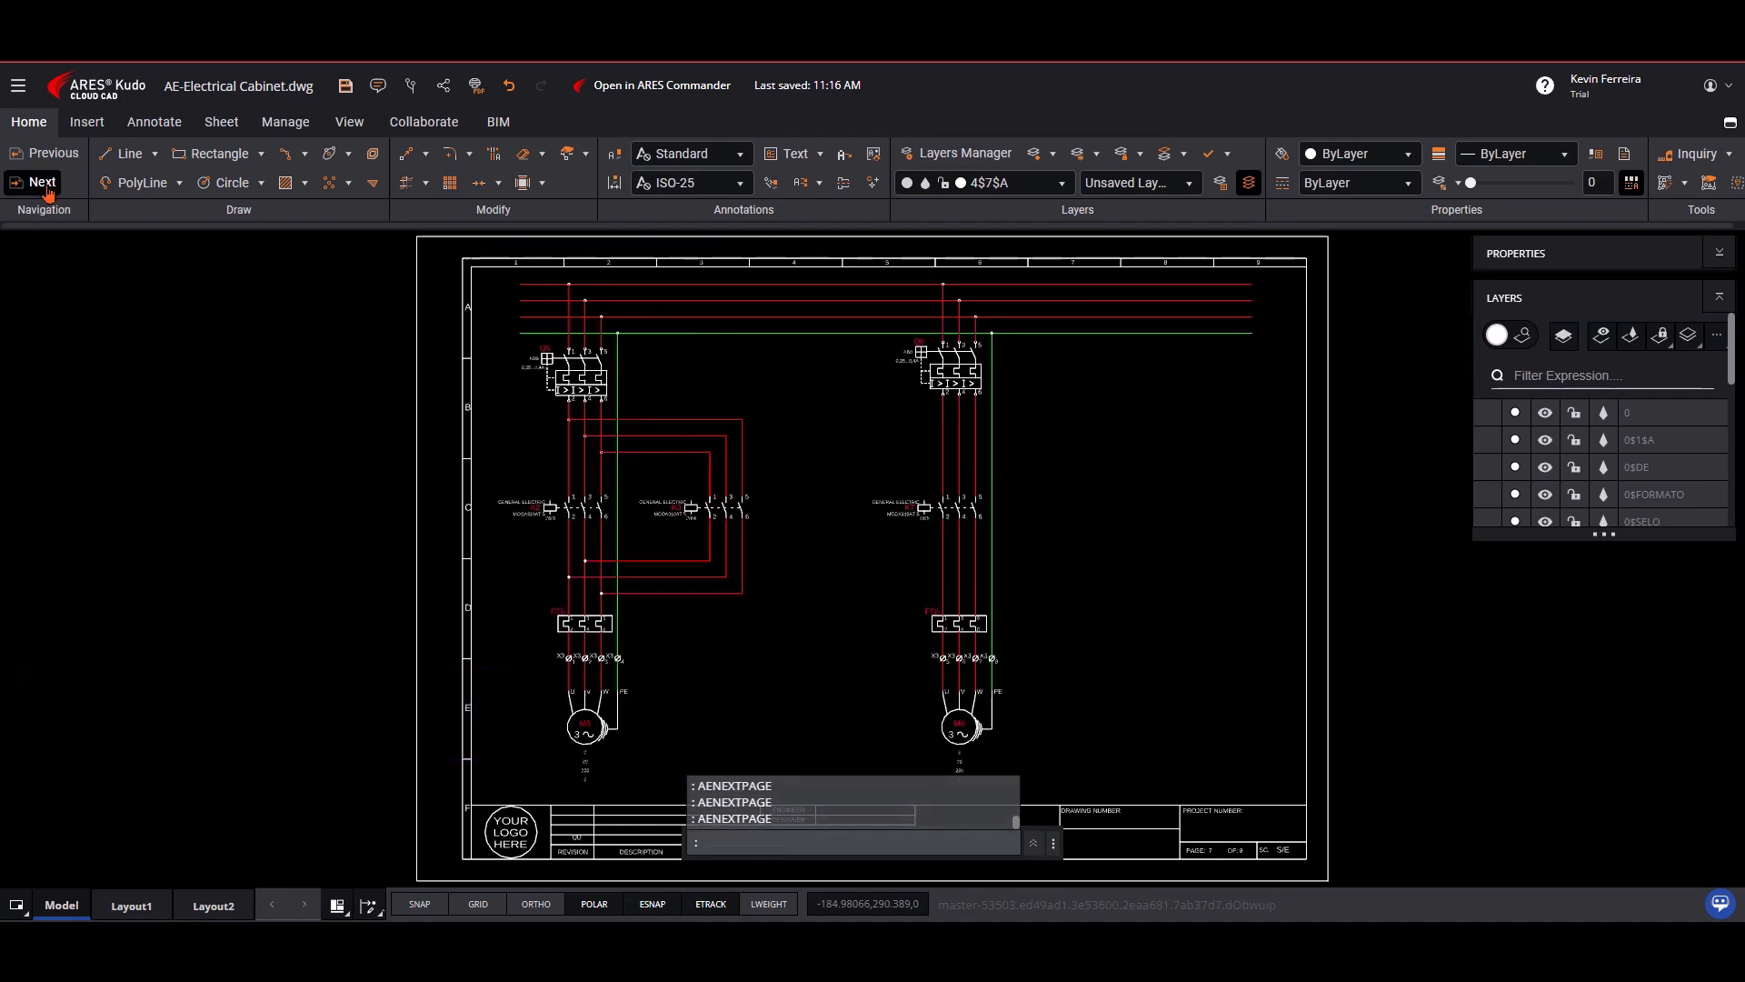
left_click(42, 181)
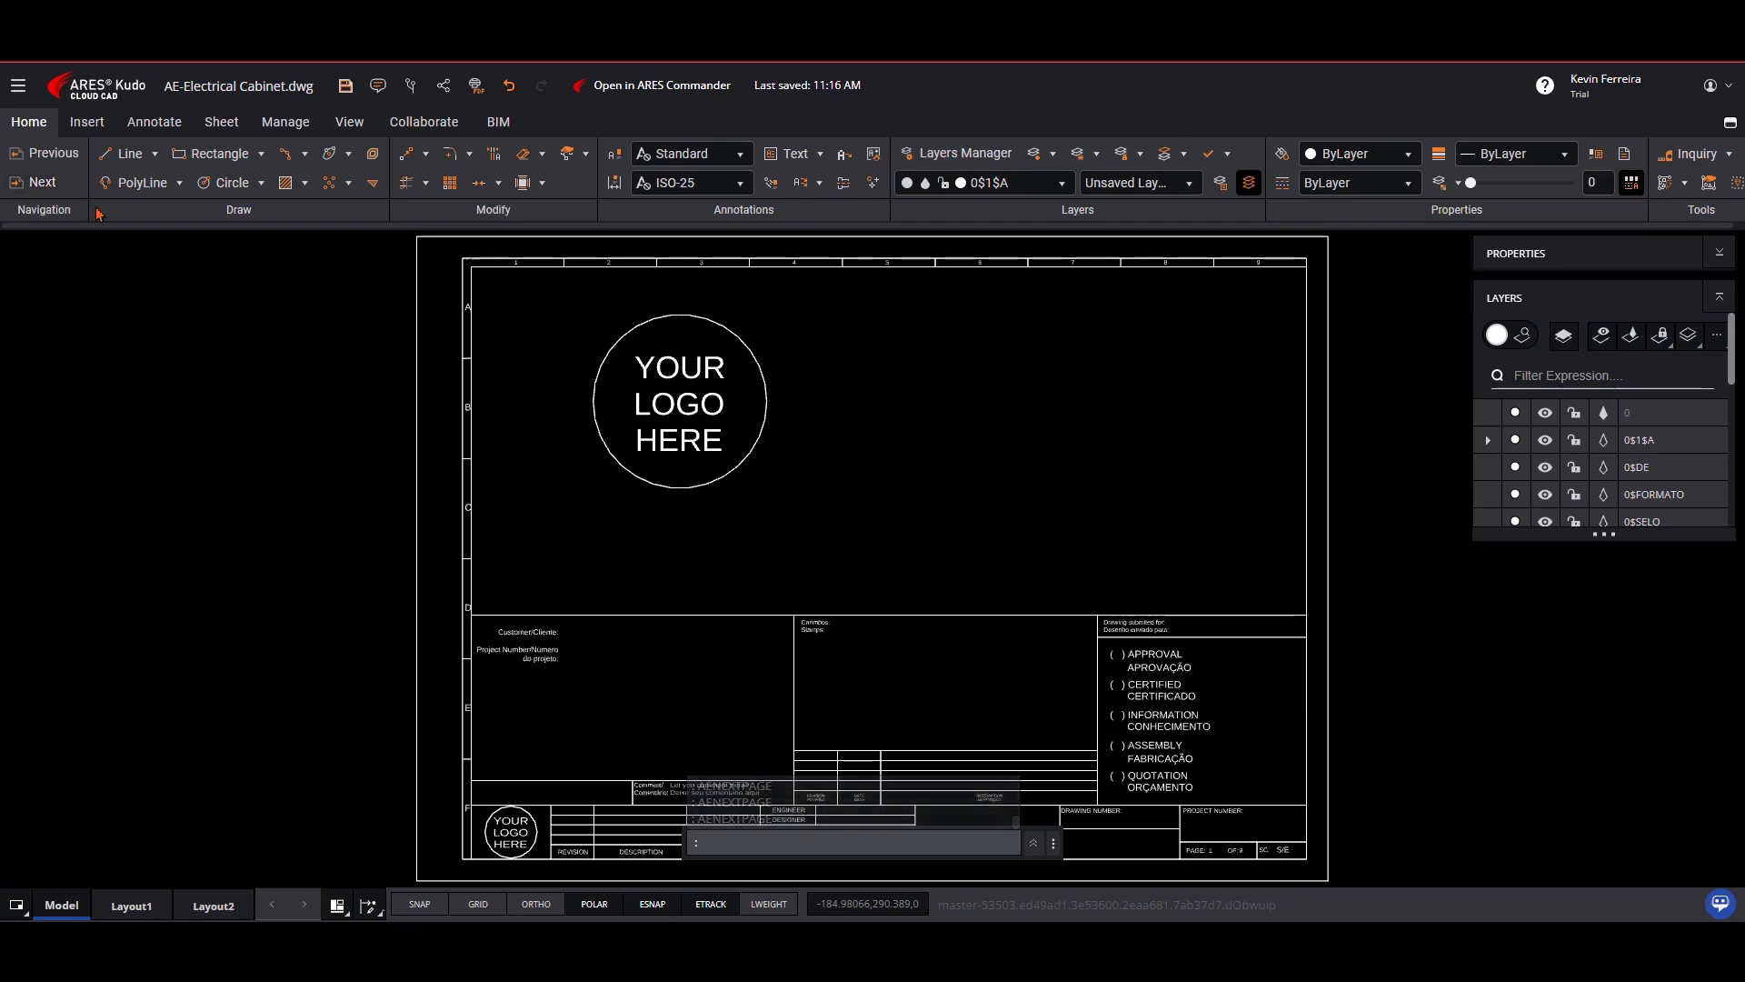
left_click(423, 122)
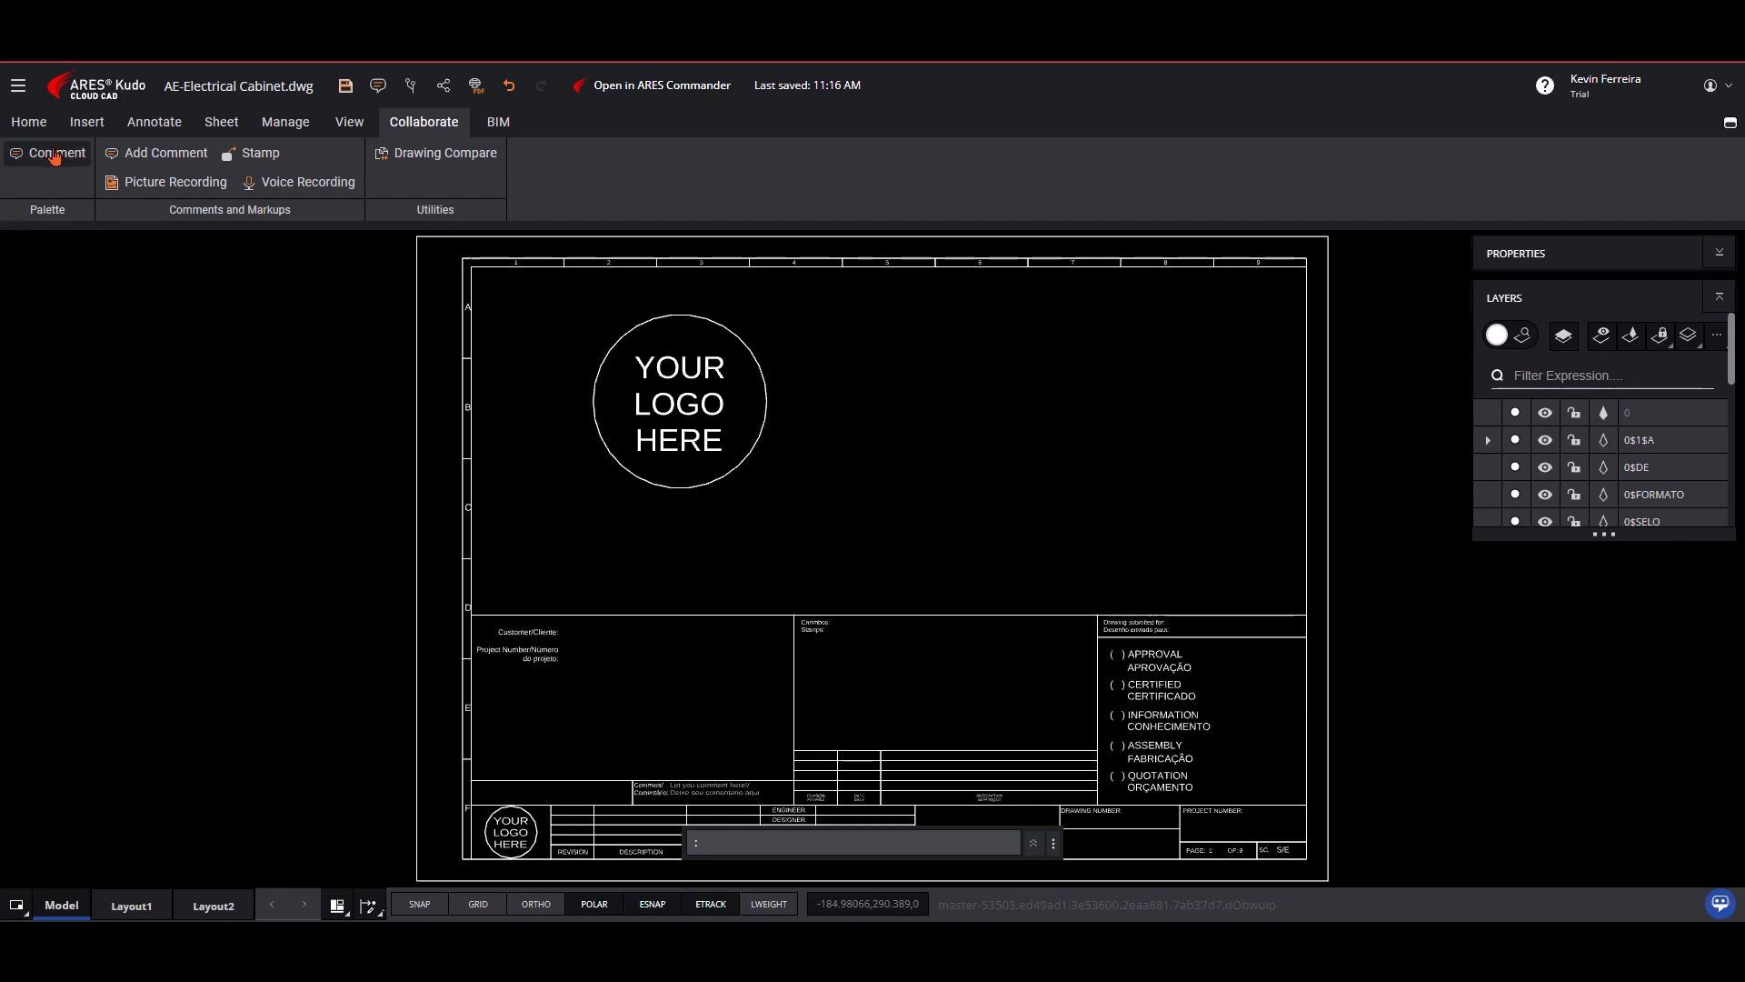
Post a comment thread 'Missing components and Wire routing.' asking to add the missing components and show wire routing
left_click(47, 153)
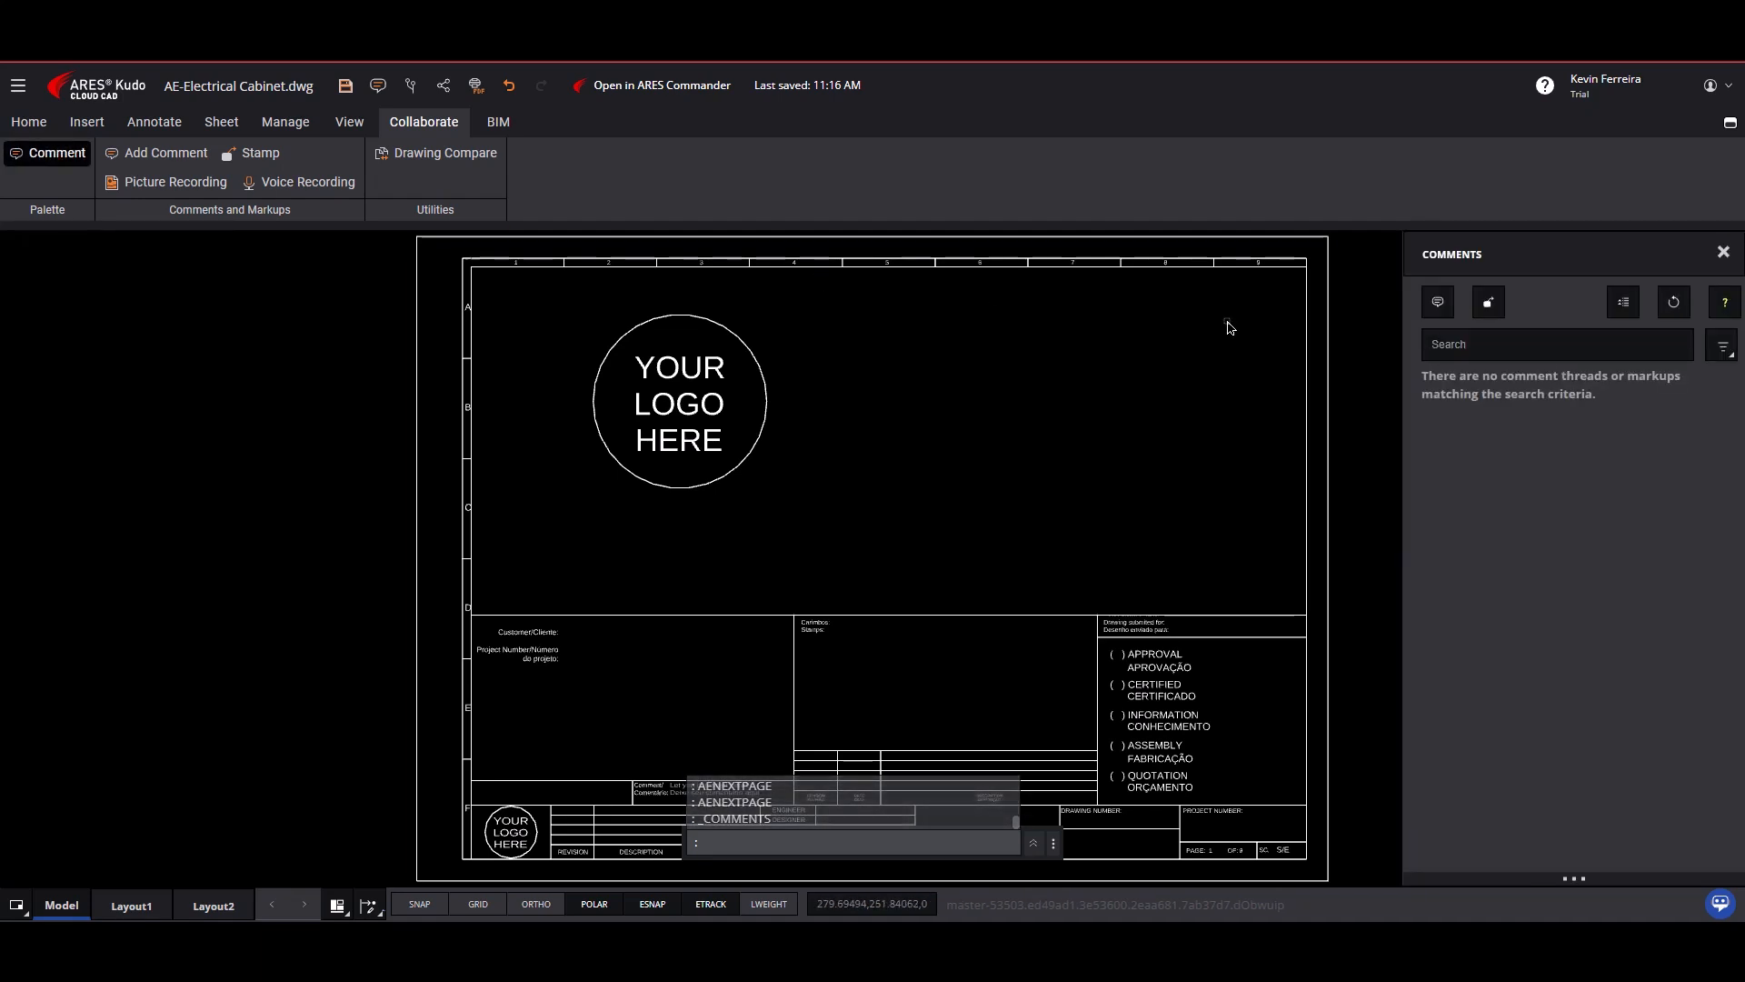
left_click(166, 153)
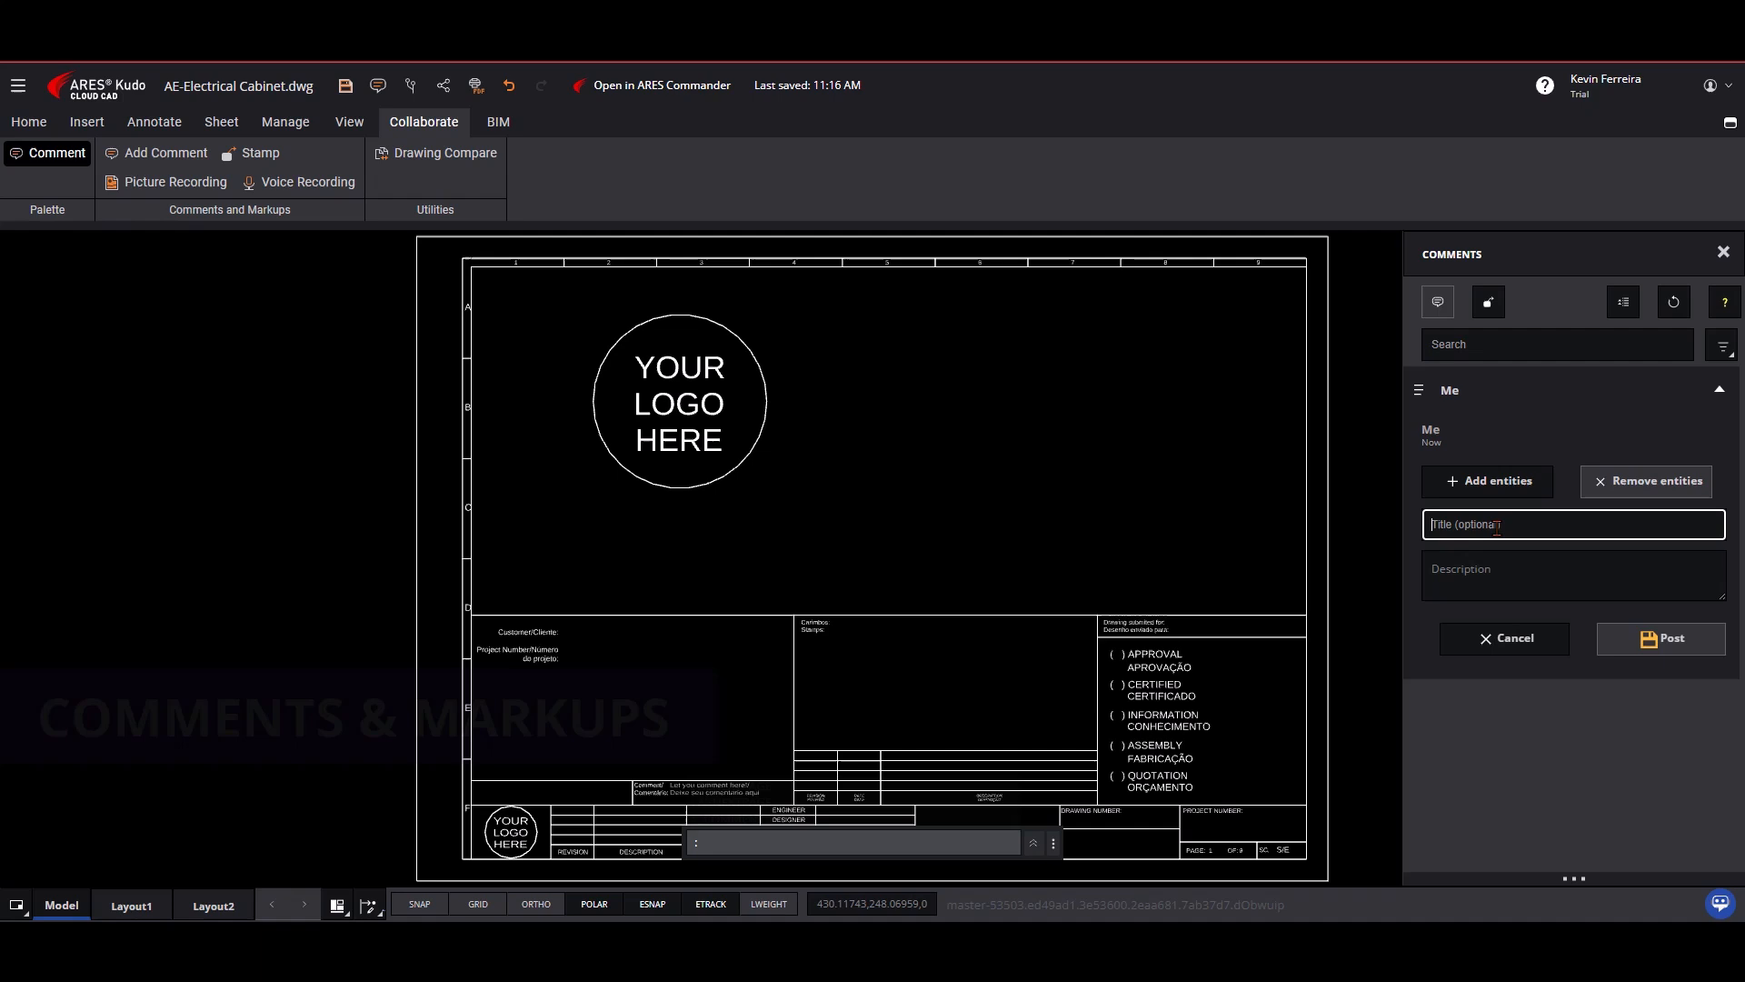
type("Missing components and")
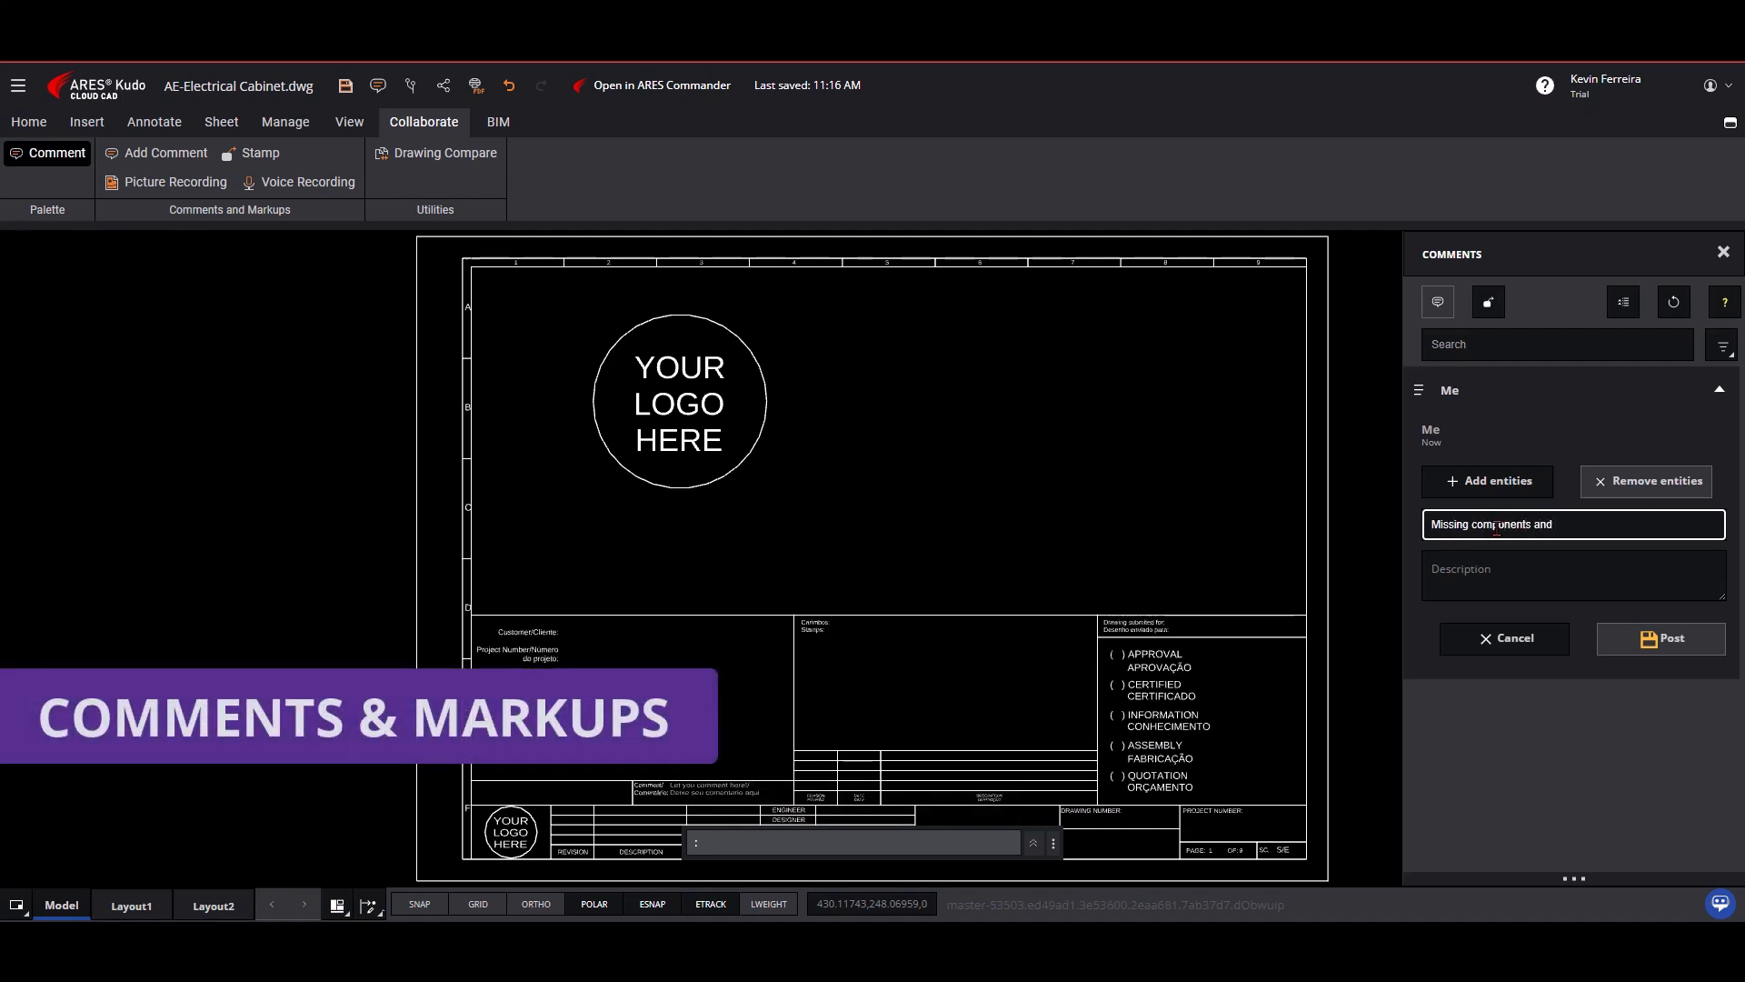
type("Wire routing.")
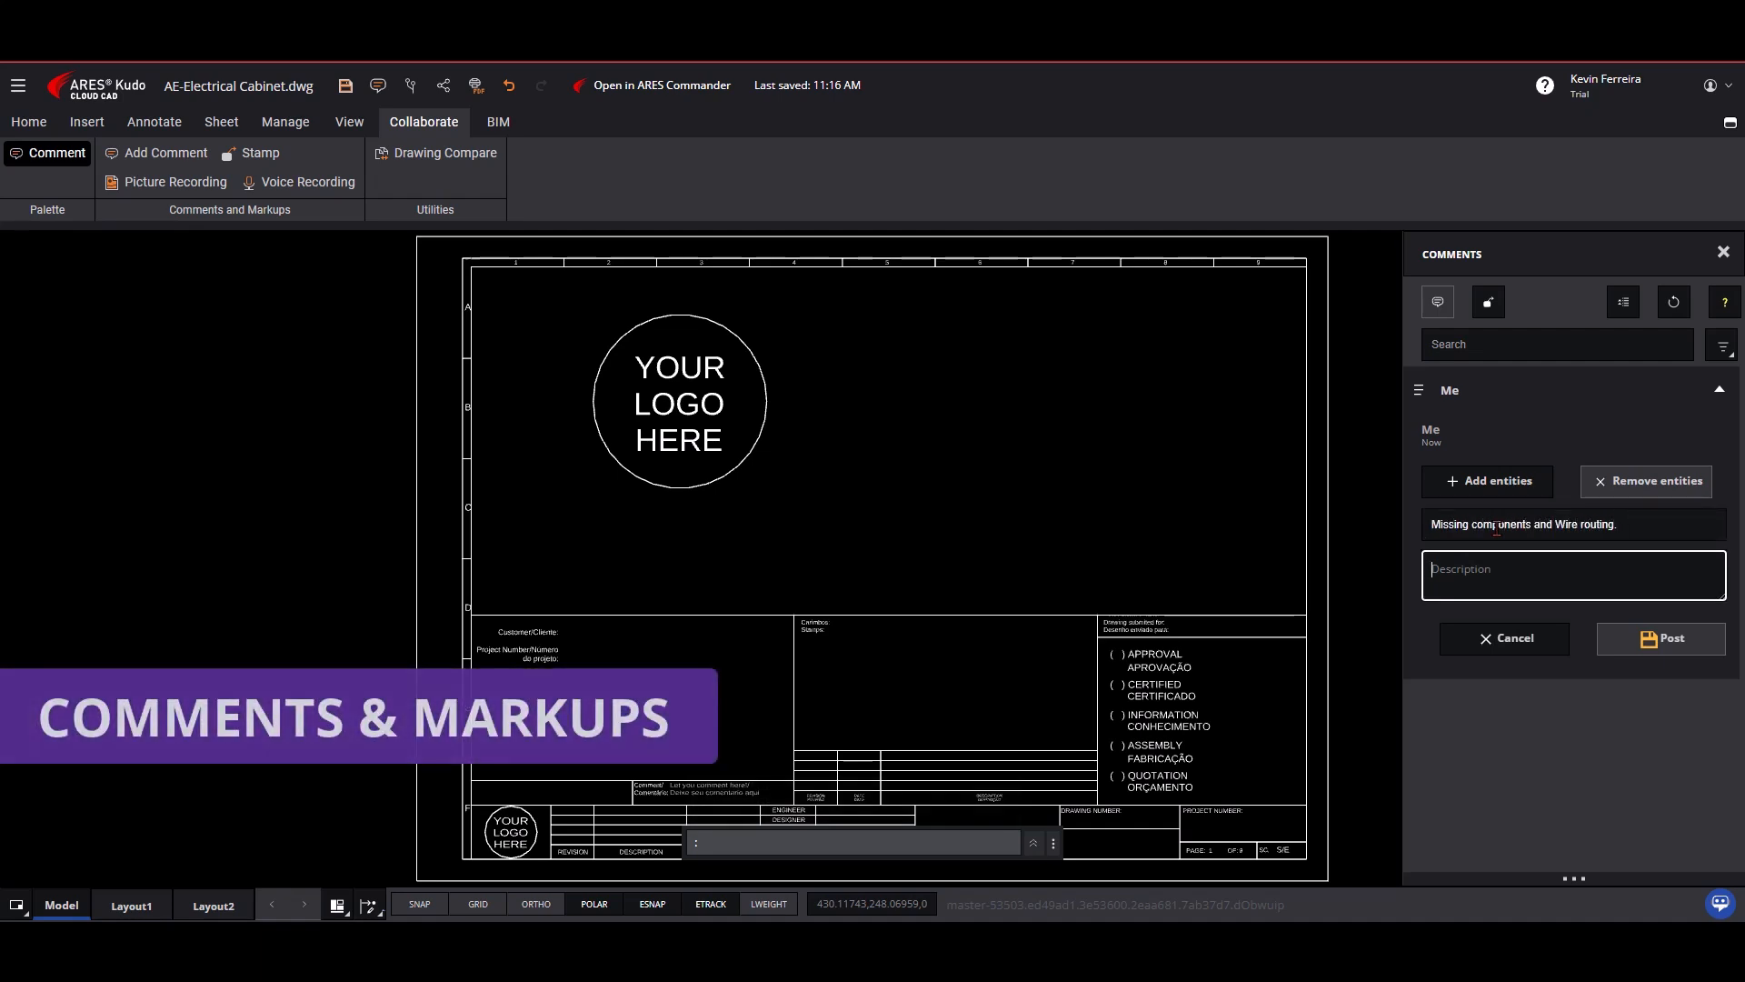
type("Please add the missing components to the cabinet.")
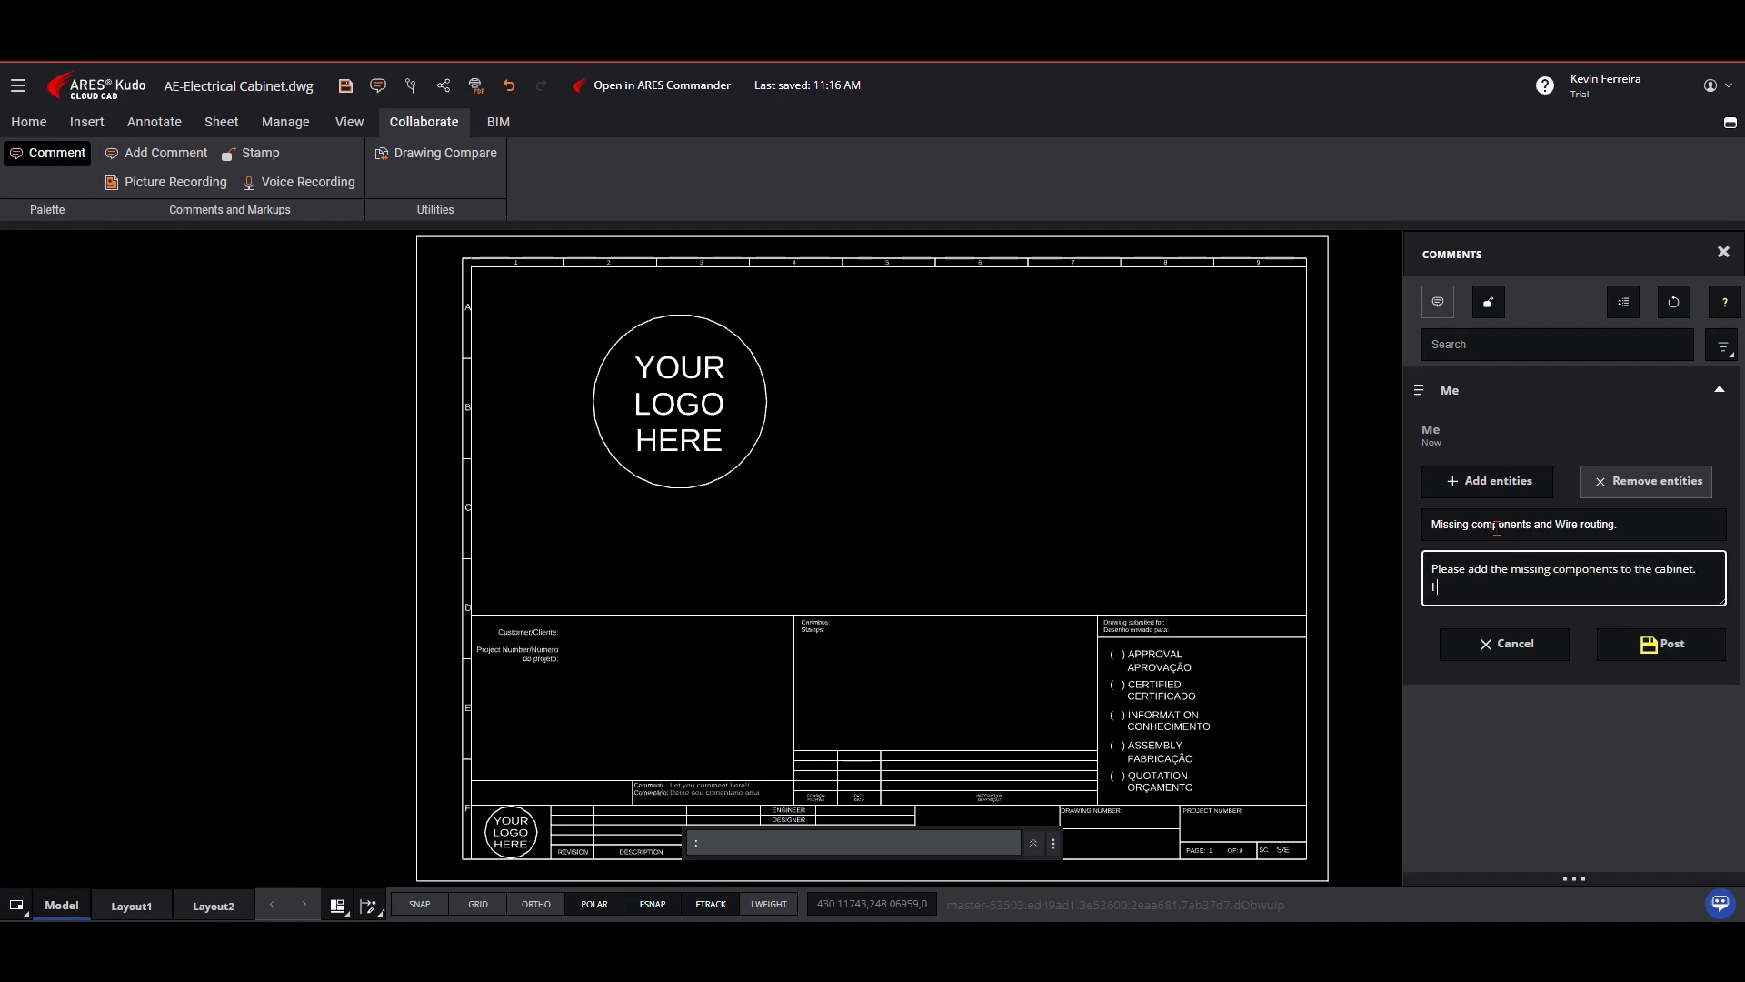
type("I would like to see the wire routing as well.")
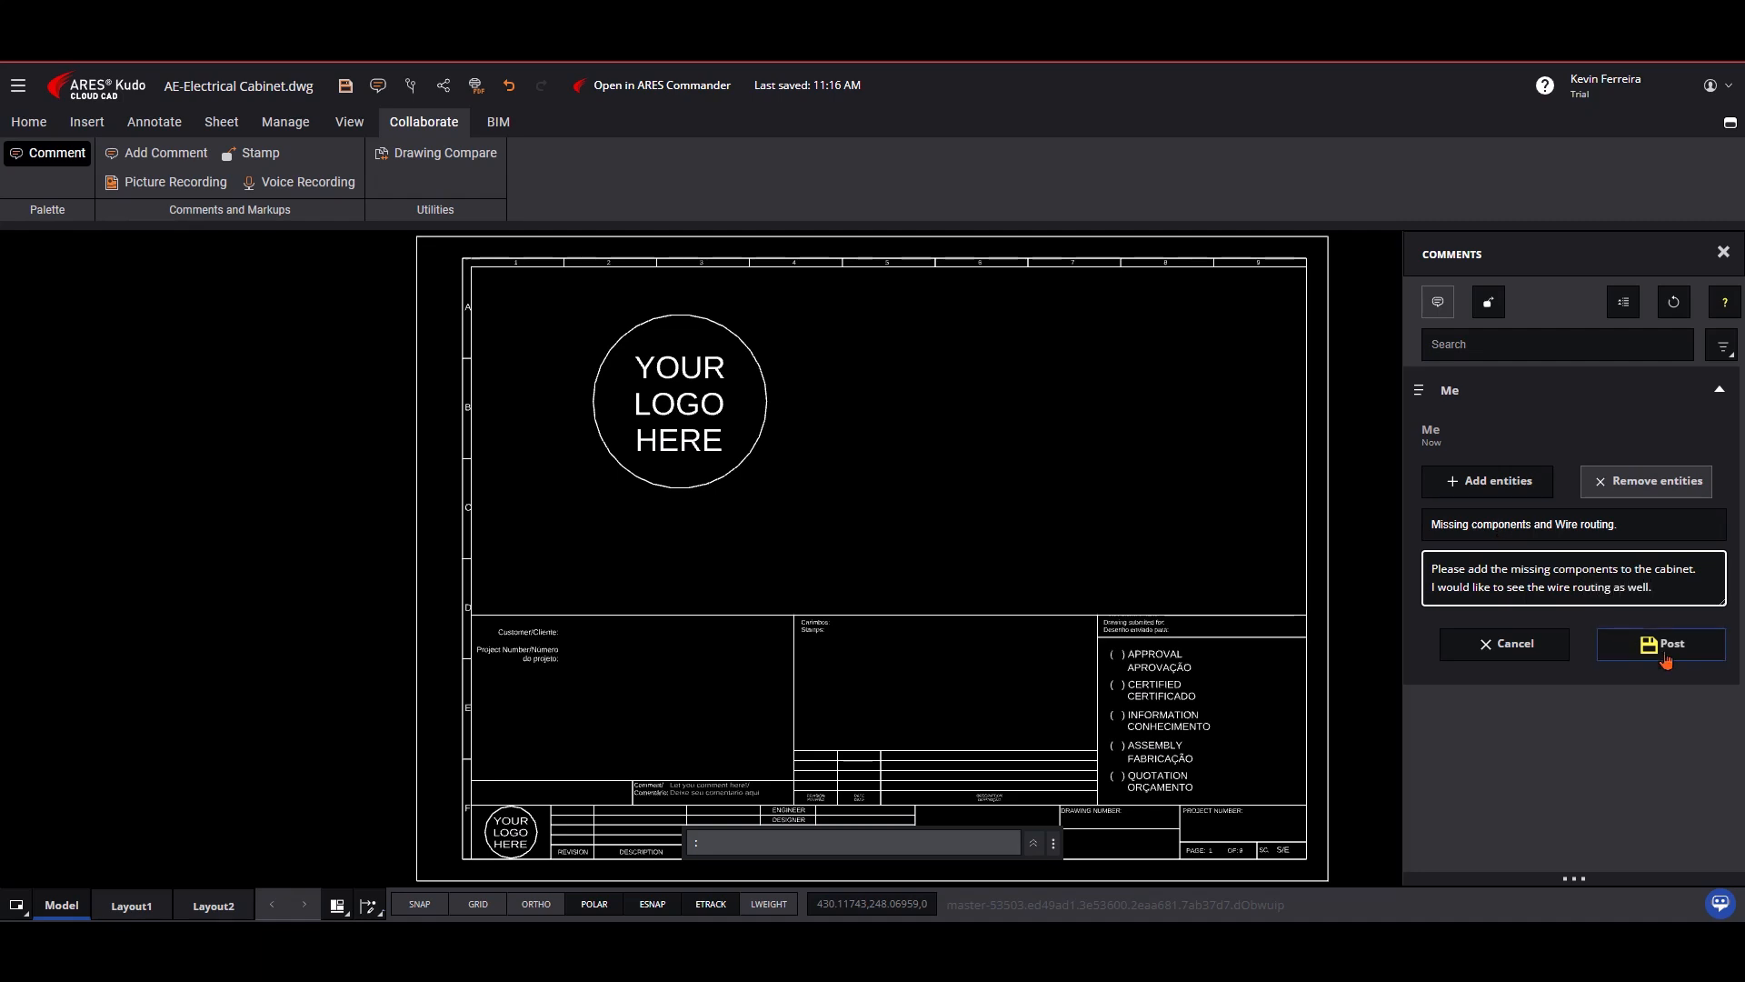
left_click(1660, 644)
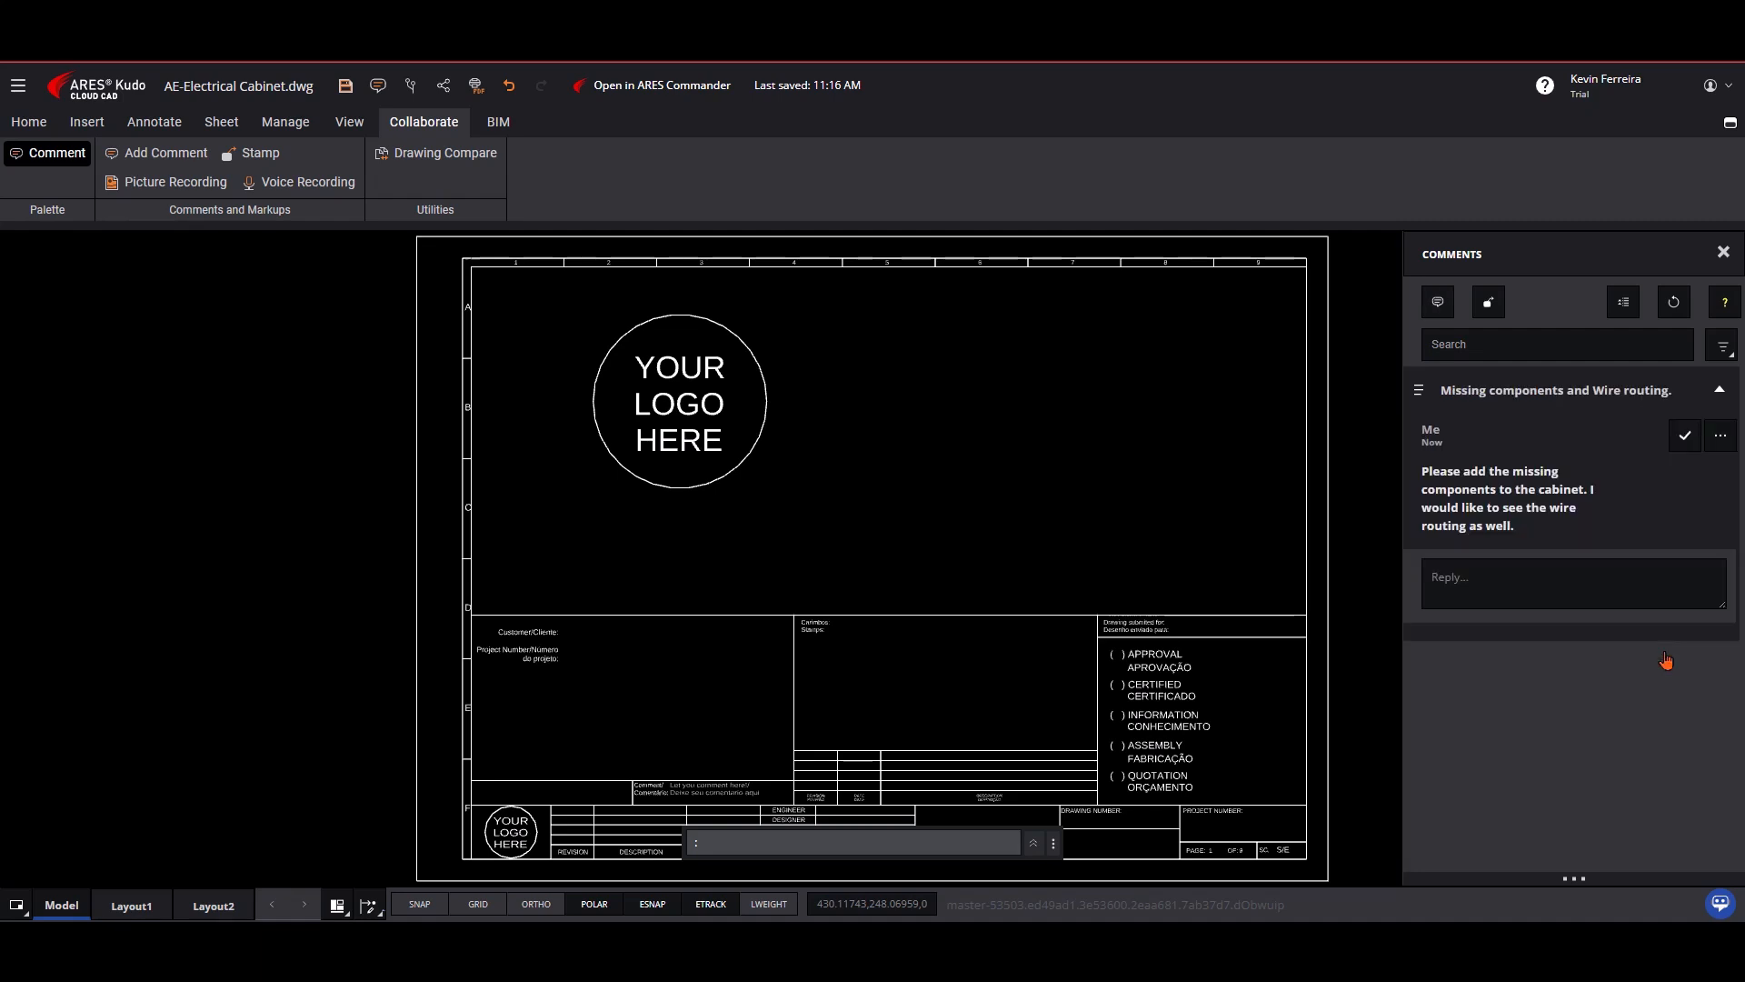
Add a QR code cloud field for DownloadLinkOfLatestVersionDrawing in the title block
left_click(152, 121)
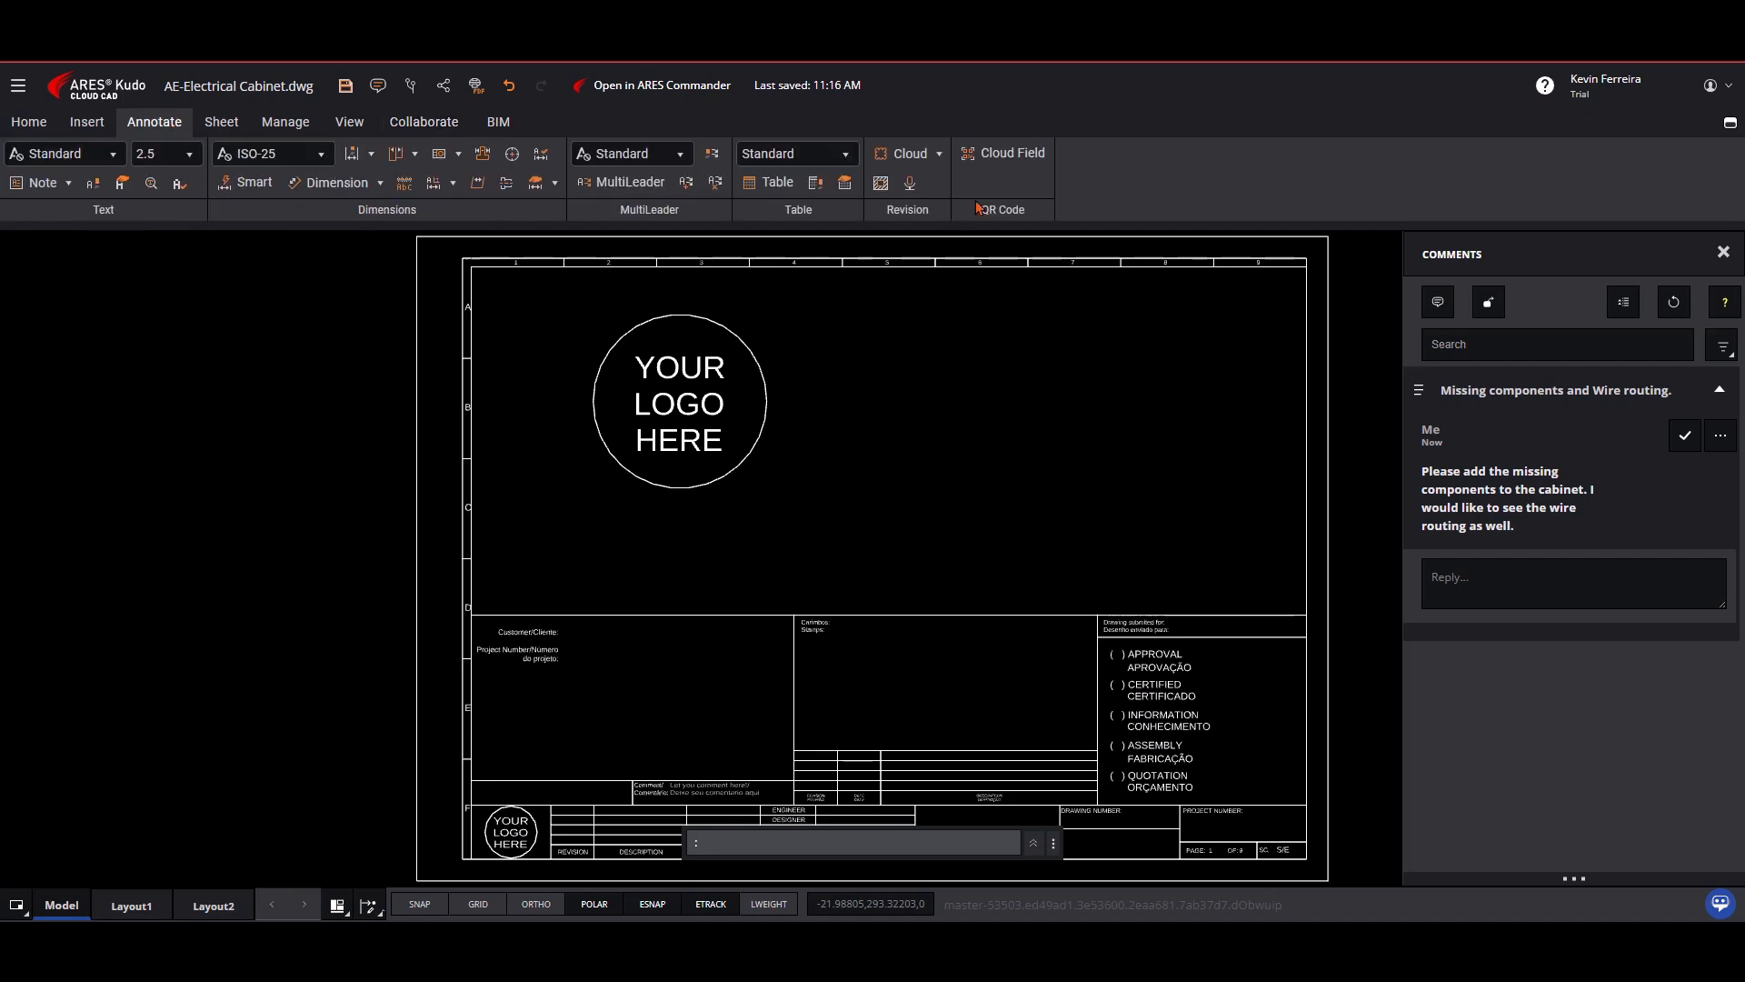
left_click(999, 153)
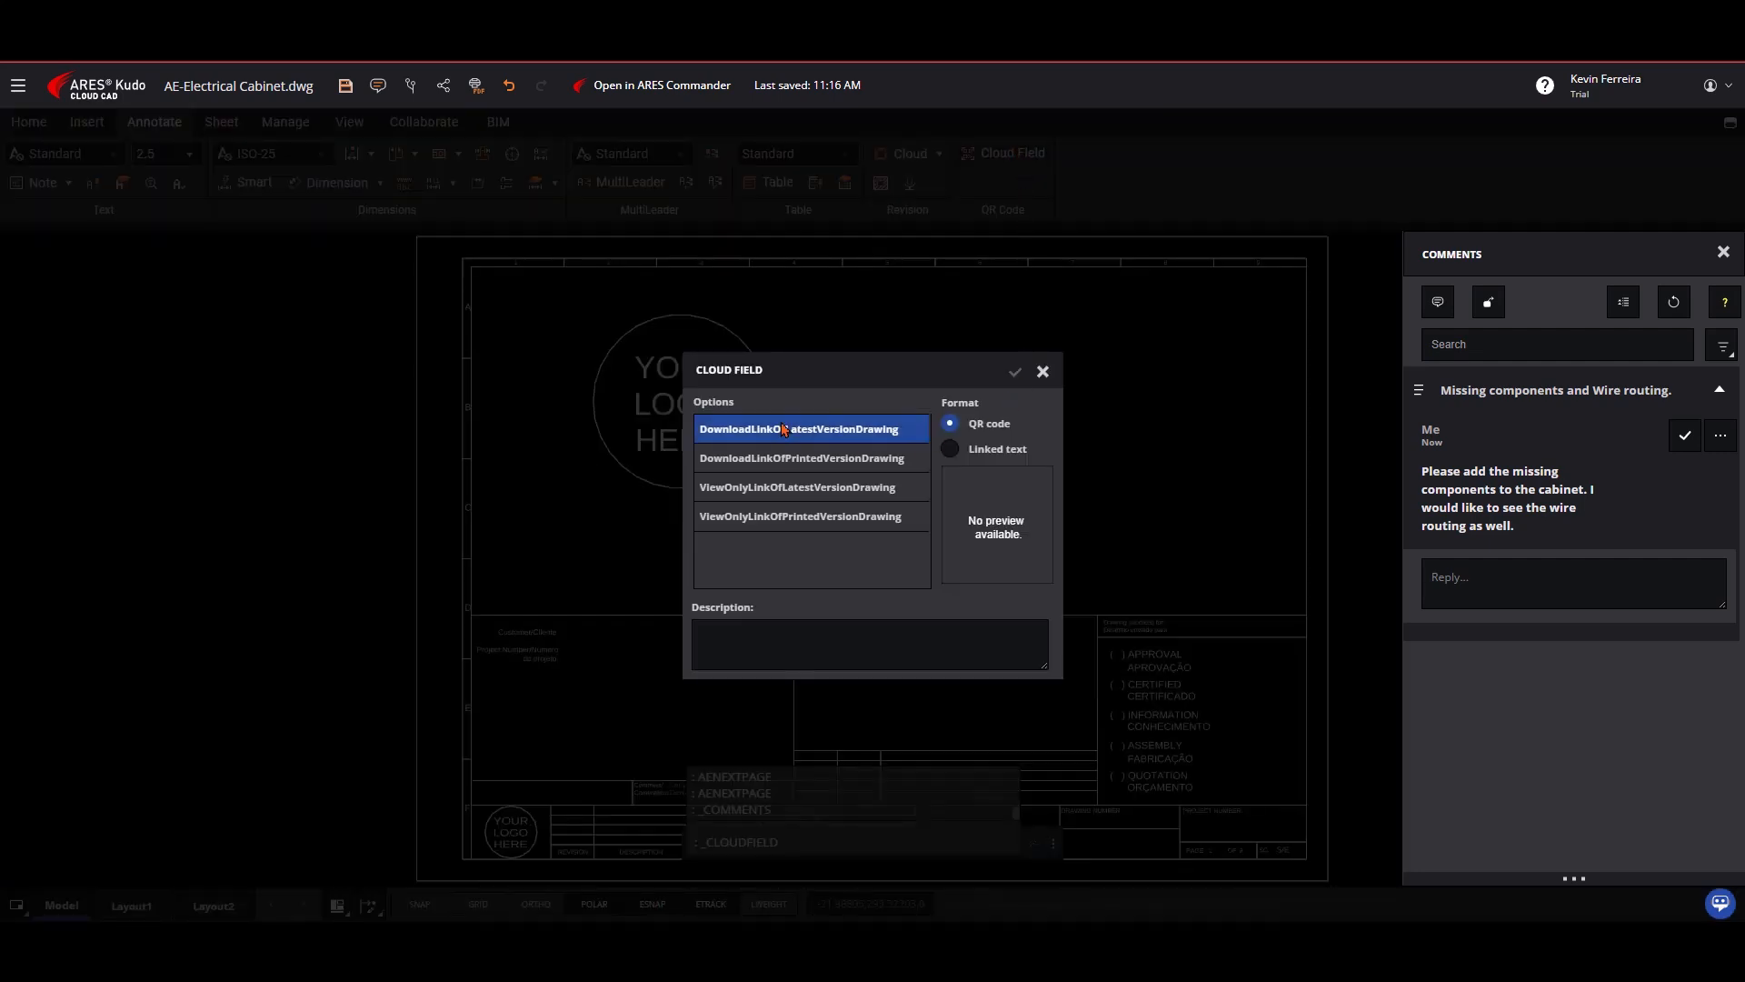
left_click(800, 429)
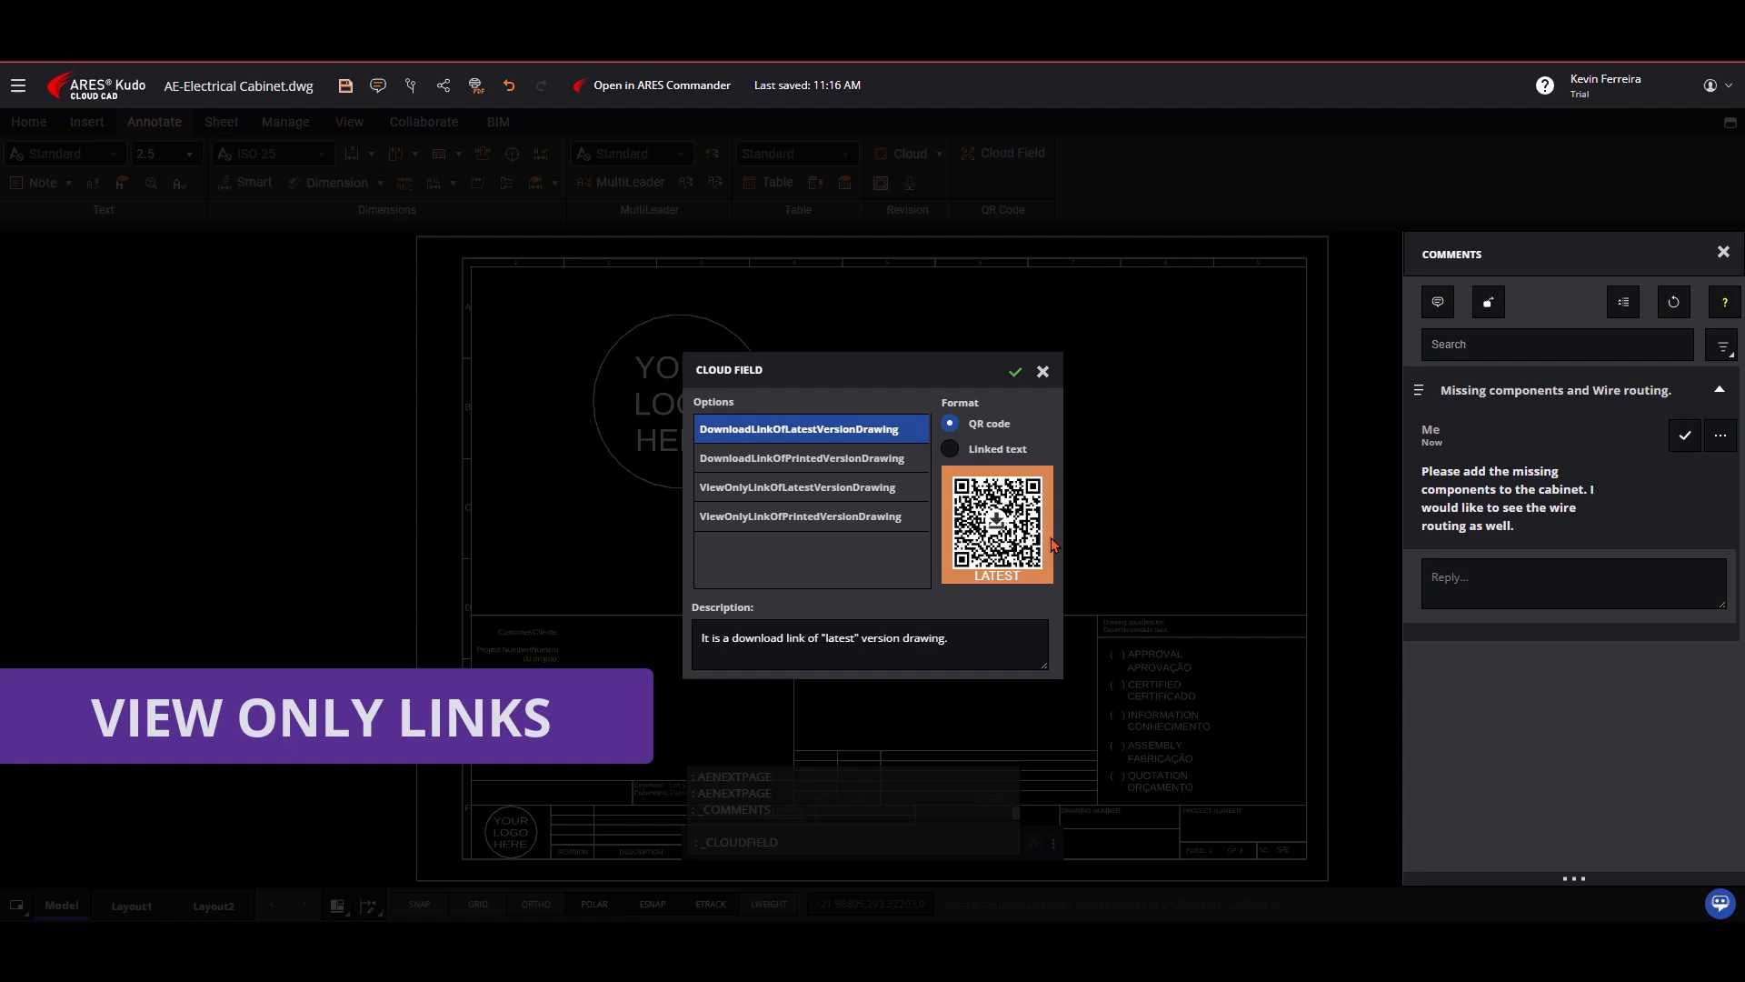
left_click(1014, 371)
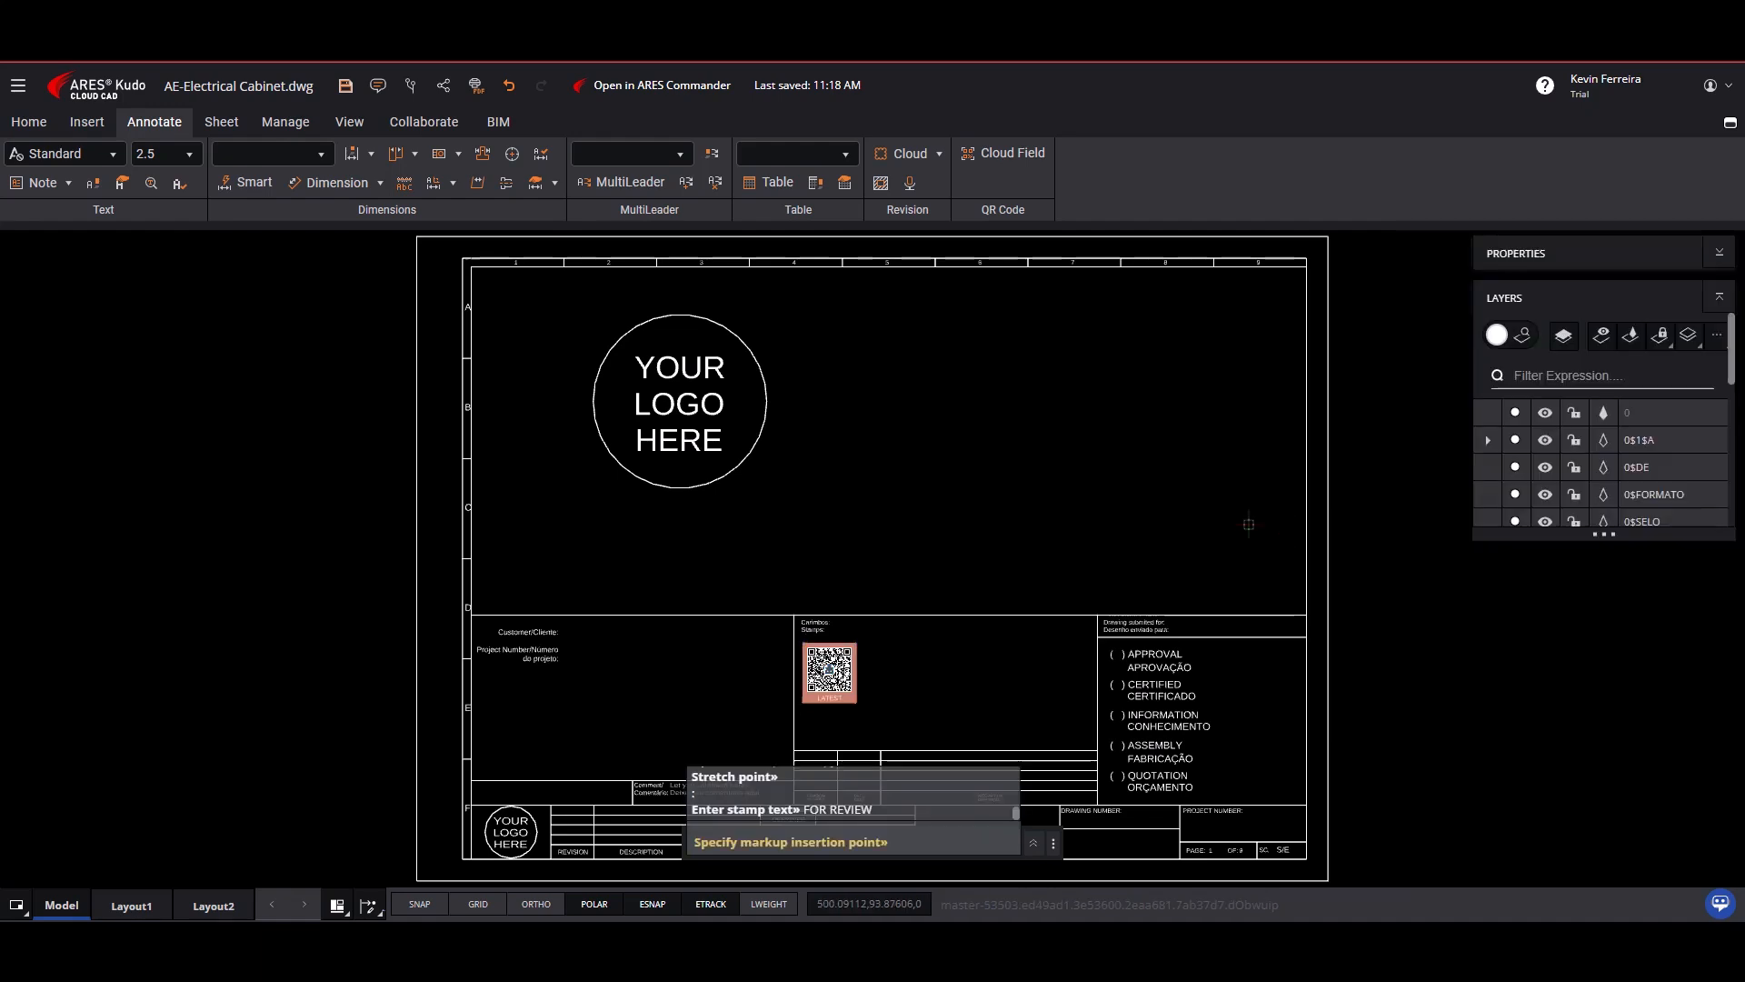
Place a FOR REVIEW stamp on the cover sheet and return to desktop ARES Electrical
left_click(1018, 434)
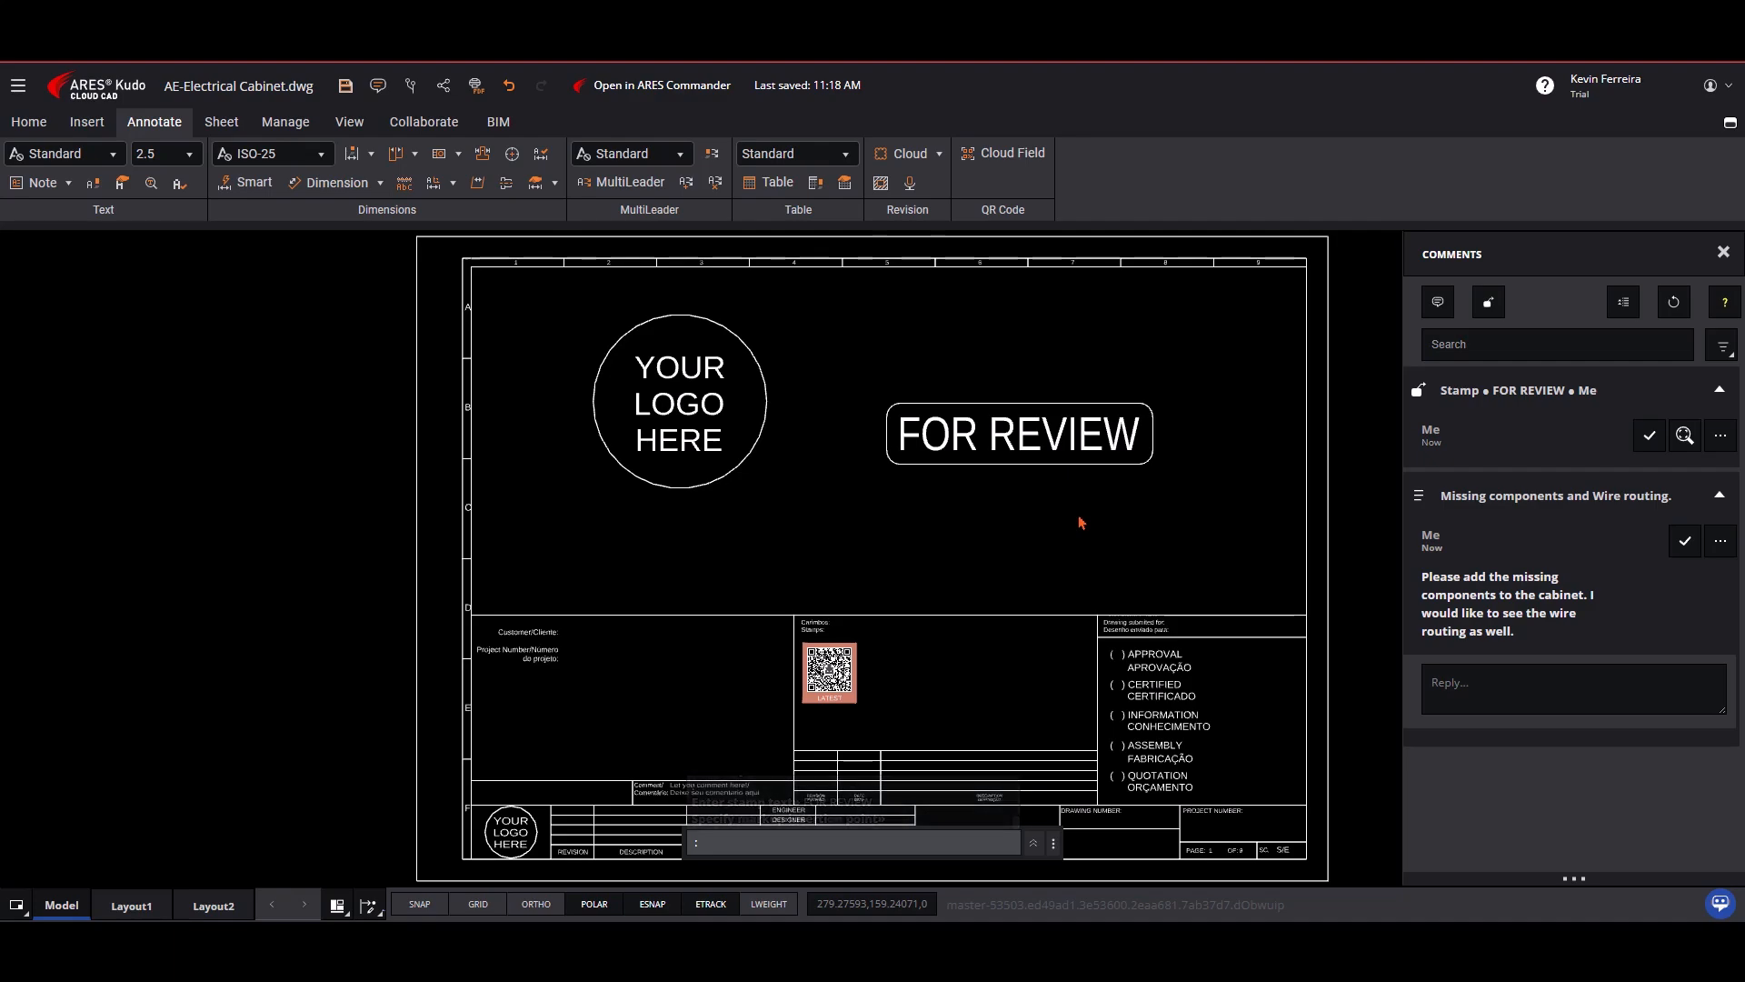
left_click(651, 85)
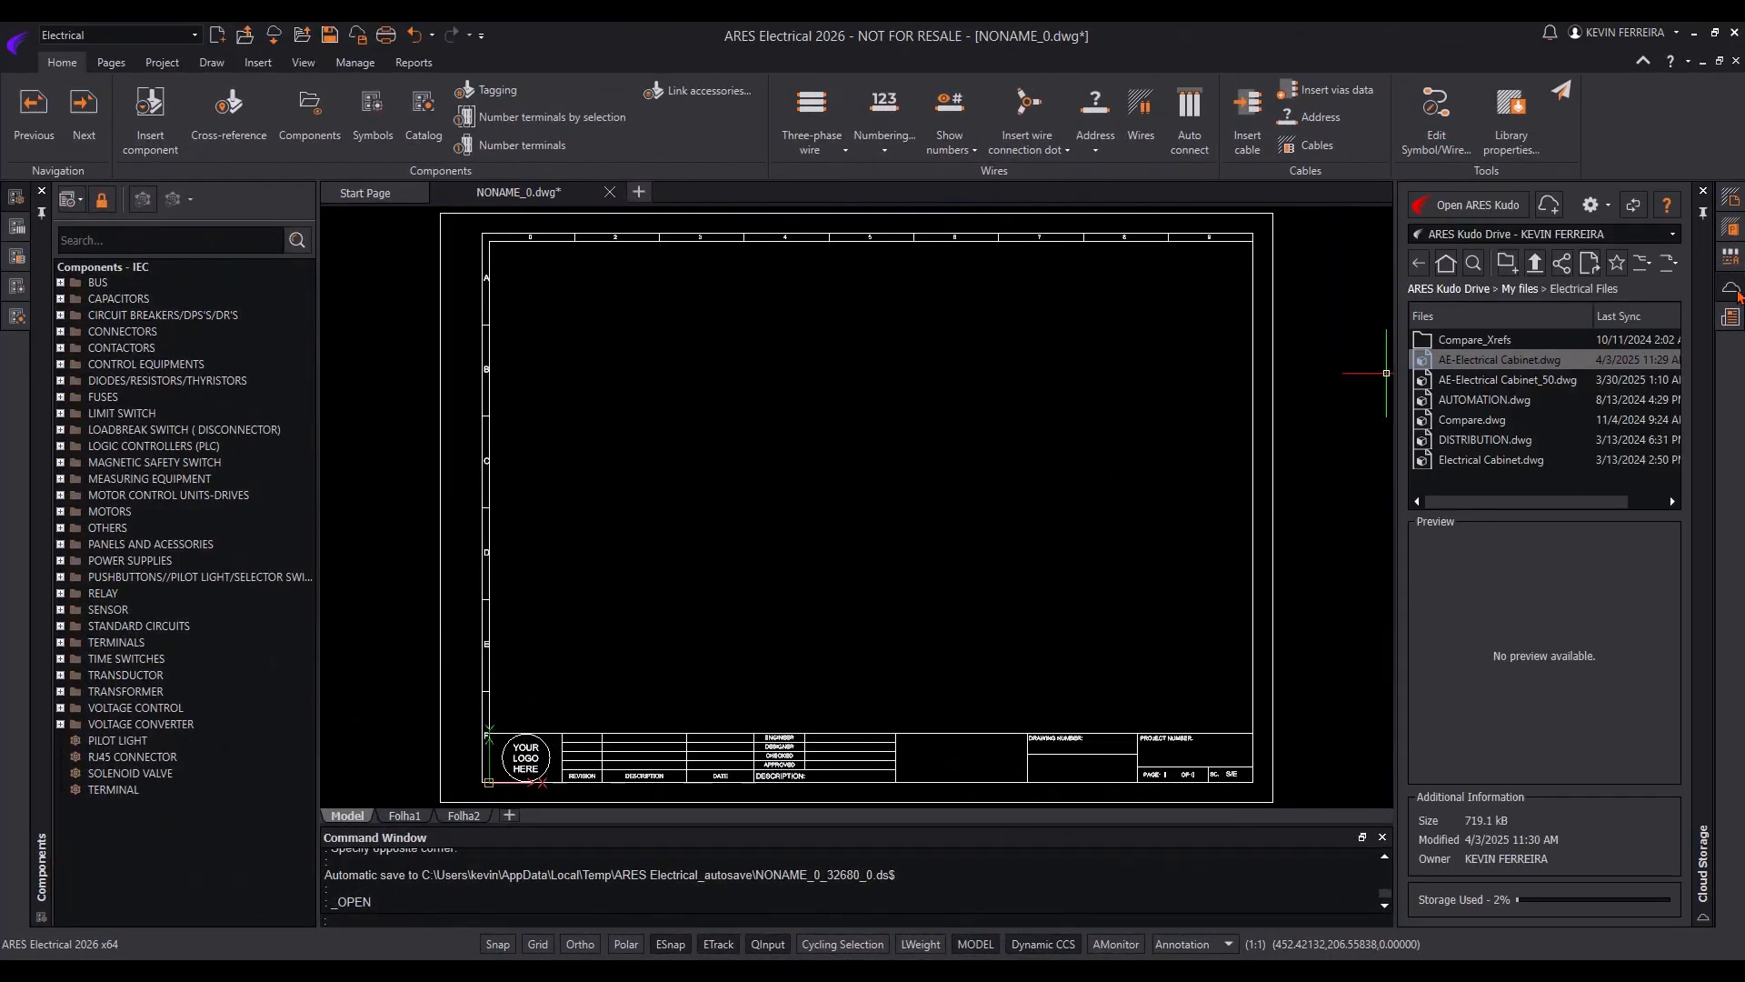
Open AE-Electrical Cabinet.dwg from the Kudo Drive palette and take its editing session anyway
left_click(1503, 360)
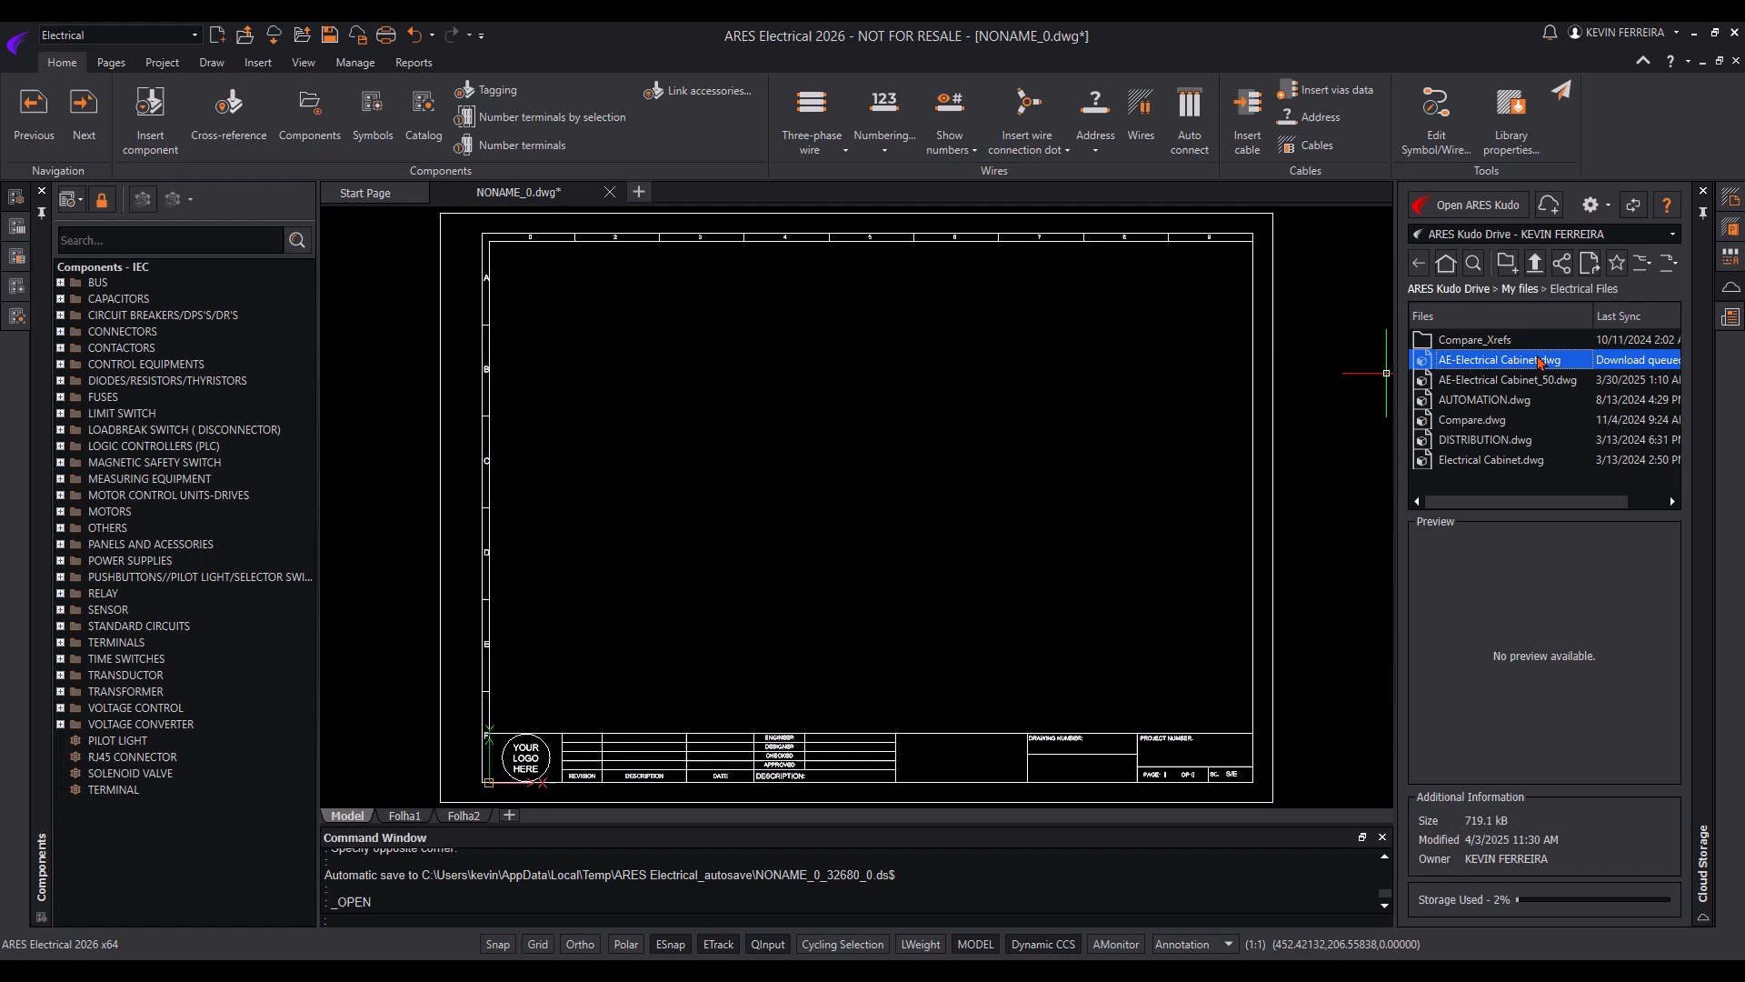
double_click(1496, 360)
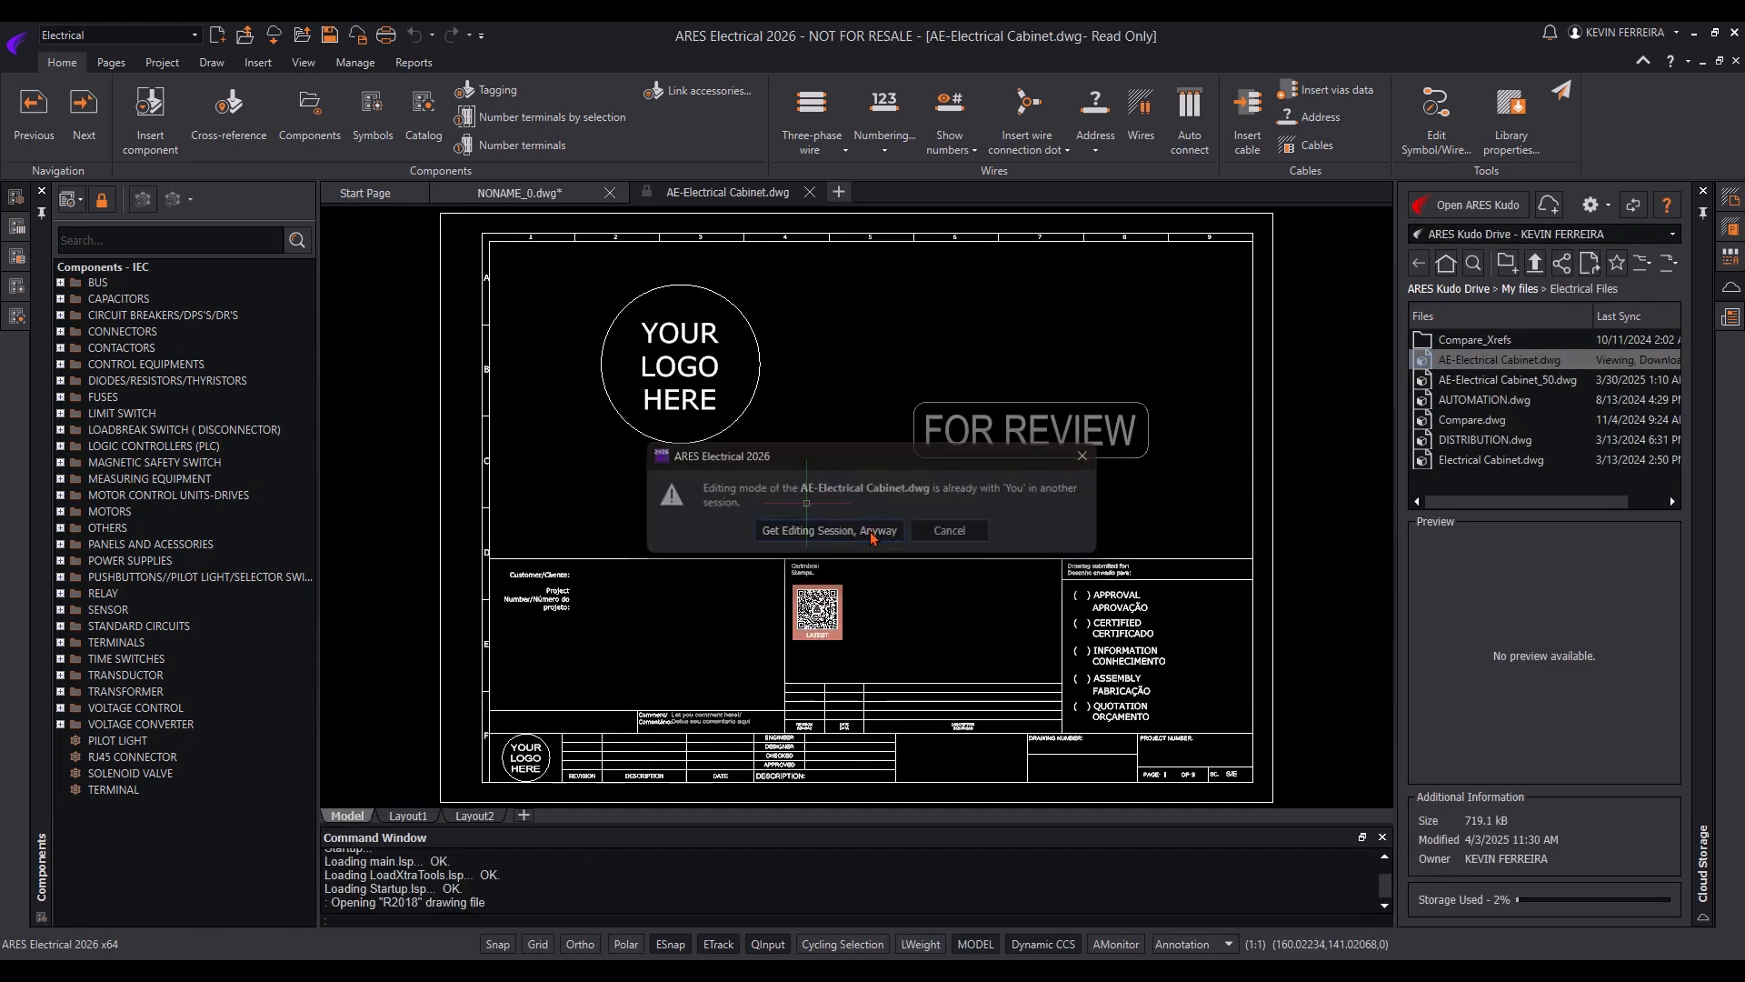
left_click(828, 529)
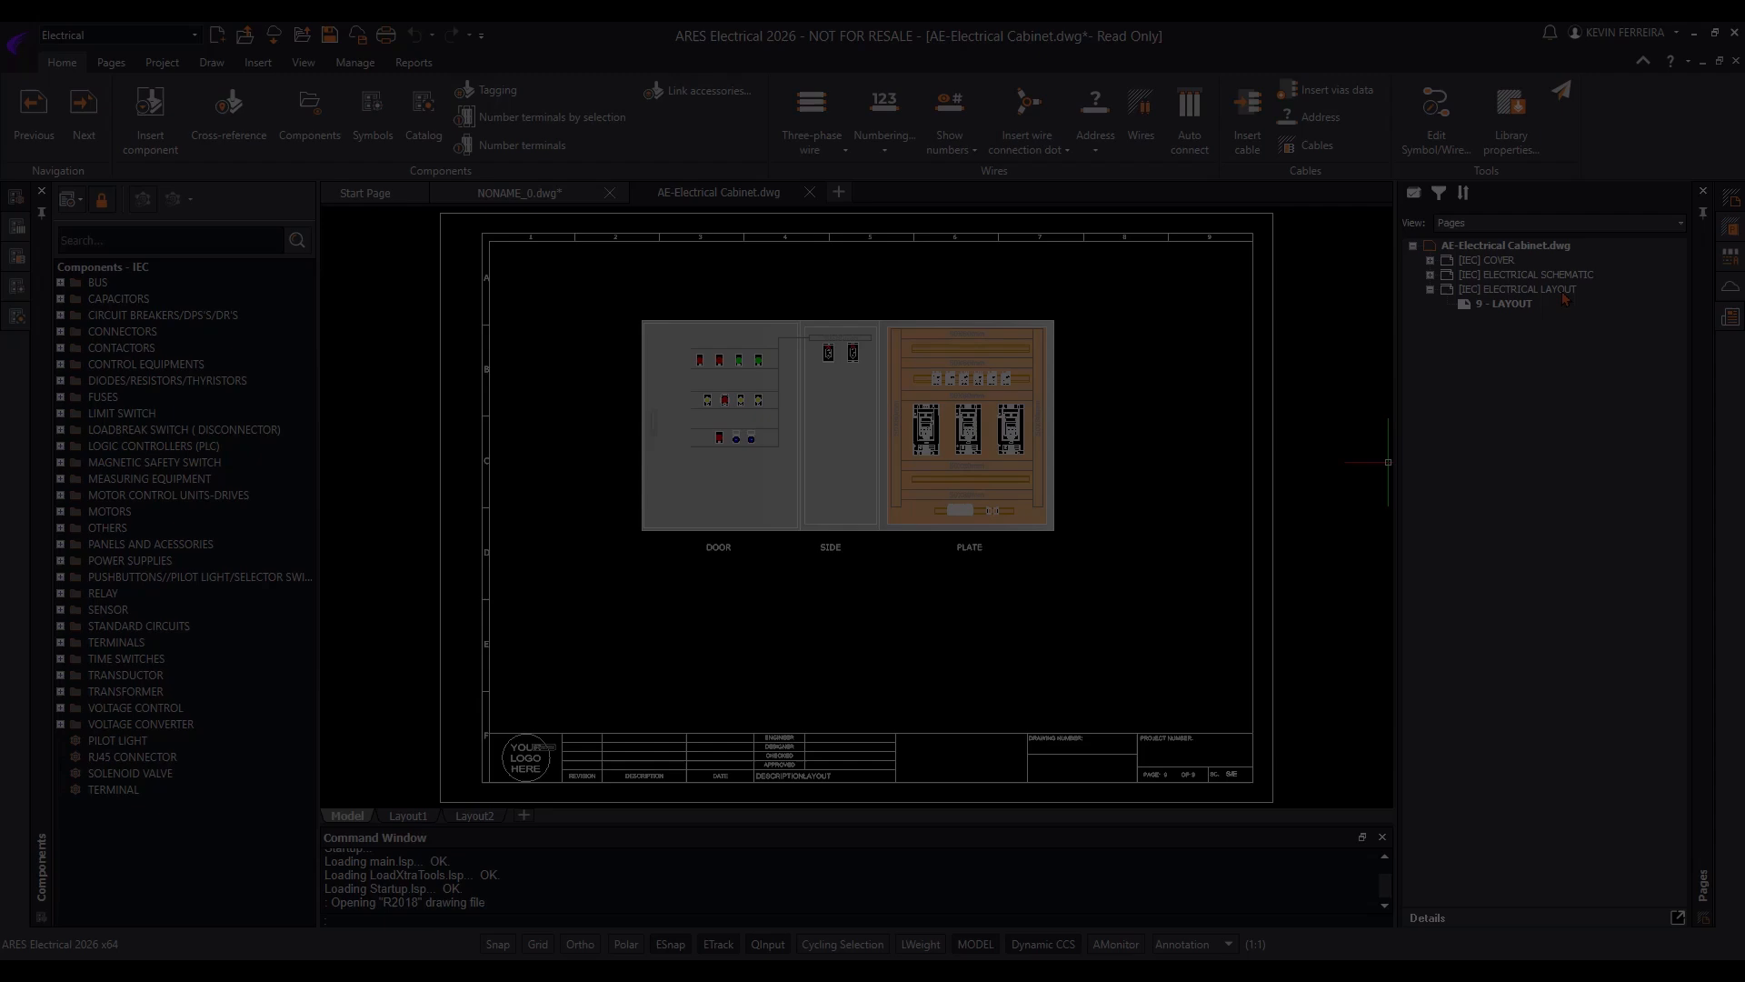
Show the cabinet Layout page and place components onto the cabinet plate
left_click(302, 62)
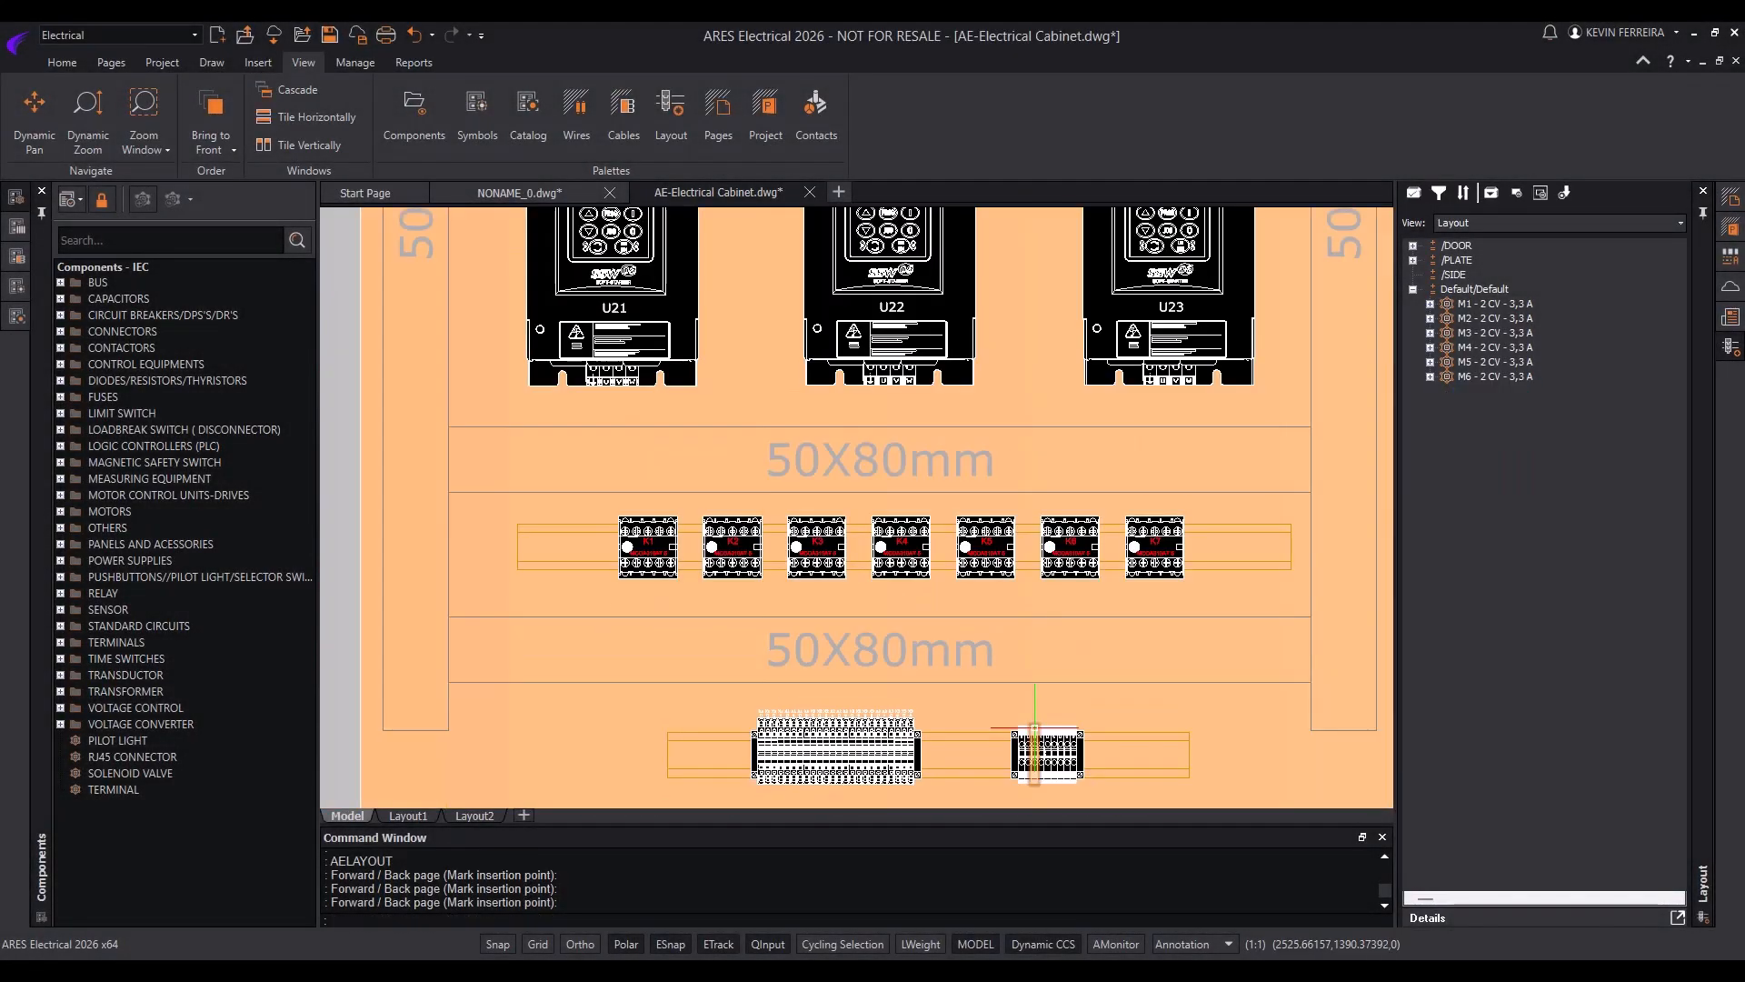
left_click(160, 62)
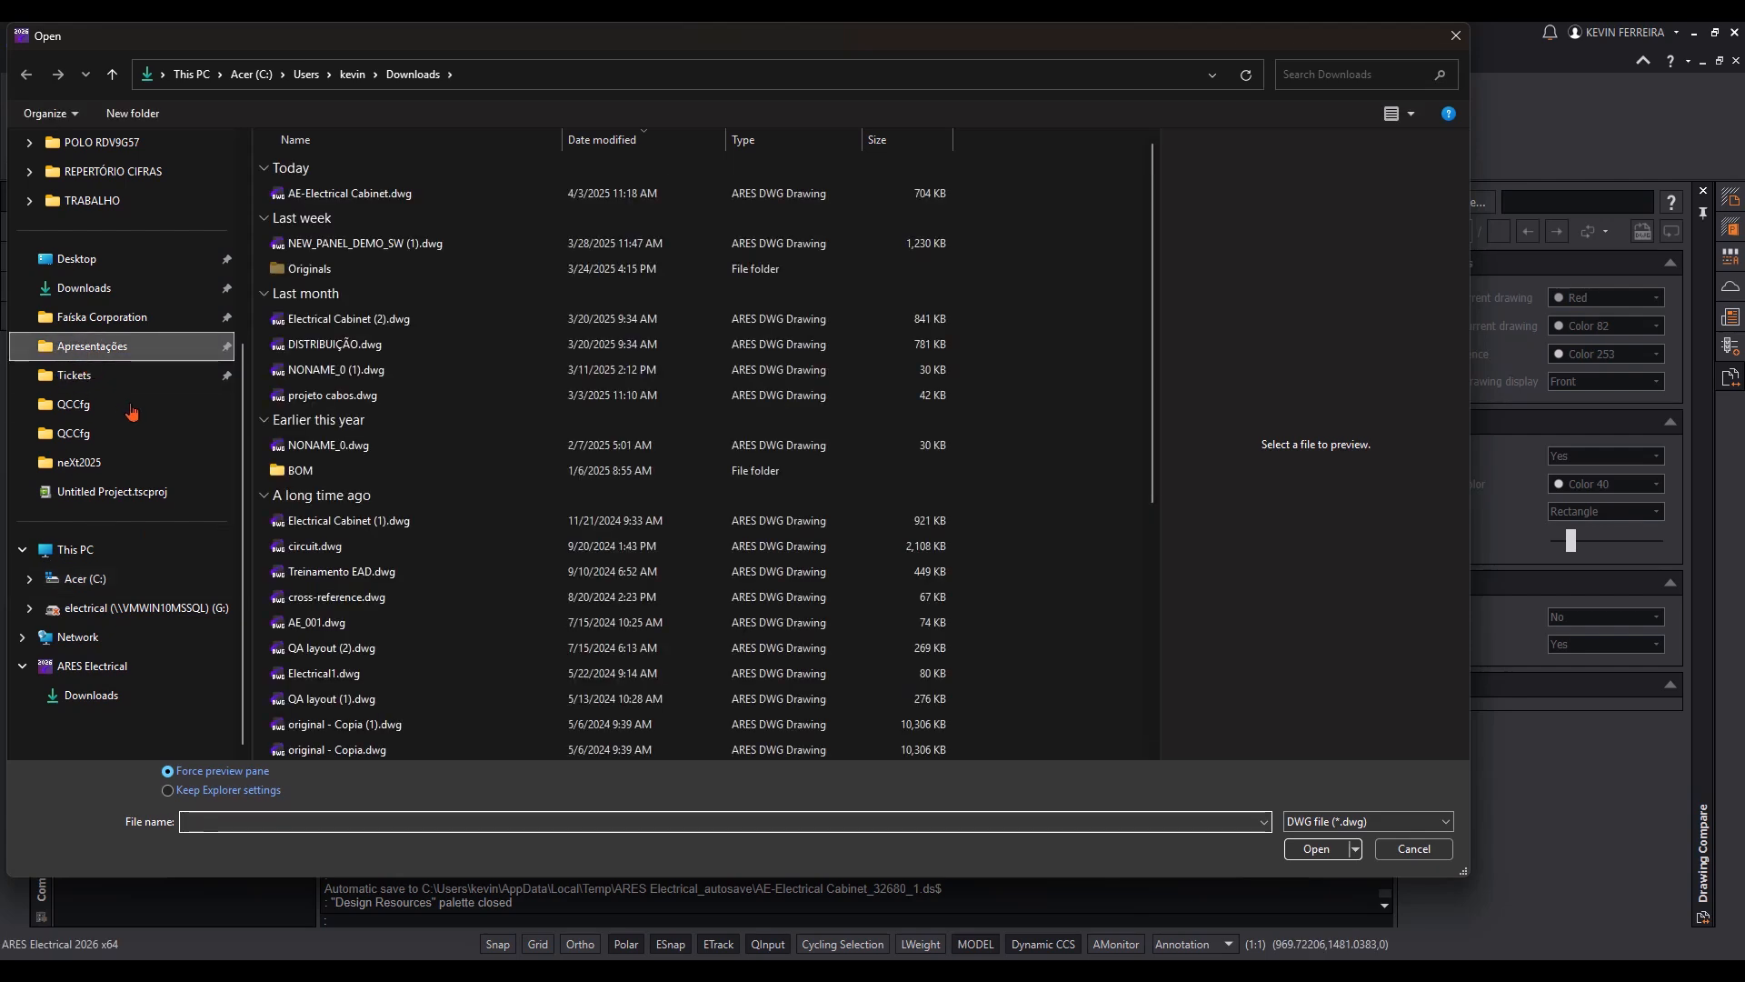
Compare against the older AE-Electrical Cabinet.dwg, accepting the raster image warning, and review the 309 extra entities
left_click(79, 462)
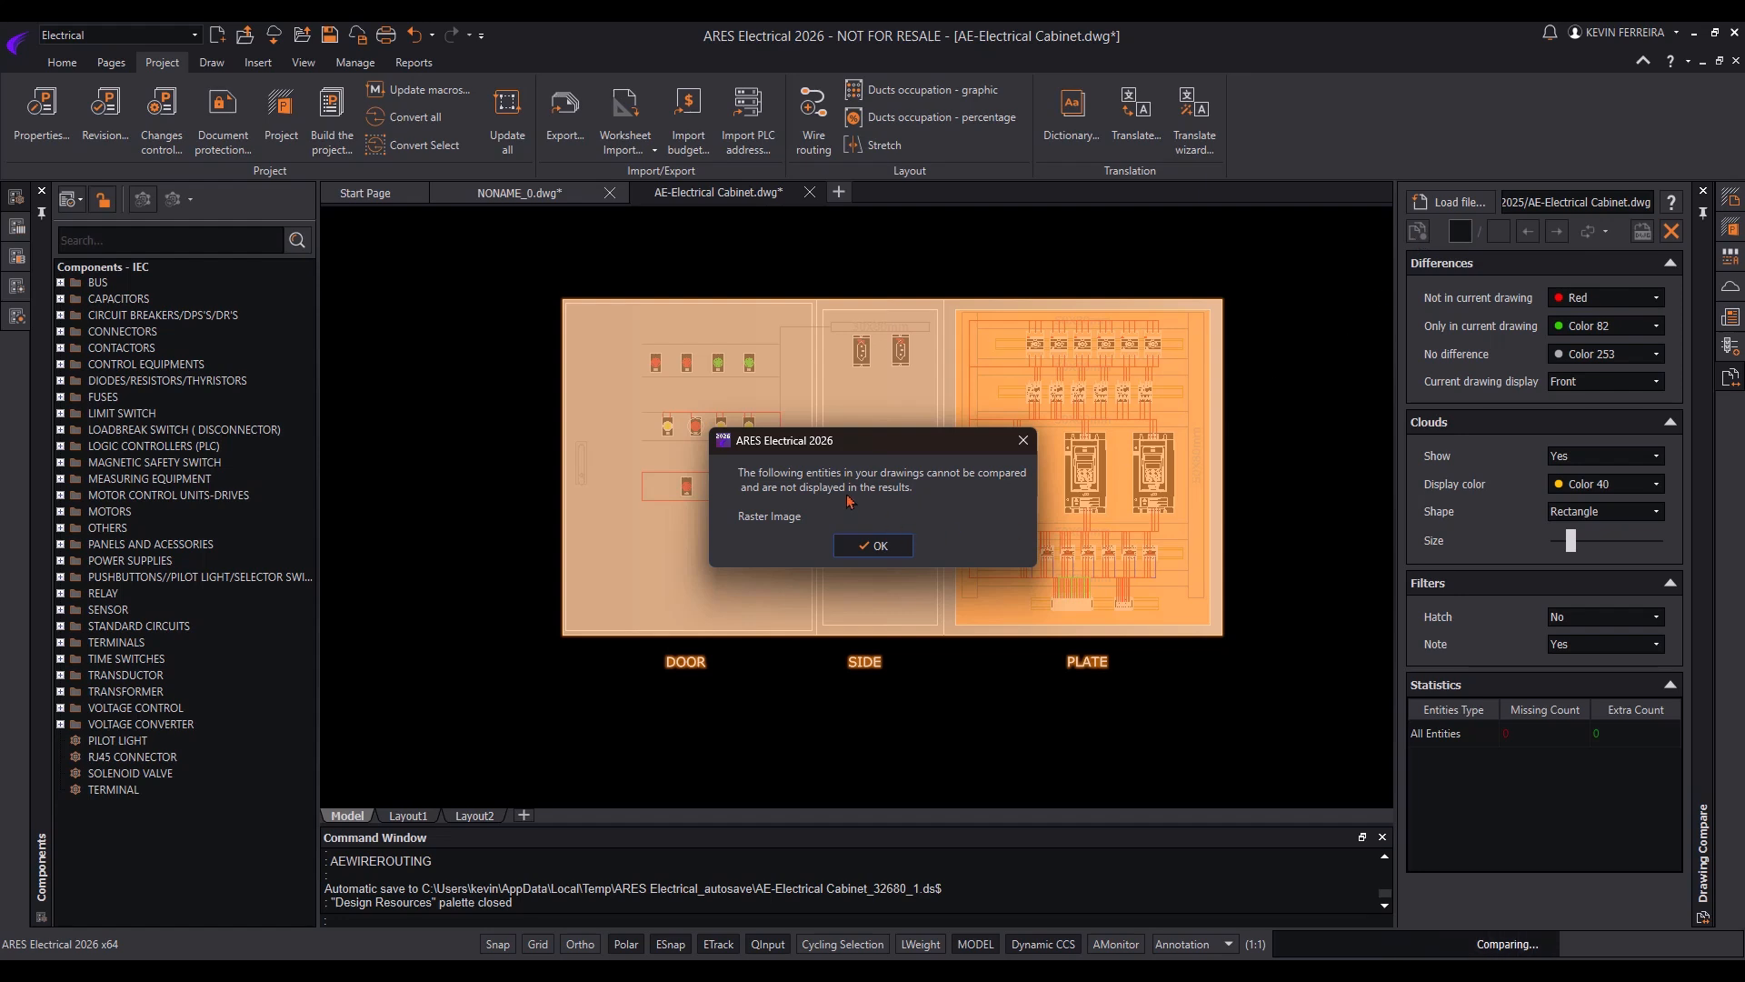
left_click(871, 545)
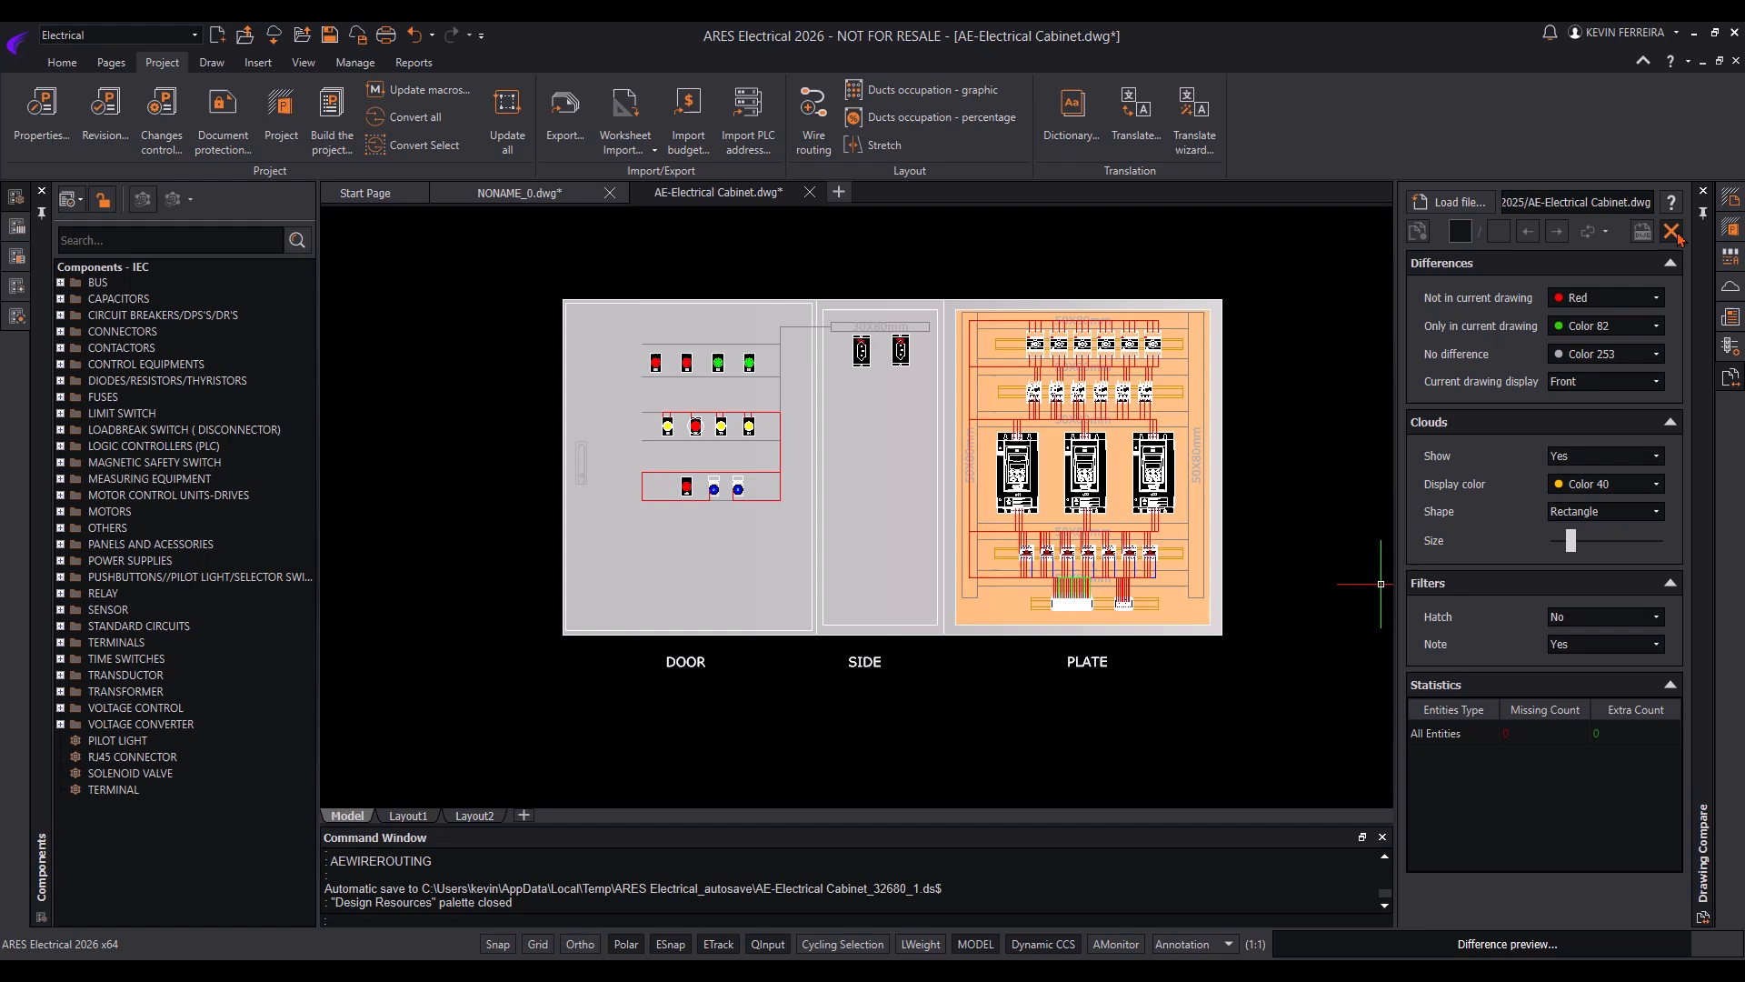
mouse_move(1605, 518)
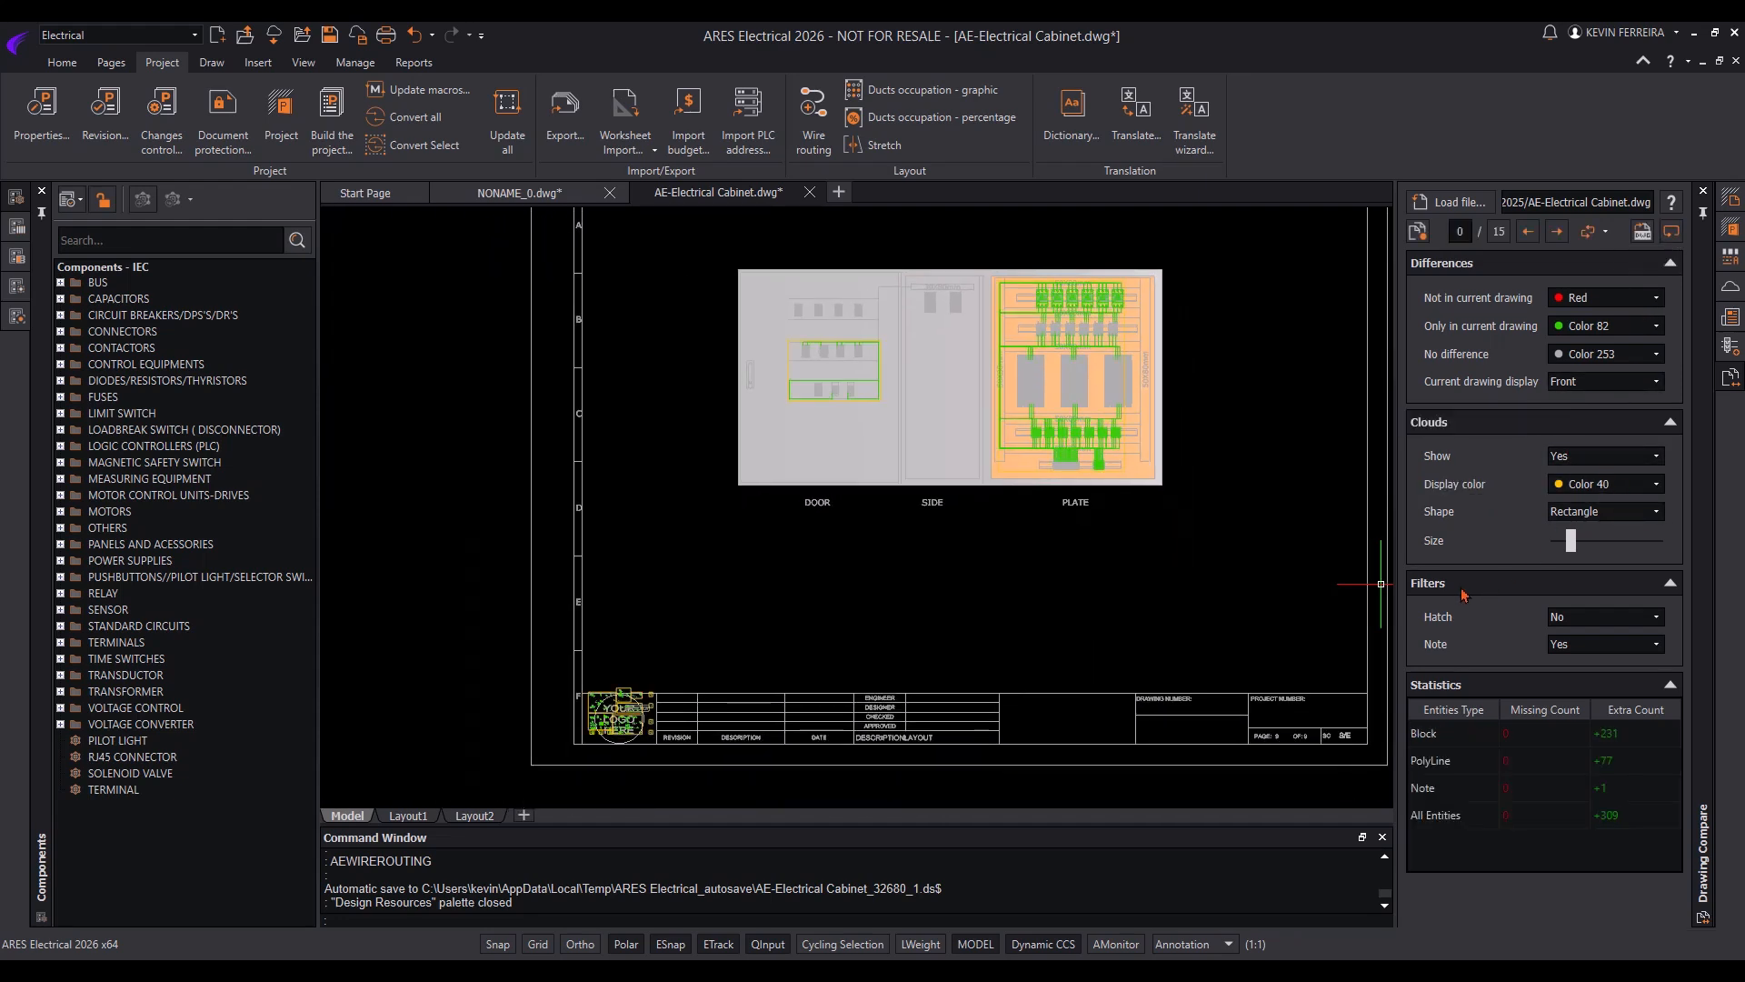
scroll("up", 3)
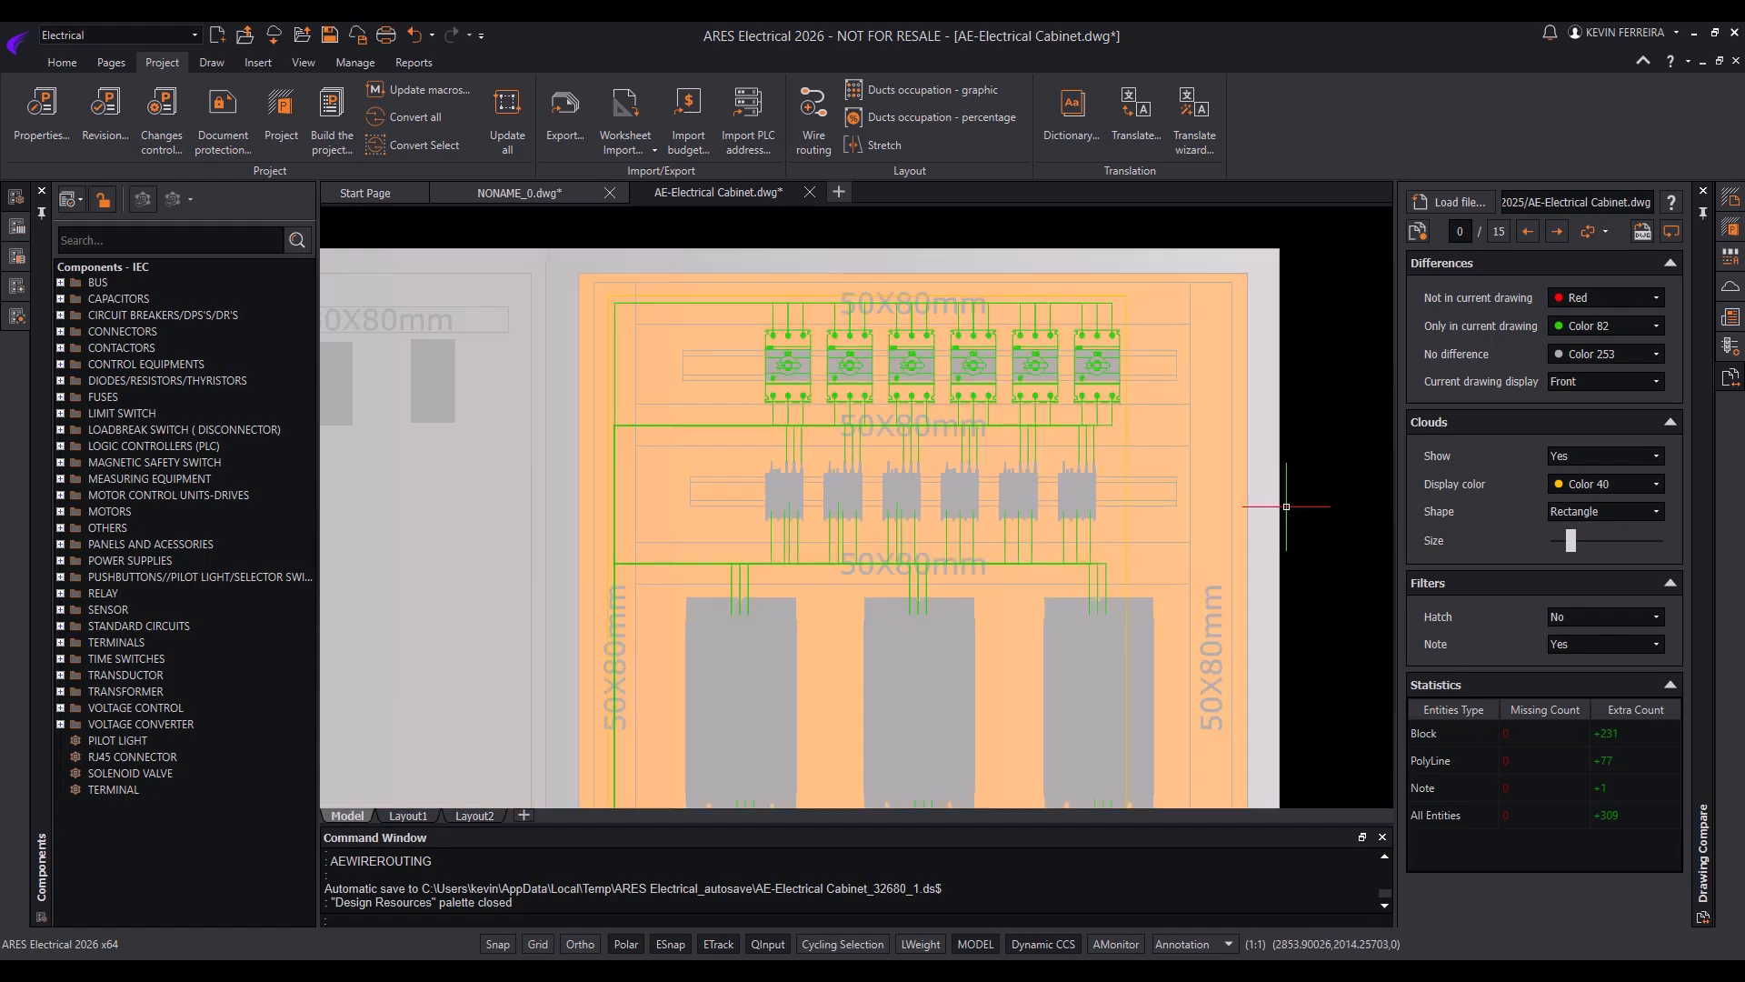